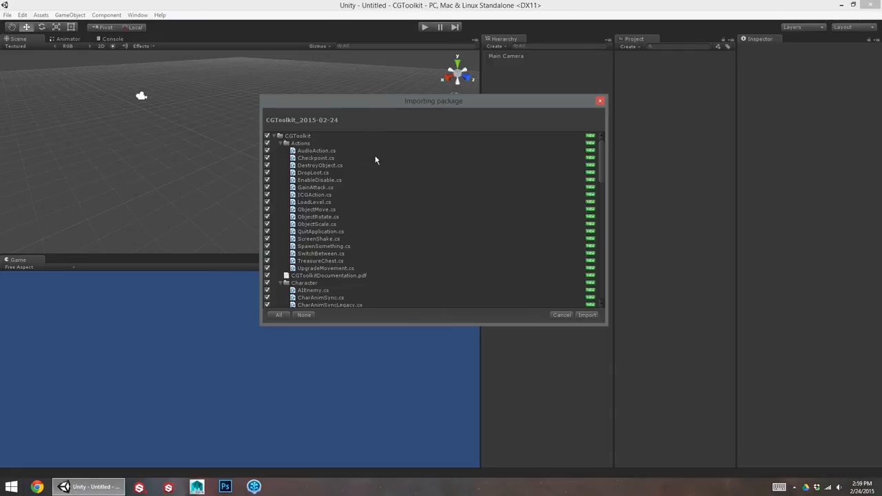
mouse_move(375, 110)
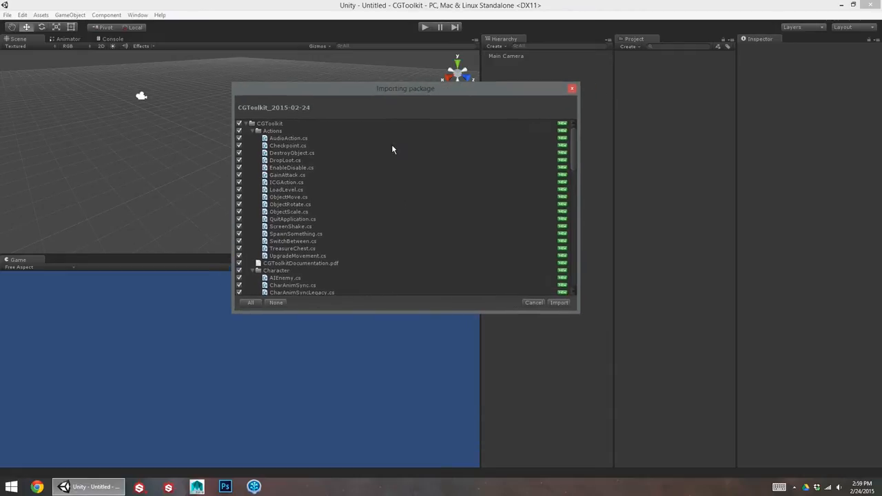
- Scroll the package file list and import all CGToolkit files into the project
scroll("down", 3)
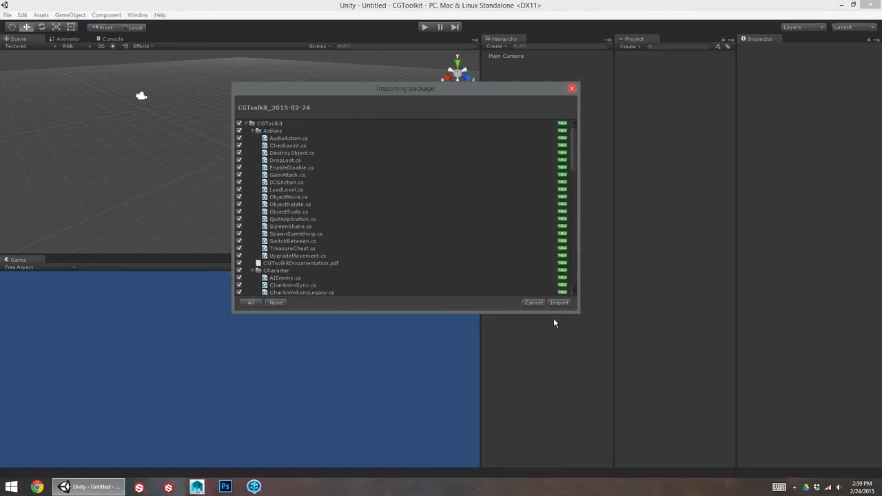
left_click(559, 302)
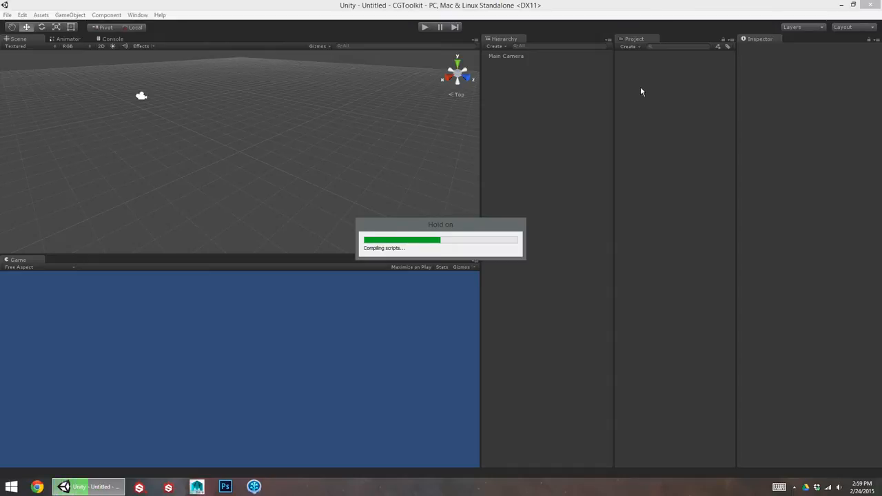
mouse_move(649, 107)
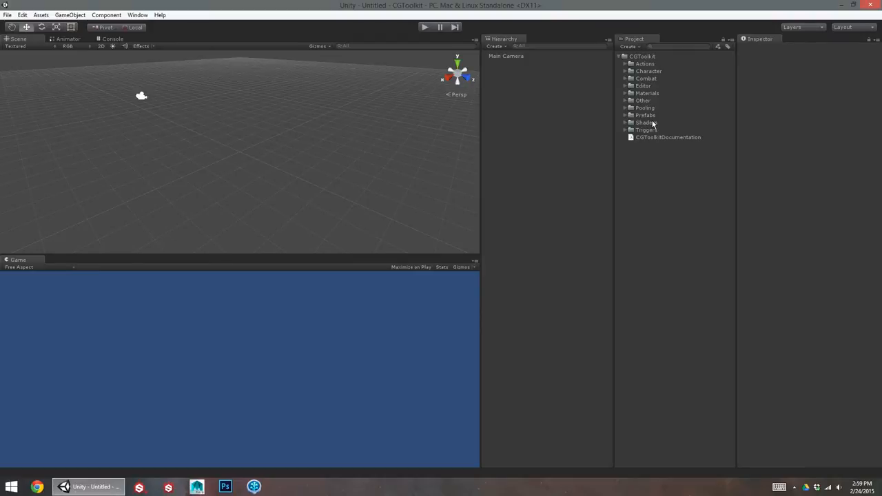
mouse_move(75, 17)
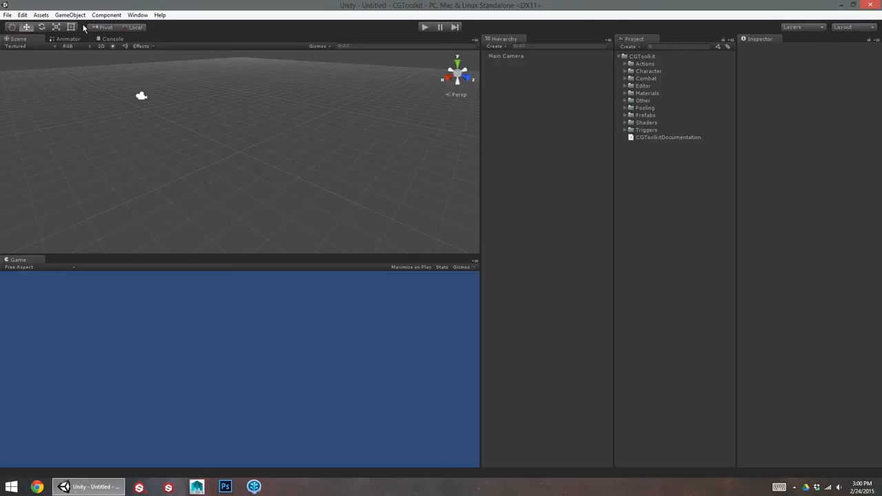
mouse_move(143, 18)
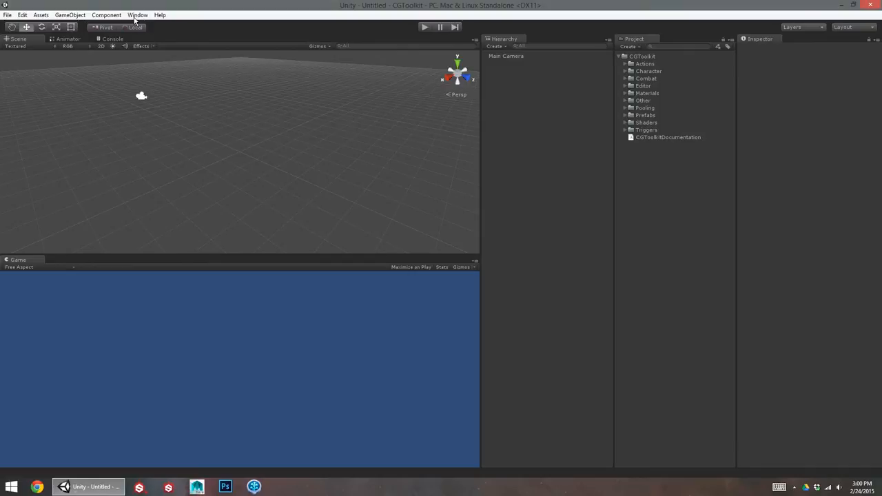
mouse_move(337, 29)
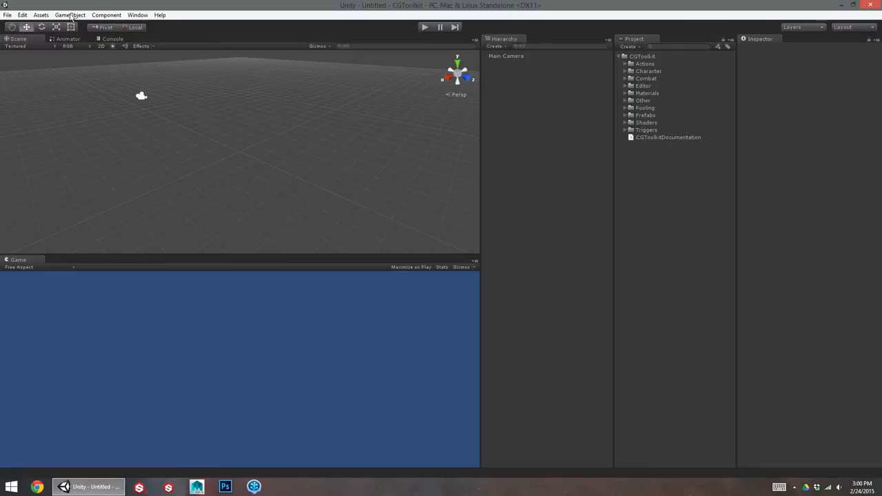
- Open the GameObject menu to reach the CGToolkit creation options
left_click(70, 14)
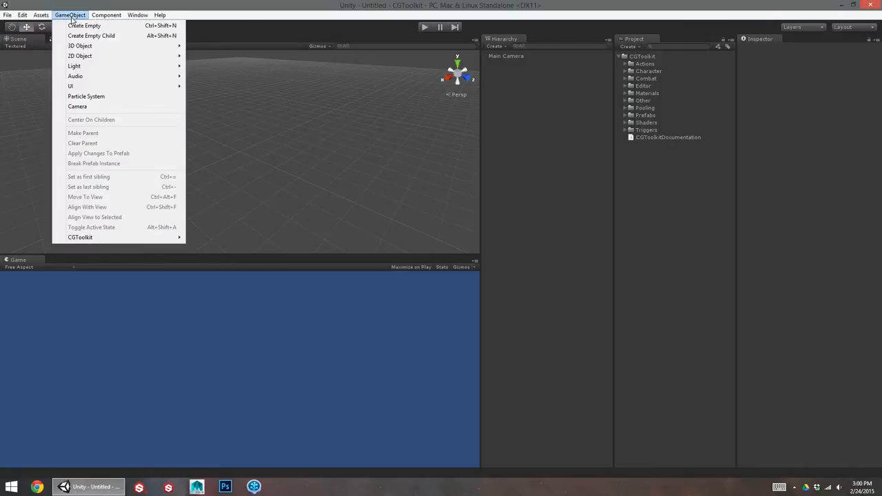
mouse_move(94, 237)
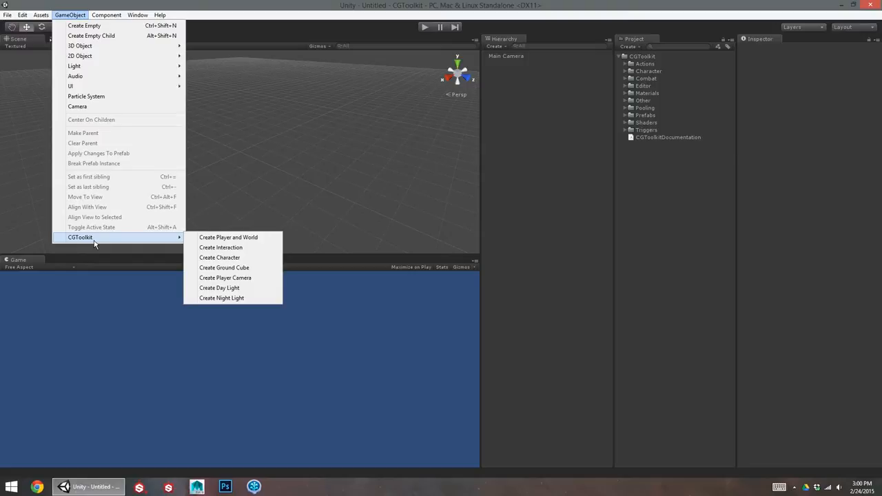
mouse_move(238, 237)
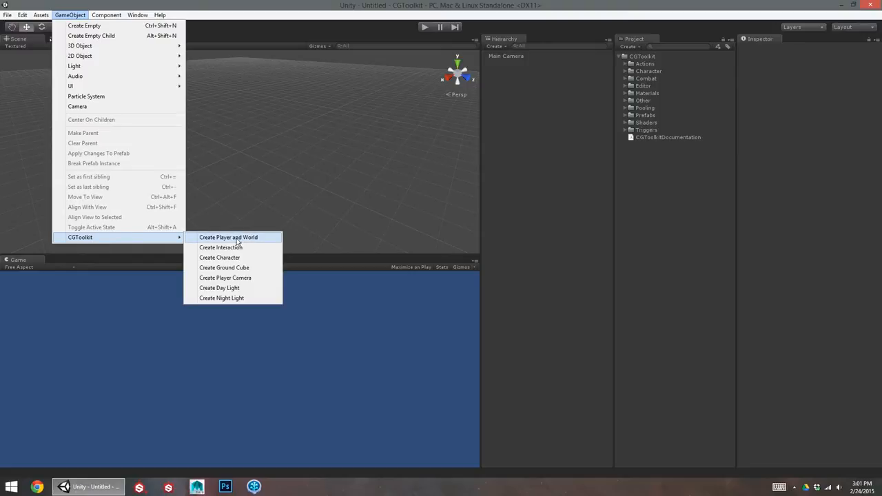
- Add the player and world setup, naming the character Ryan with Ranged attack
left_click(228, 237)
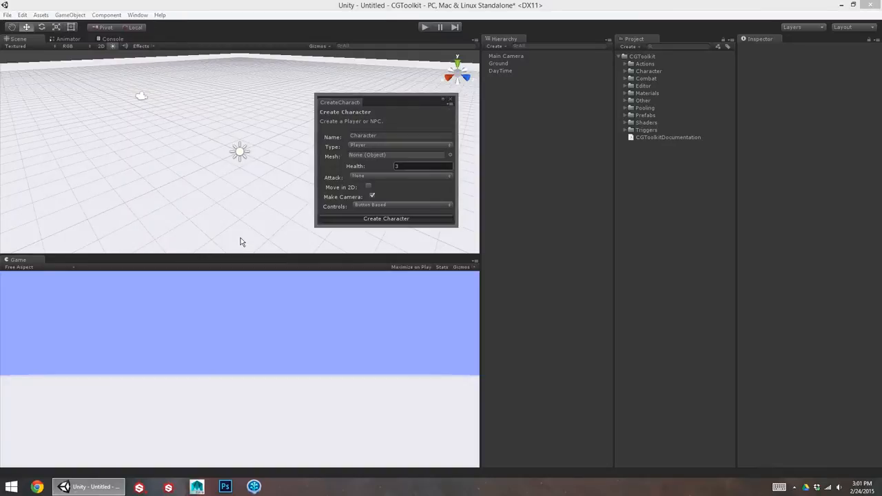
mouse_move(228, 150)
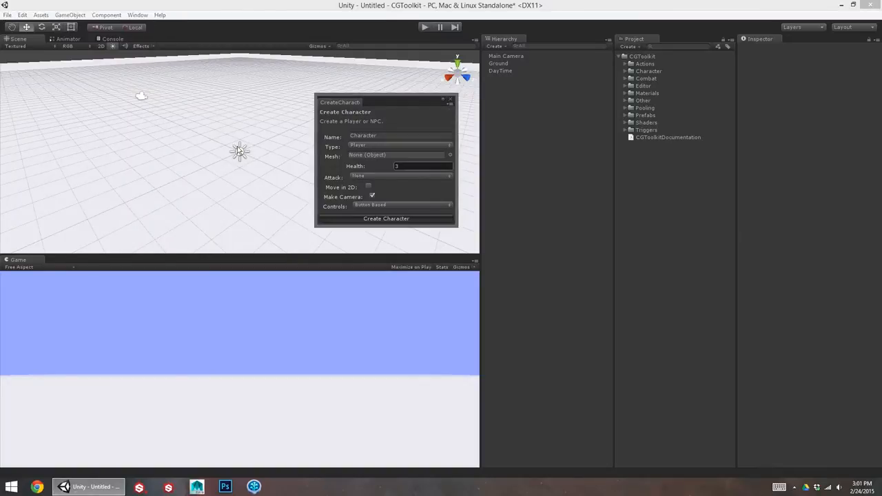
mouse_move(213, 376)
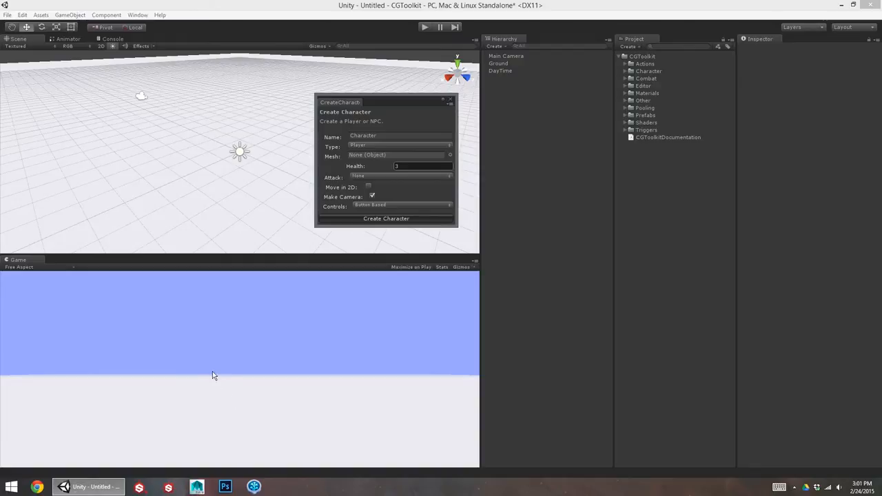
mouse_move(218, 382)
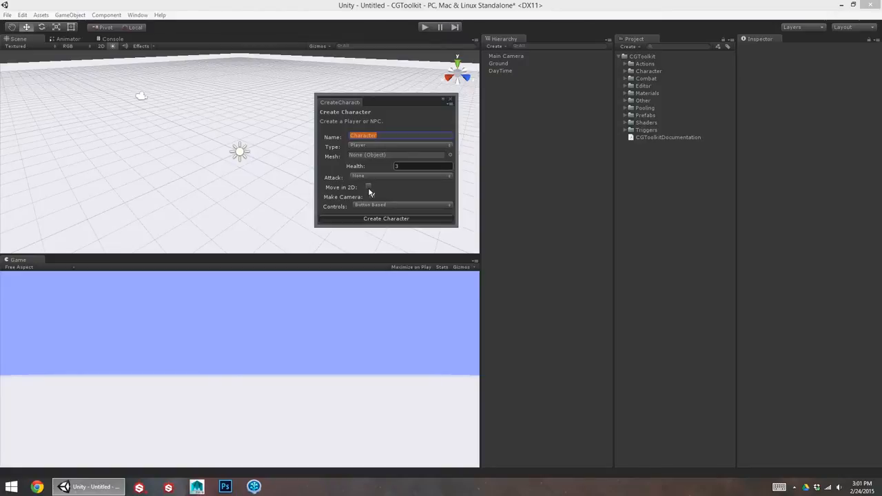
type("Ryan")
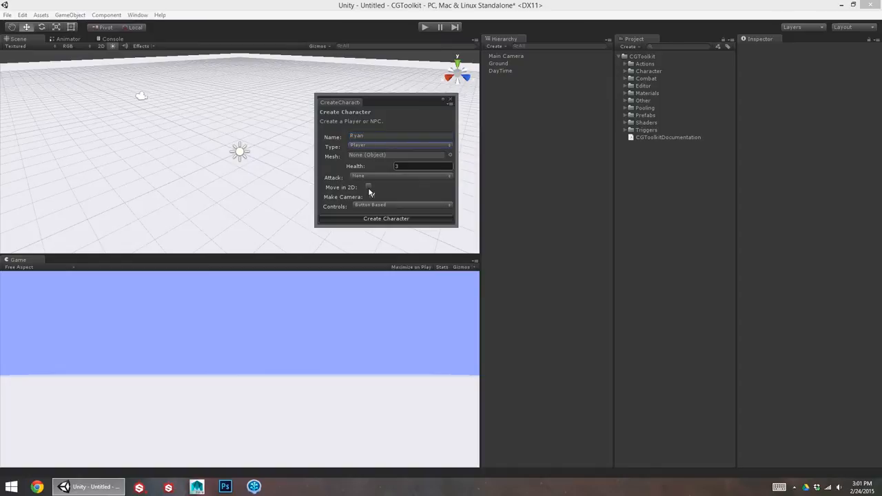
left_click(371, 195)
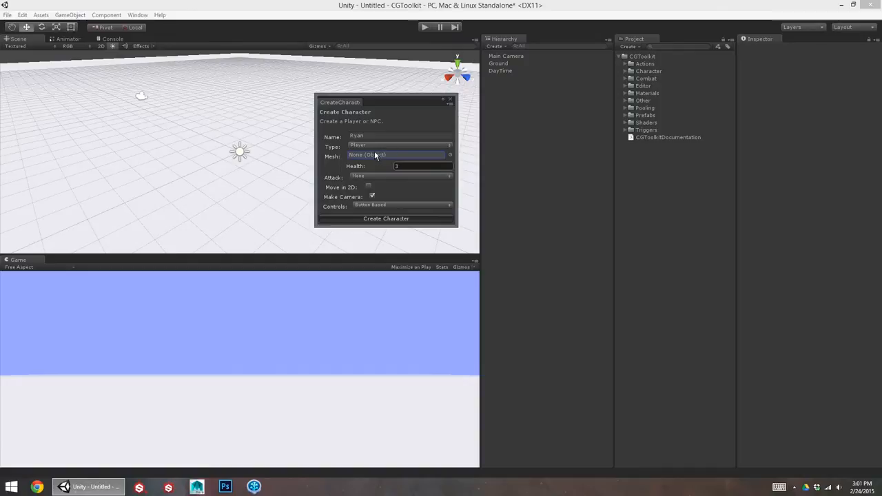
mouse_move(388, 158)
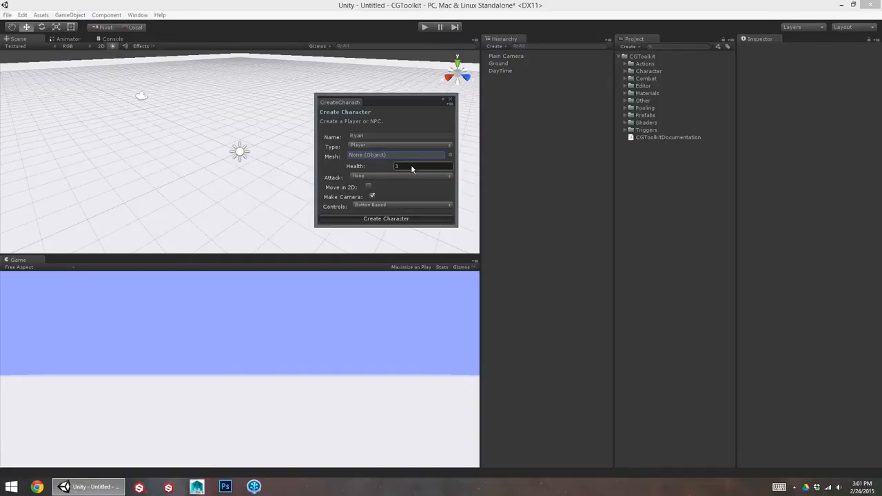
left_click(400, 176)
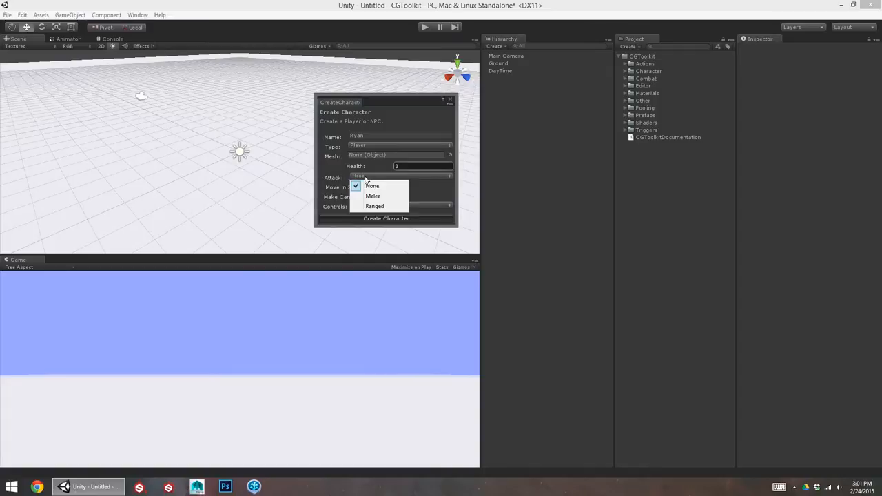
left_click(374, 206)
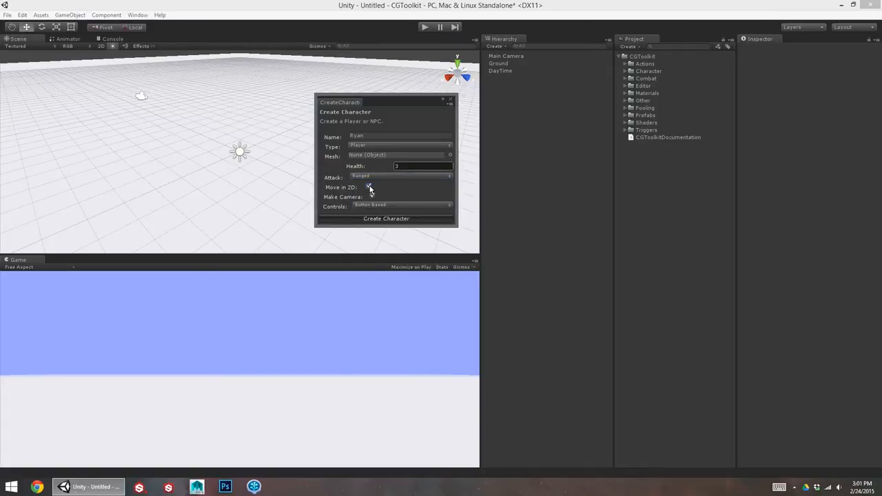
- Leave 2D movement off, enable Make Camera, and set controls to Control And Touch
left_click(367, 187)
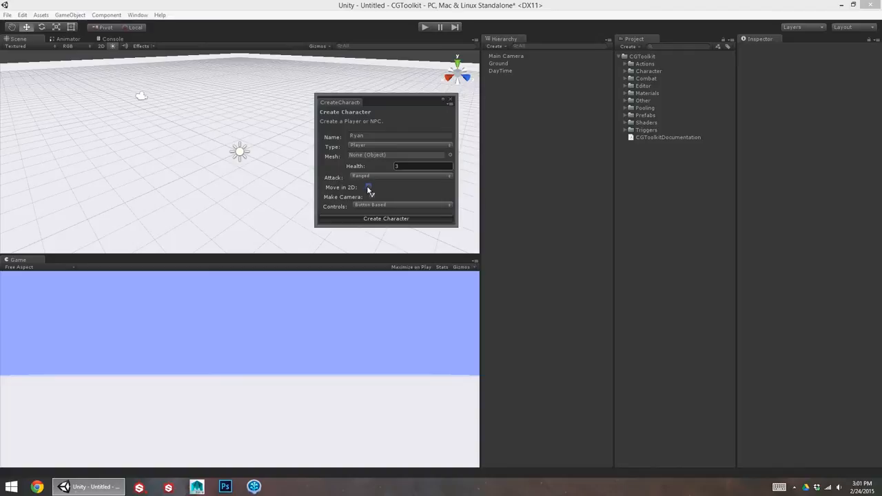
left_click(370, 196)
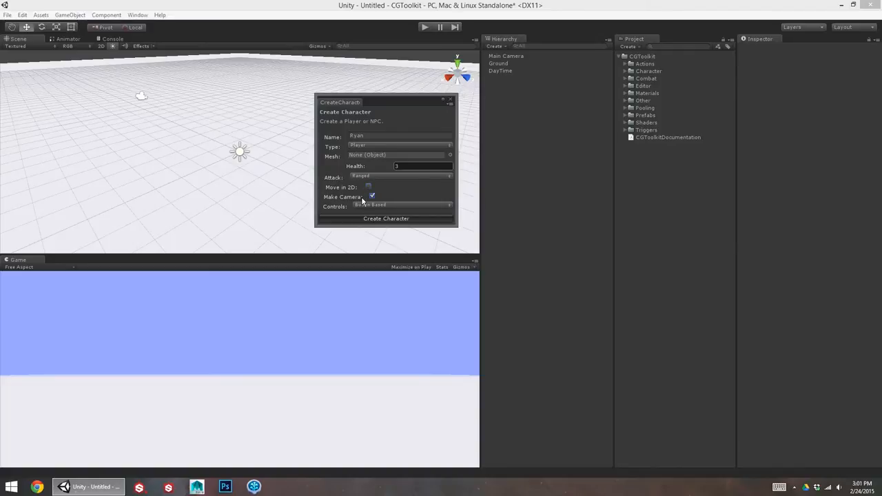
left_click(371, 196)
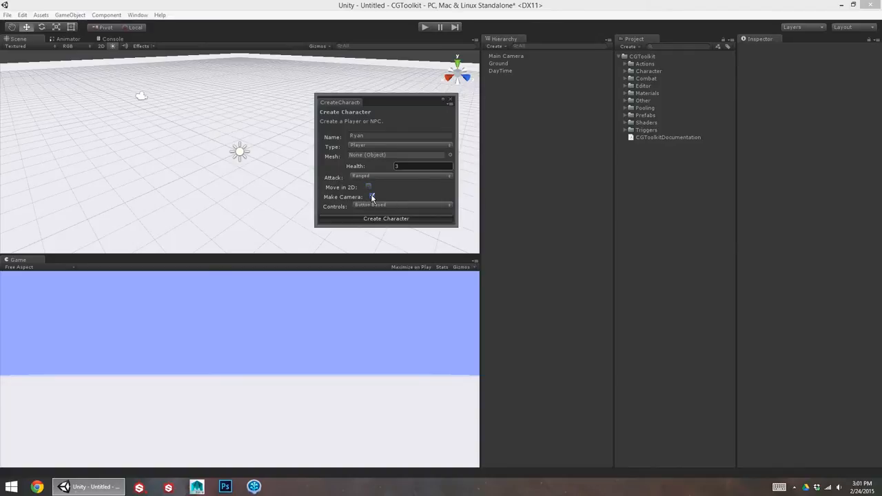
left_click(399, 206)
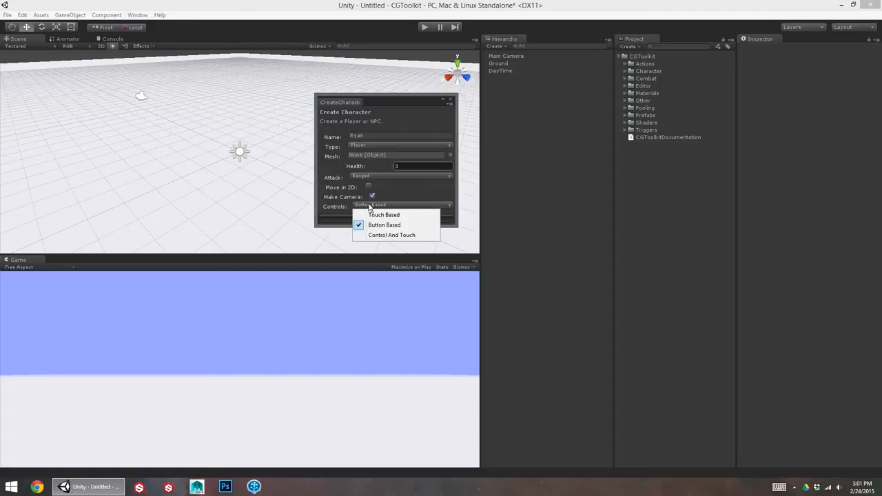
mouse_move(386, 215)
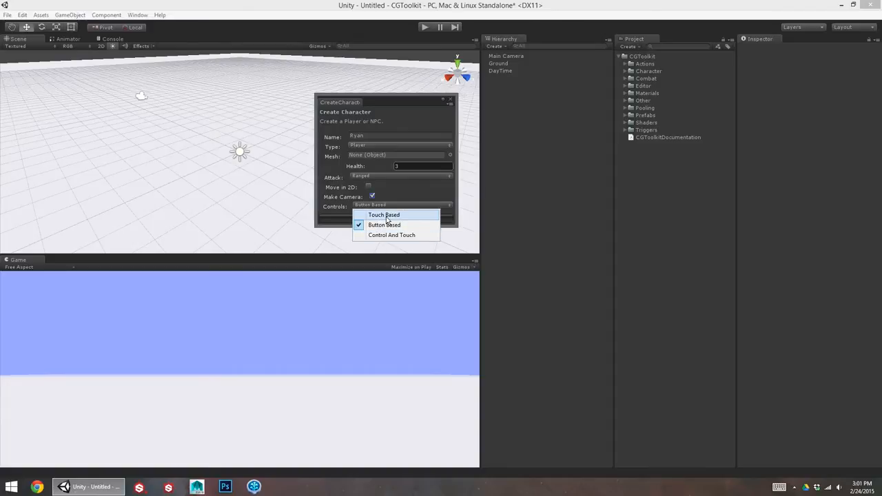
left_click(383, 215)
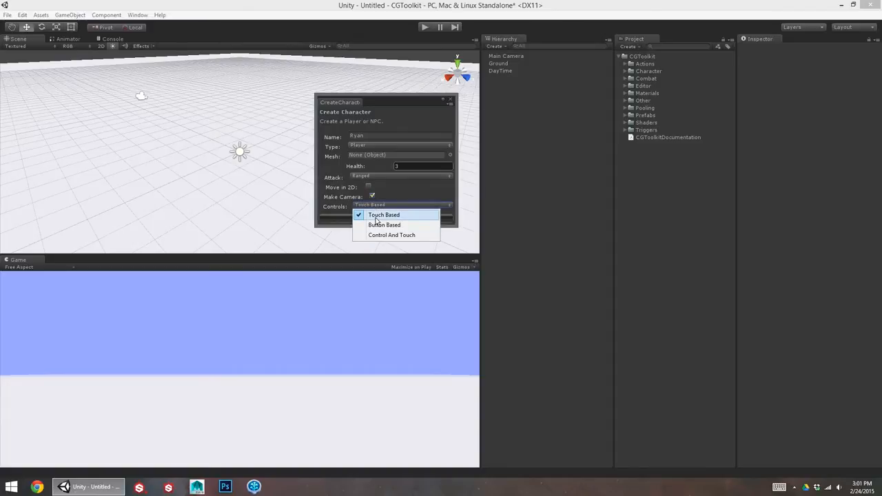
mouse_move(384, 225)
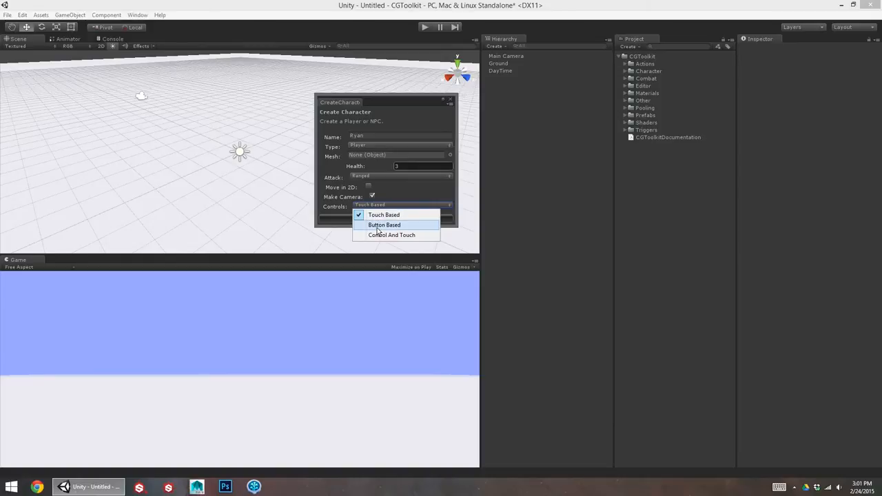
left_click(384, 225)
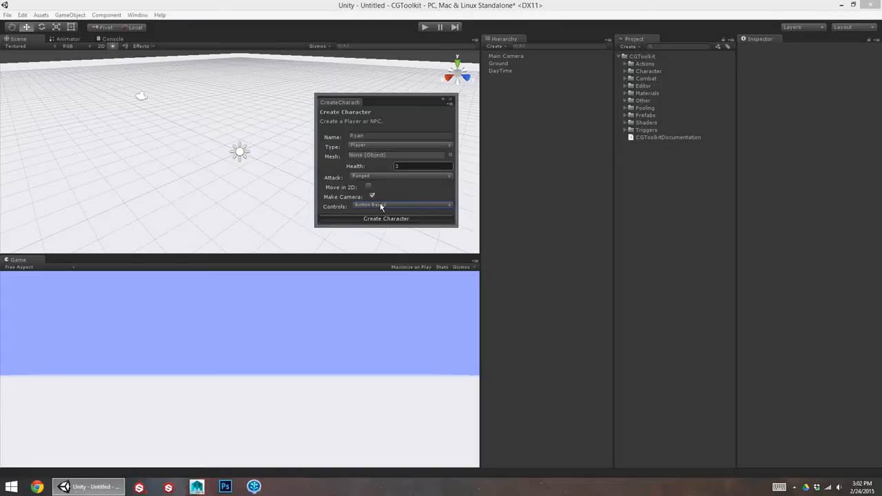
left_click(399, 205)
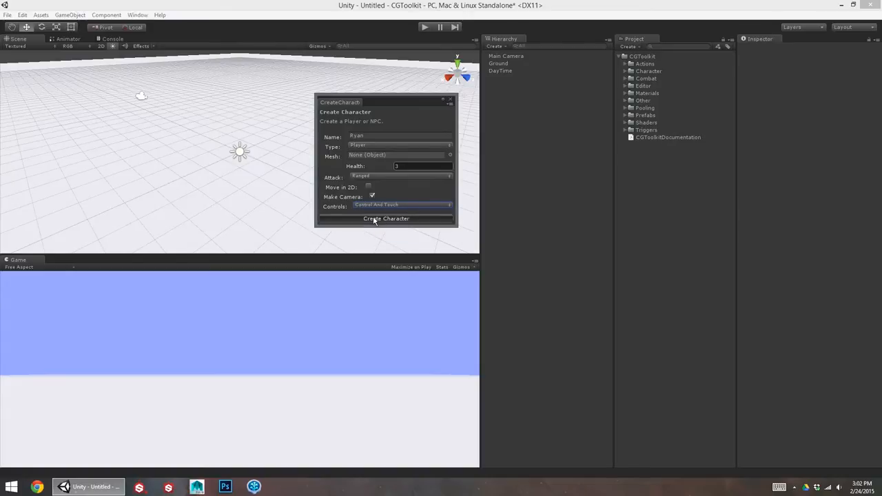
- Create Ryan, play the scene to fire bullets, then exit Play mode
left_click(386, 218)
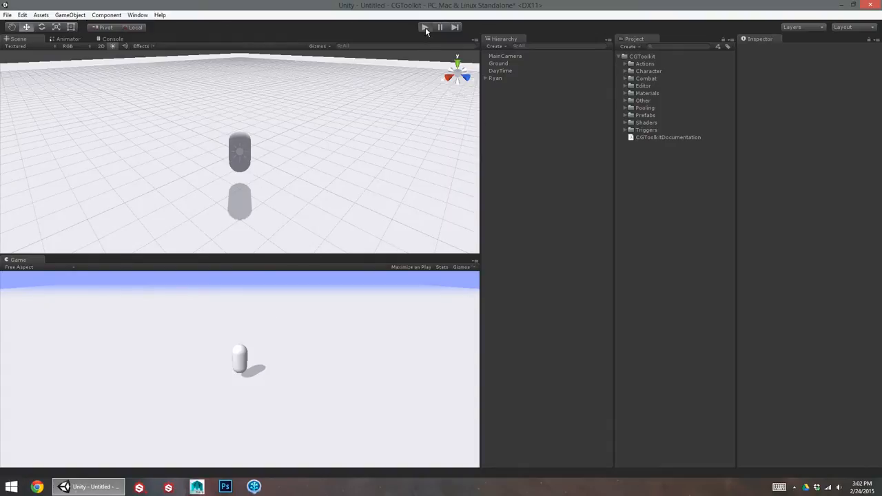
left_click(423, 27)
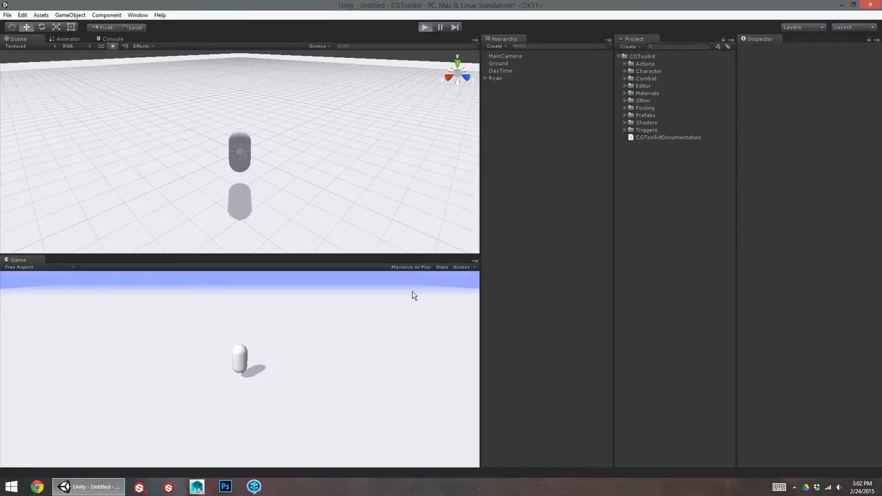
left_click(423, 27)
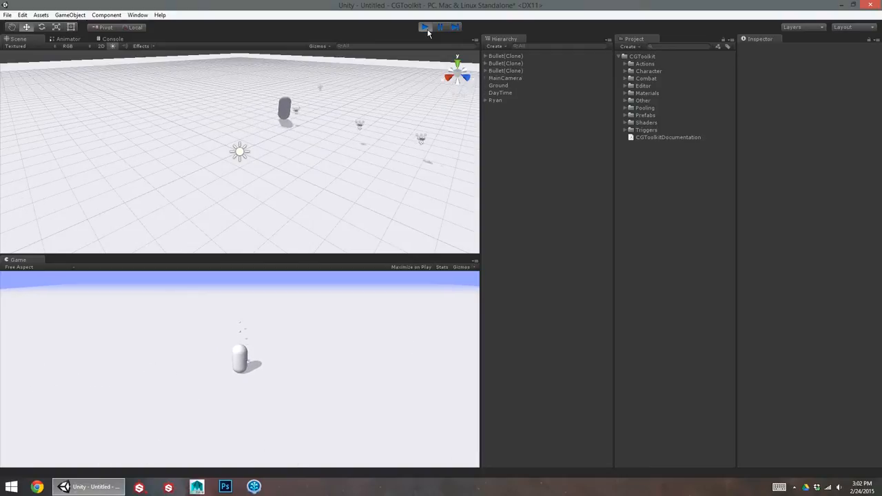
left_click(424, 27)
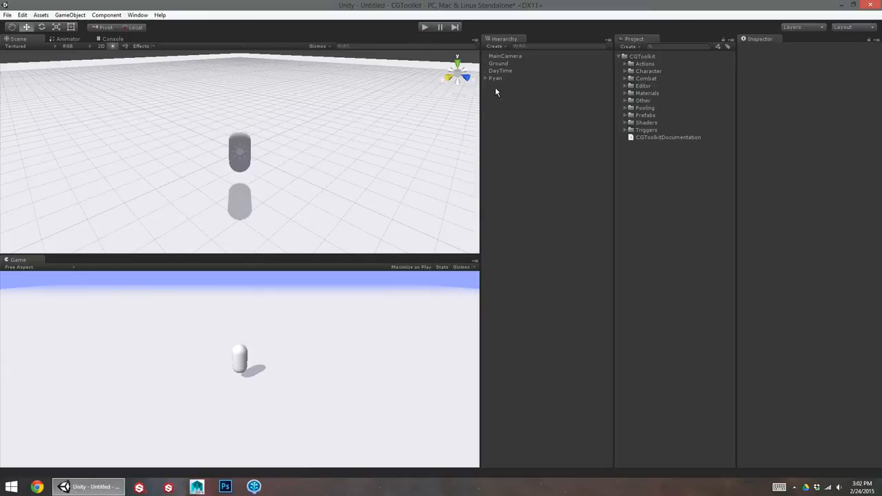
- Select Ryan and fold its Capsule Collider, Rigidbody, Control Buttons and Player Mortality components
left_click(498, 78)
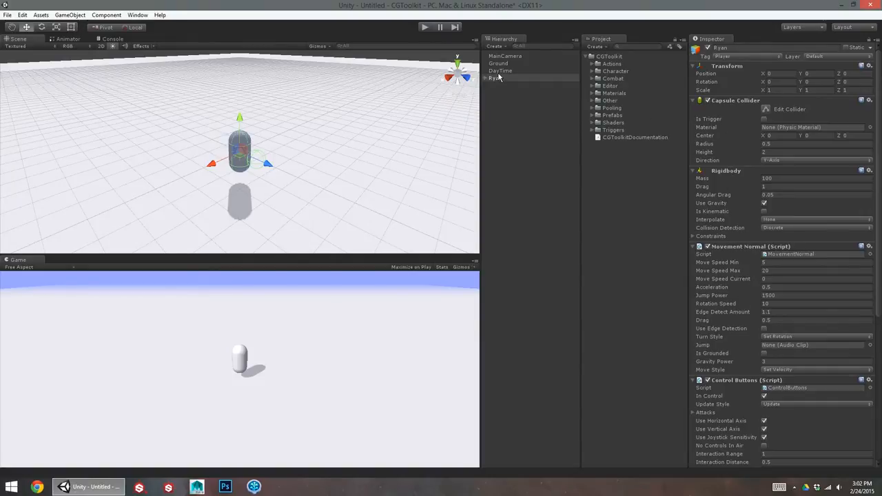
left_click(495, 78)
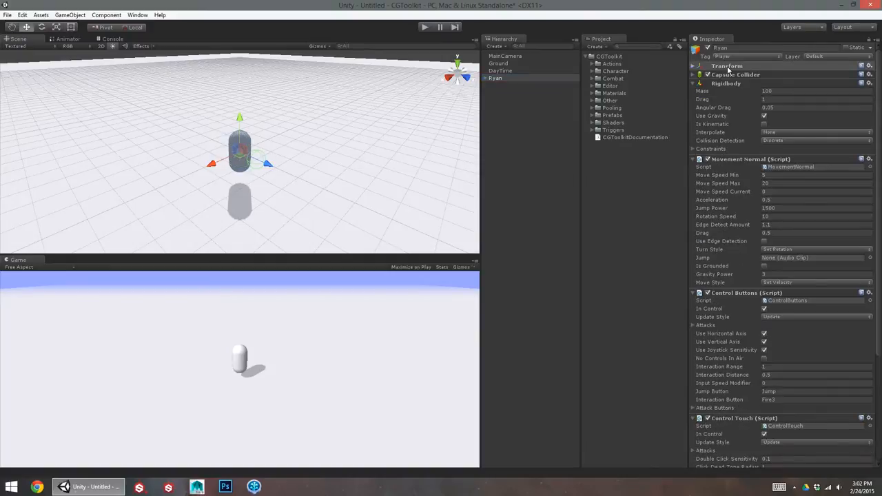
left_click(696, 66)
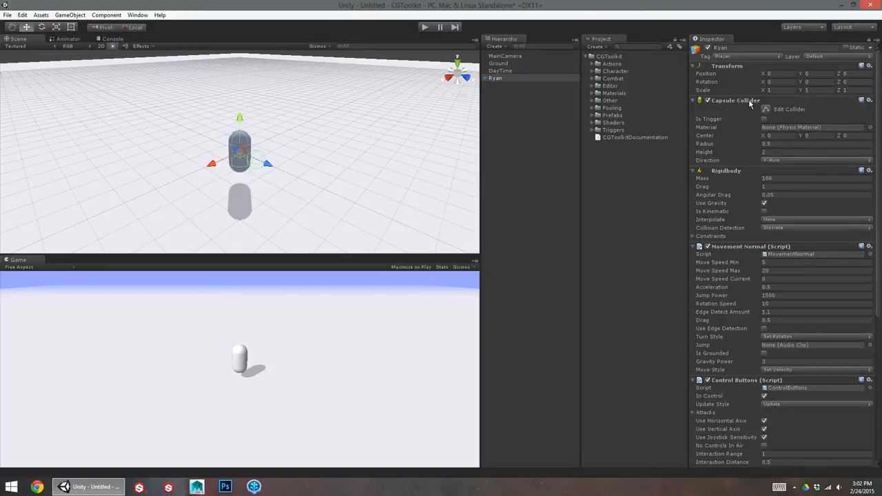
left_click(698, 99)
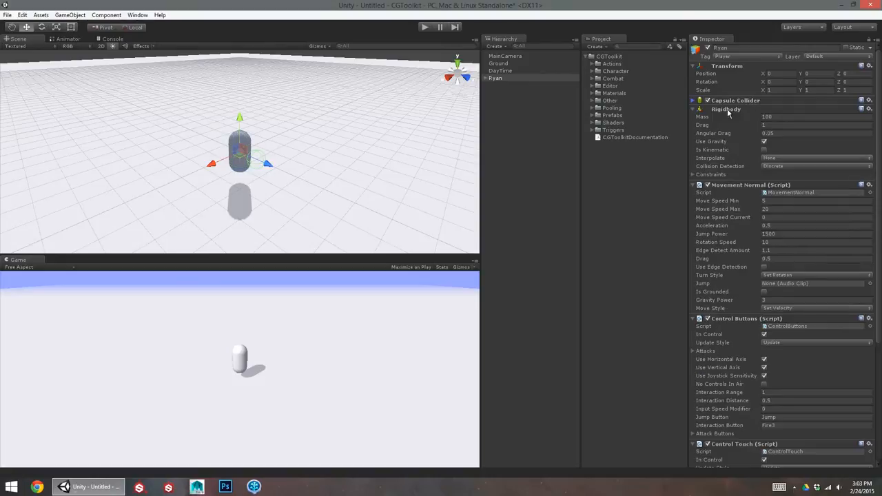
left_click(693, 109)
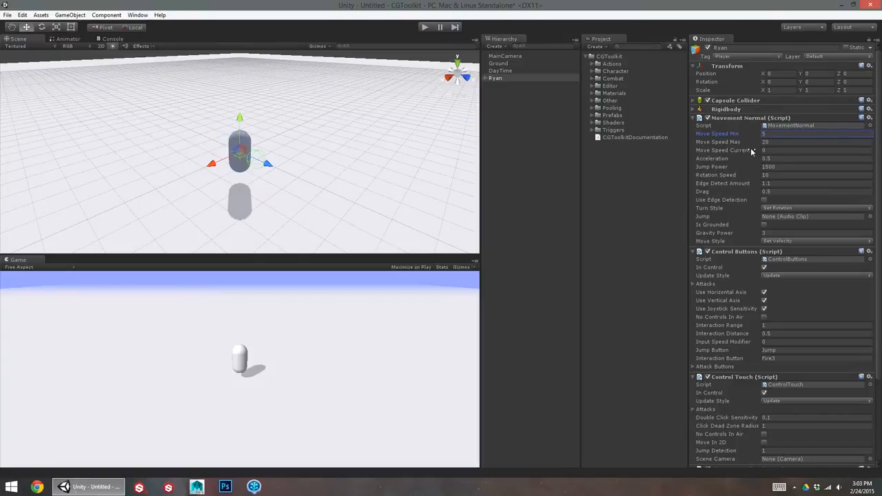
mouse_move(753, 206)
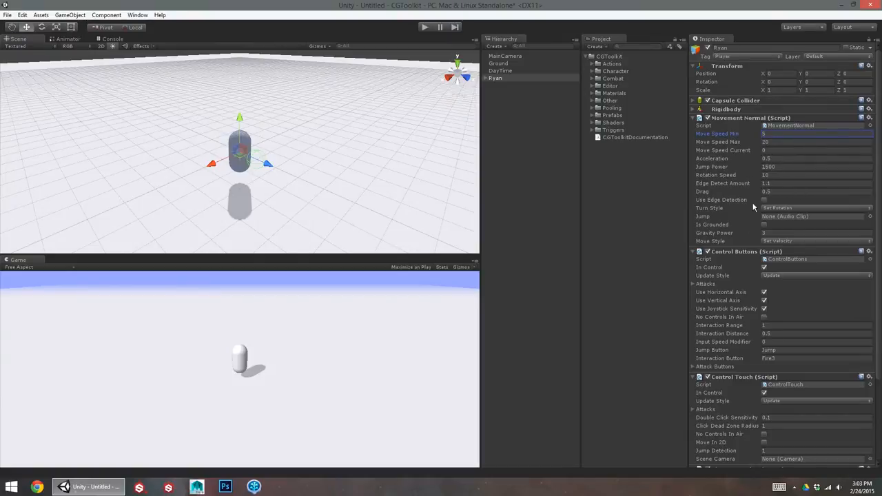
mouse_move(737, 196)
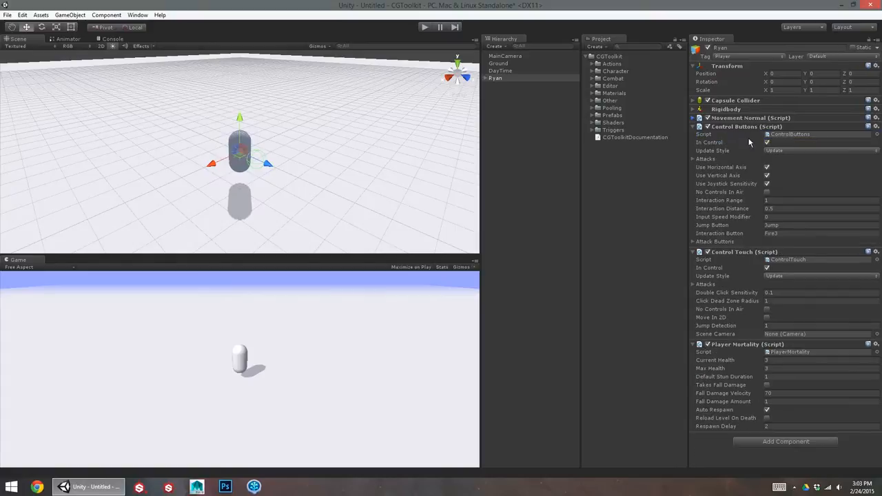
mouse_move(757, 282)
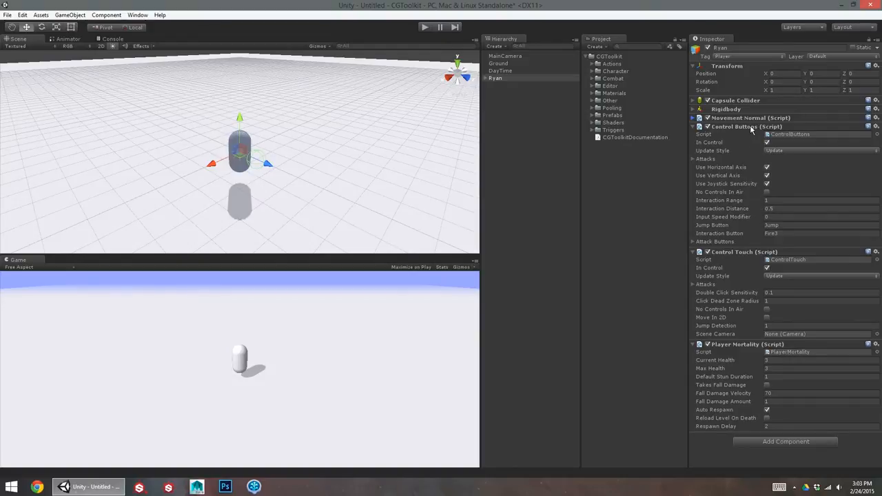
left_click(693, 126)
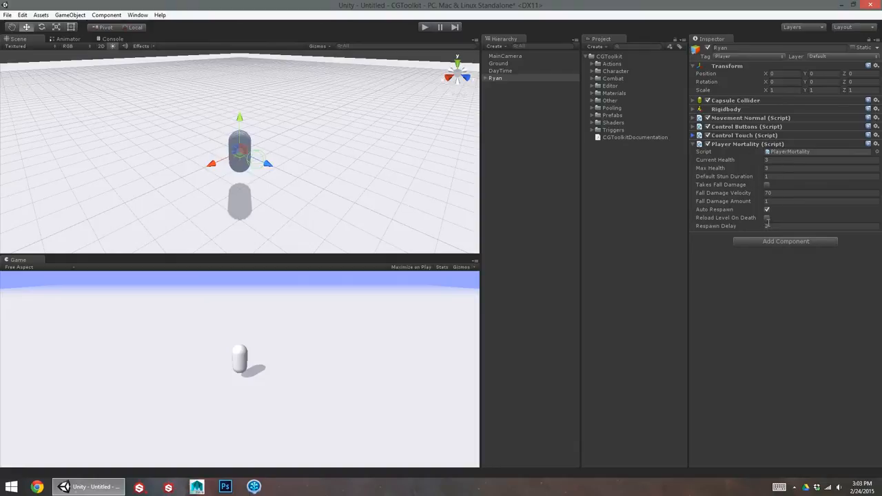
left_click(767, 218)
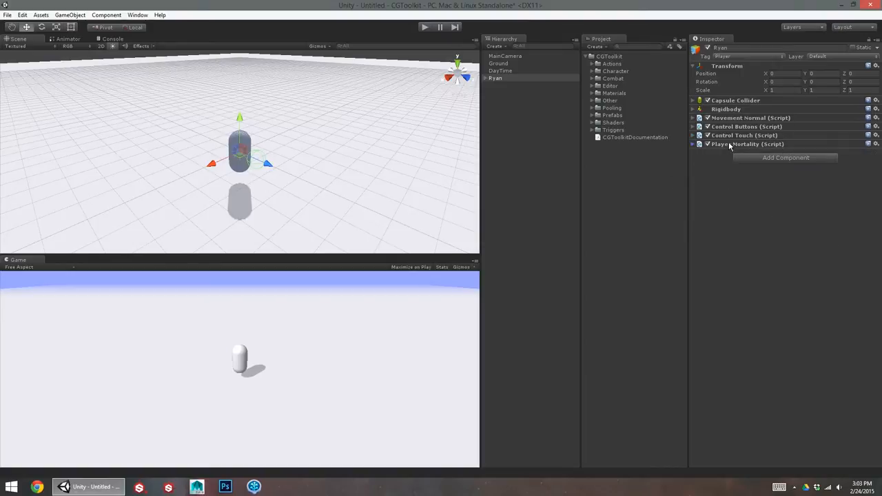
left_click(693, 144)
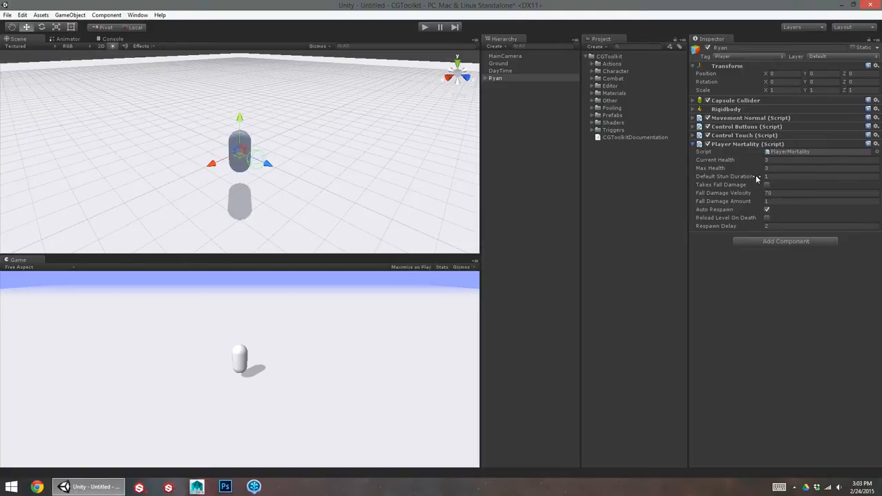
left_click(693, 144)
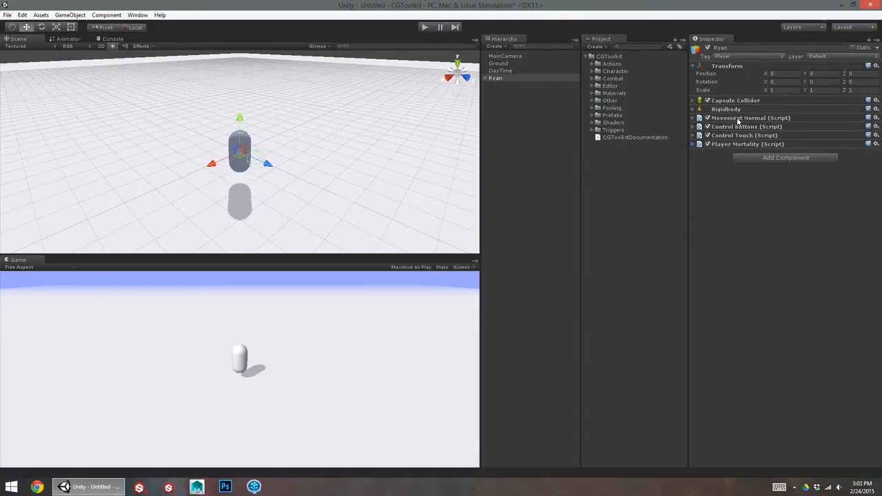
- Expand Ryan's Movement Normal script and reset it to defaults from its gear menu
left_click(693, 118)
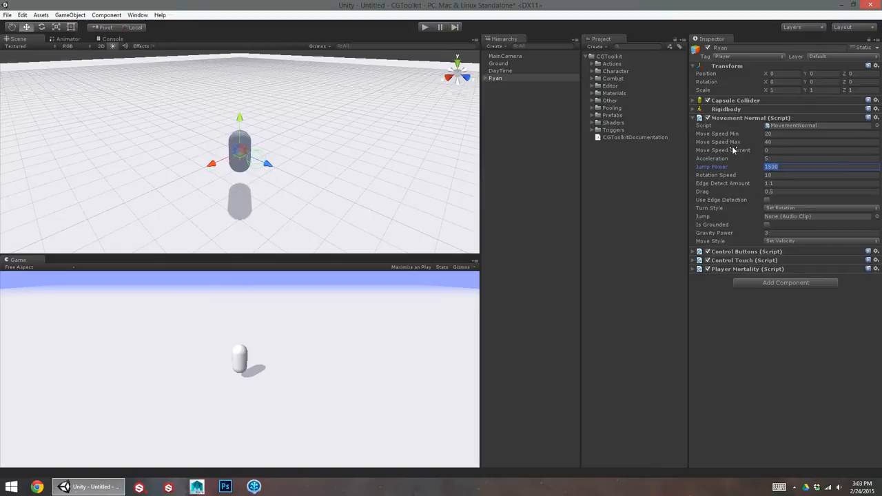
mouse_move(744, 169)
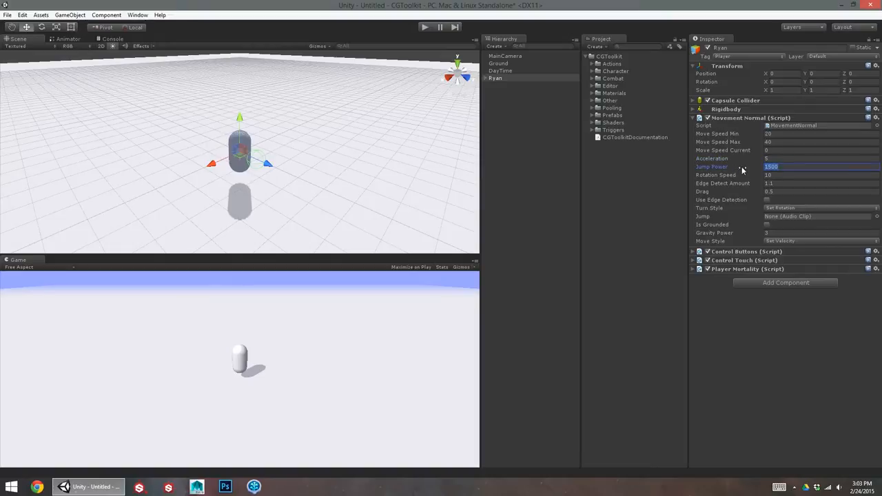
left_click(422, 27)
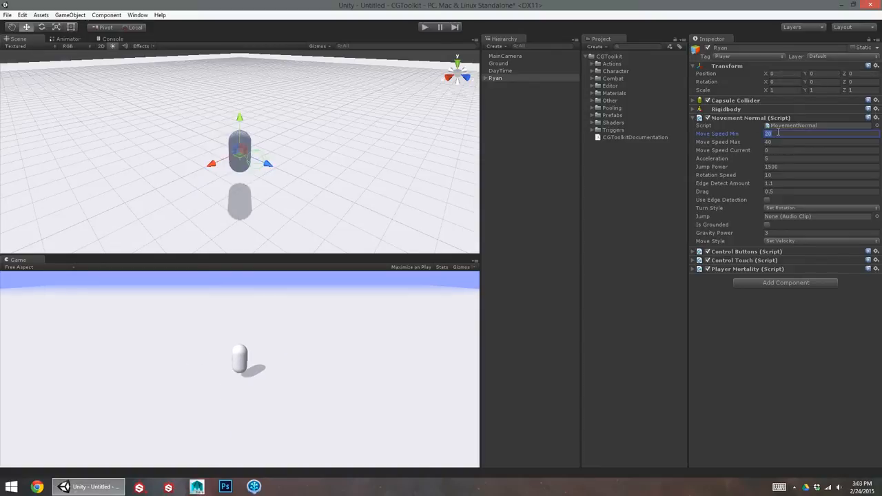
left_click(875, 117)
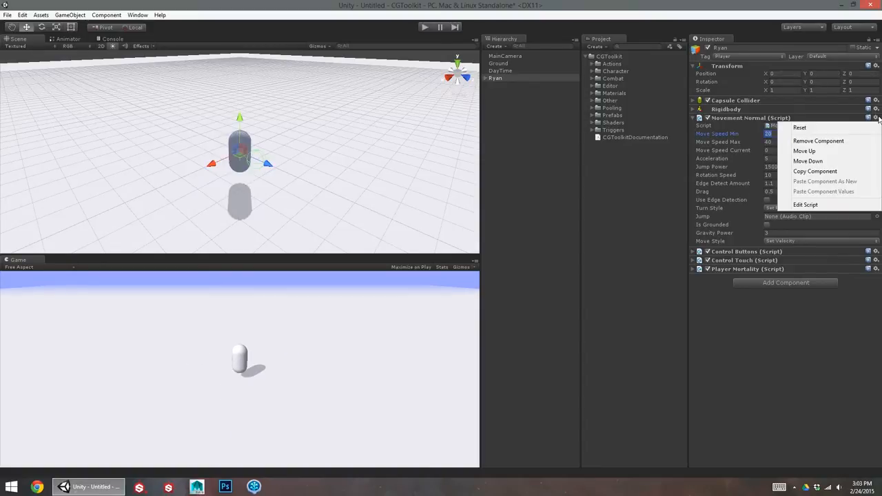
mouse_move(852, 134)
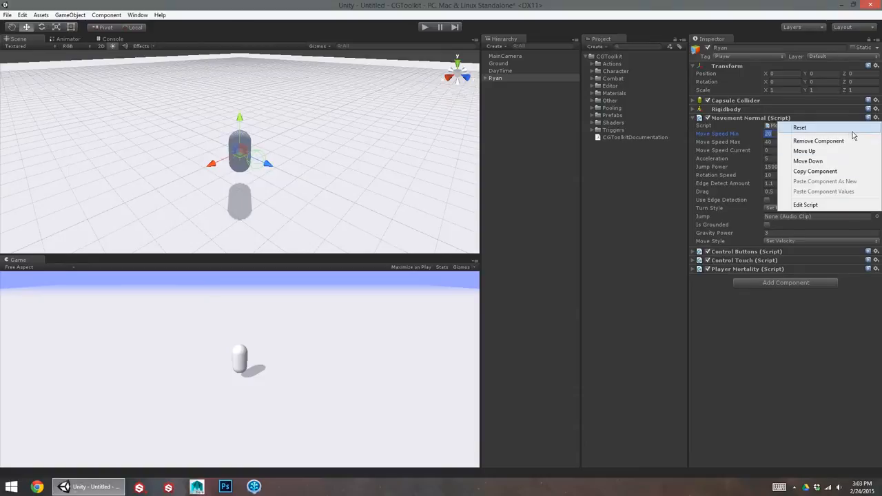
left_click(525, 110)
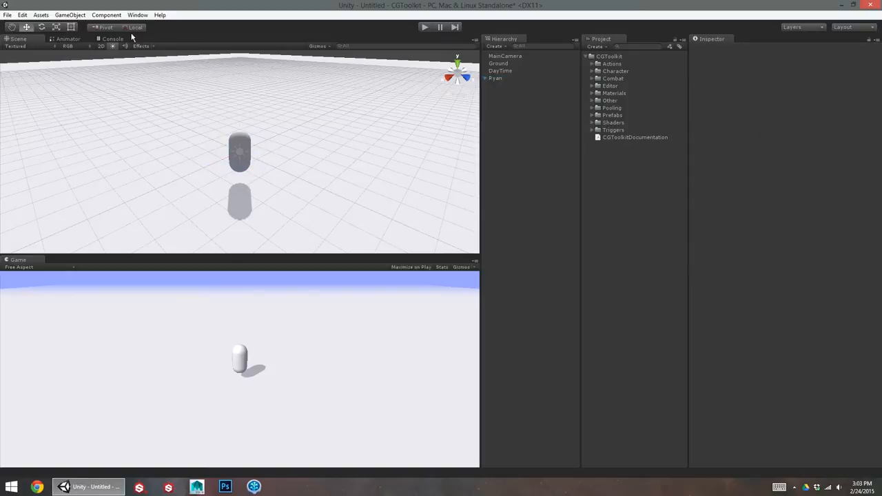
- Create an NPC-type character named RandomNPC through CGToolkit's Create Character window
left_click(75, 14)
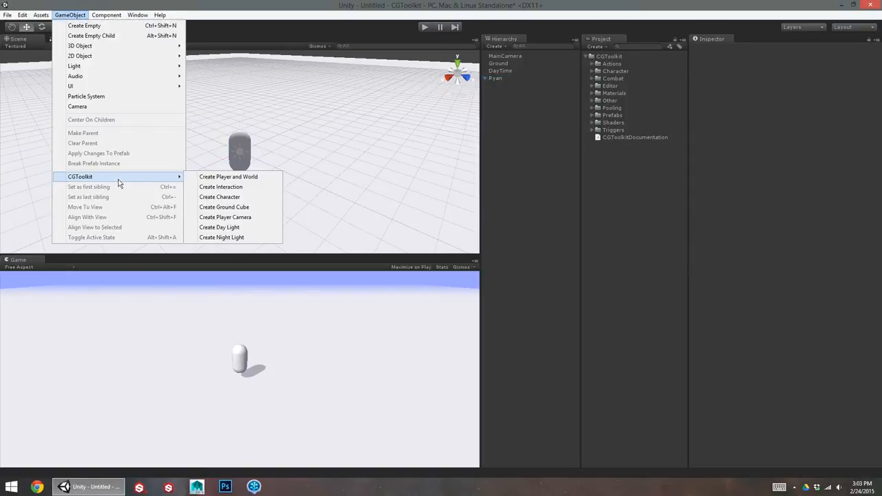
mouse_move(127, 180)
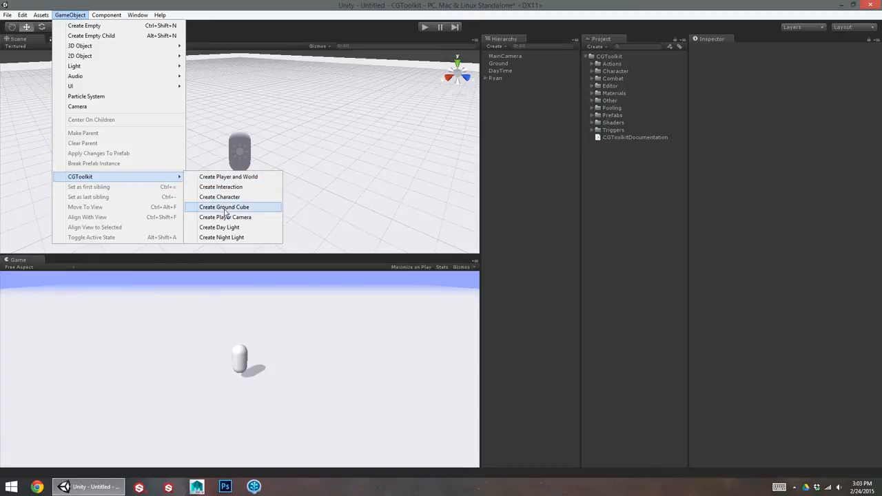
mouse_move(219, 197)
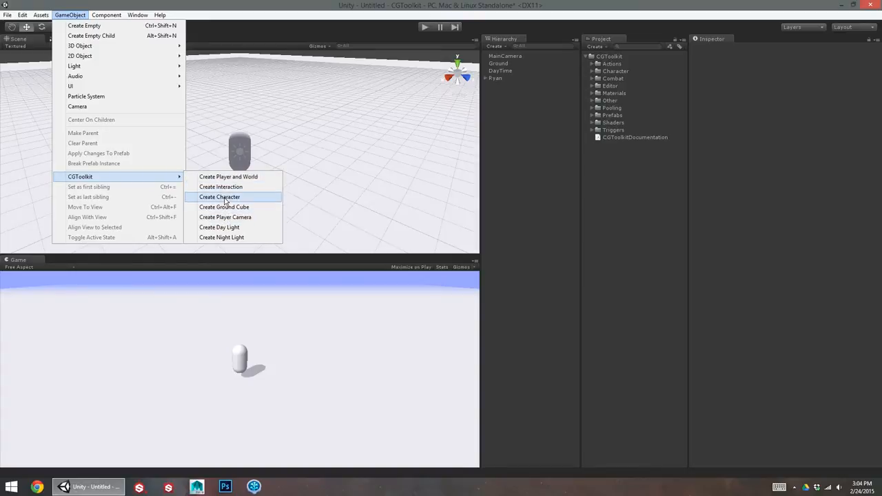
left_click(219, 197)
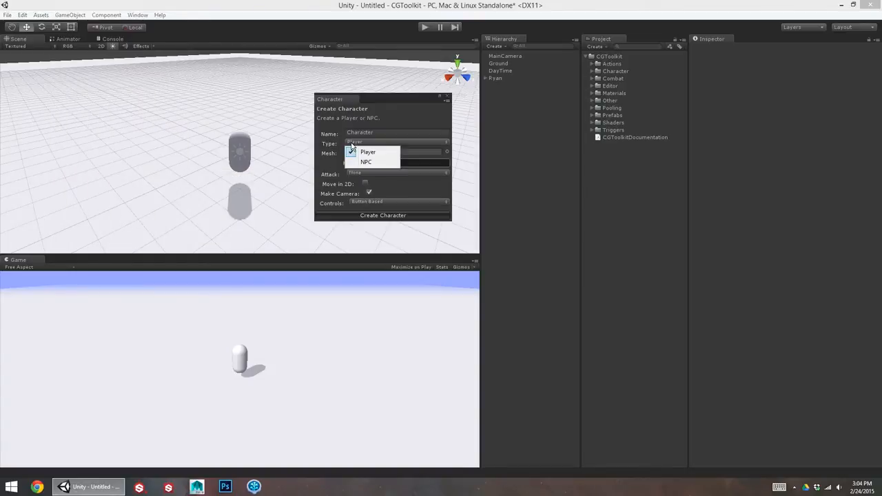
left_click(365, 161)
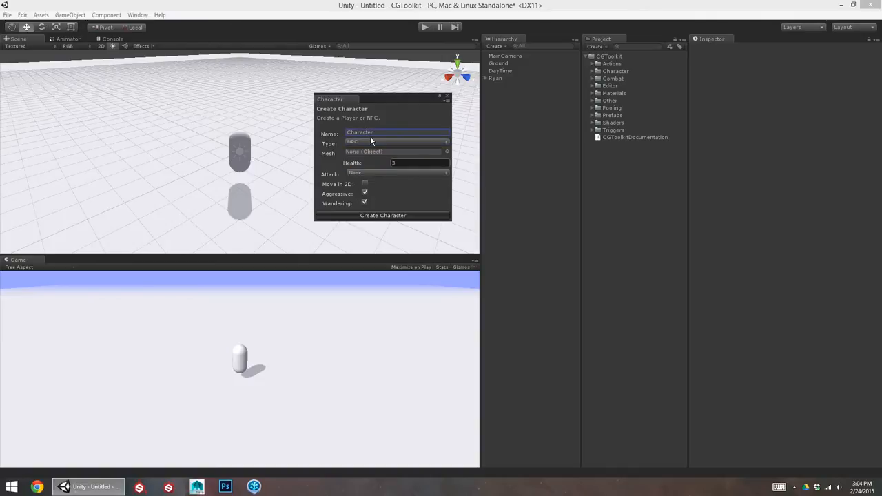
mouse_move(338, 145)
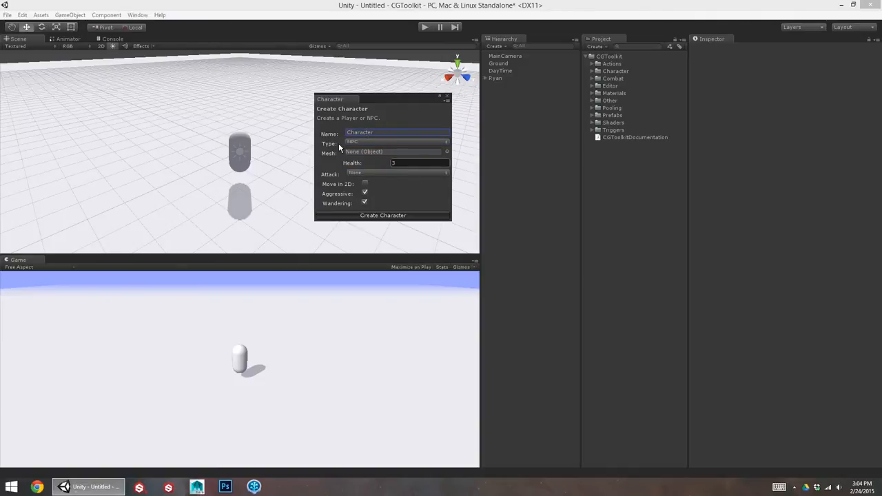
type("Random")
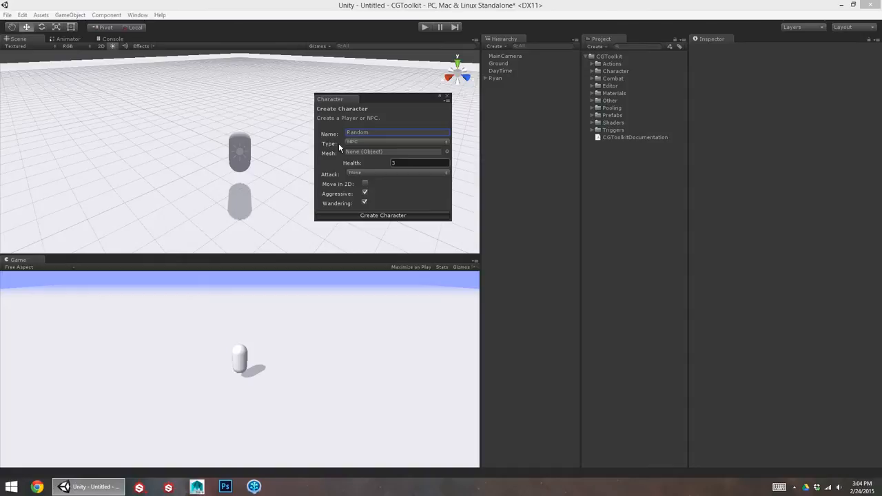
type("NPC")
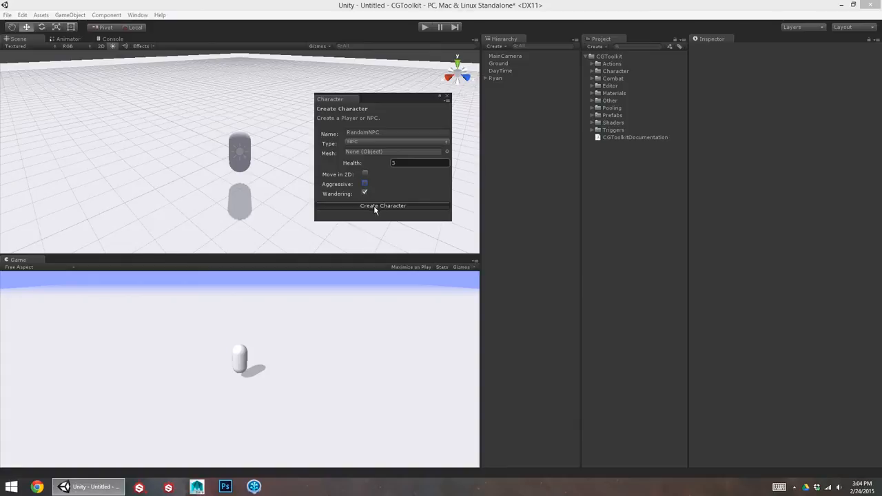
left_click(383, 205)
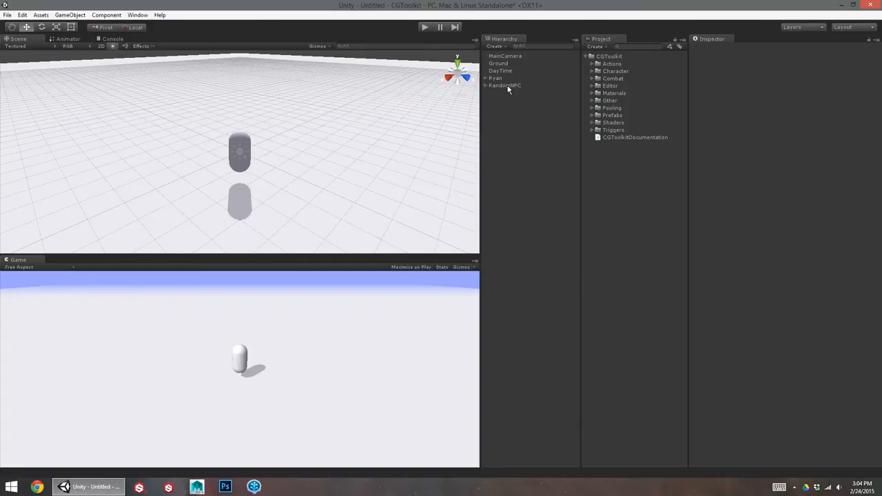
- Make a material named Blue with a blue main colour, then play and stop the scene
left_click(503, 84)
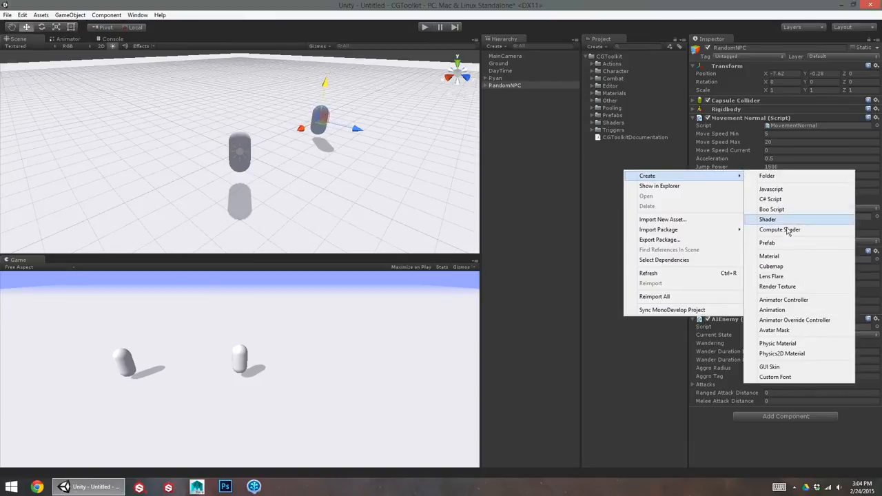
mouse_move(768, 256)
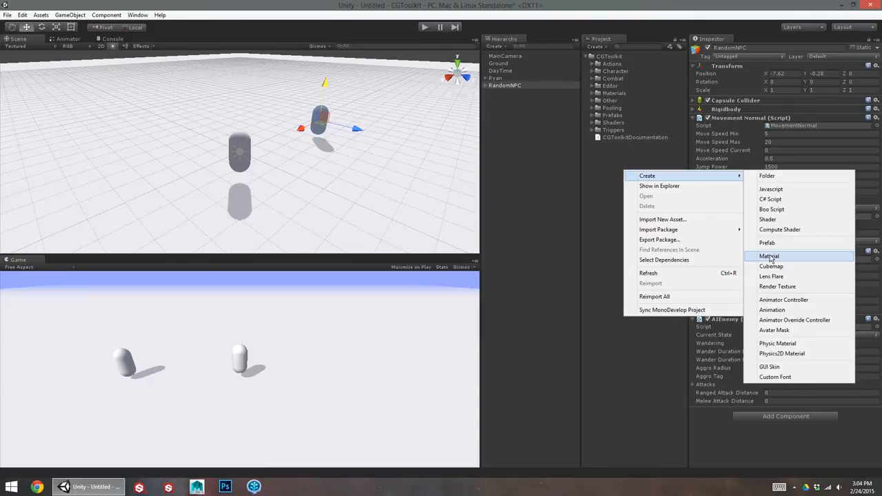
left_click(769, 256)
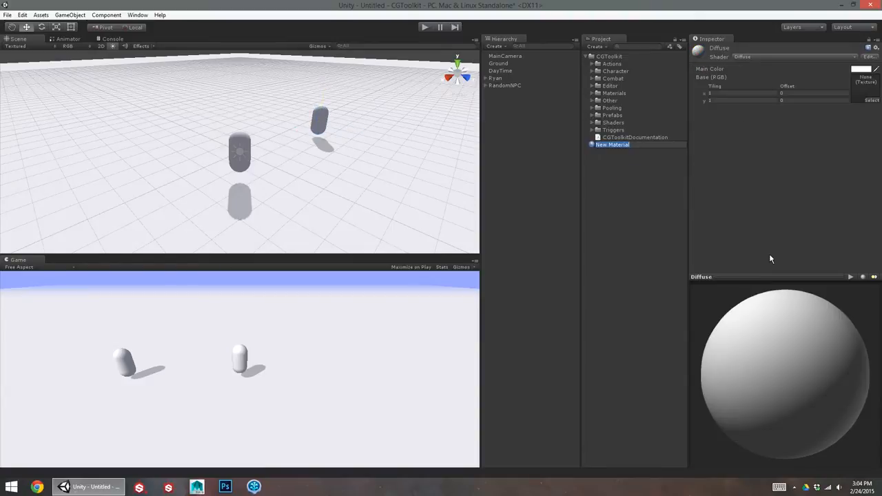
type("Blue")
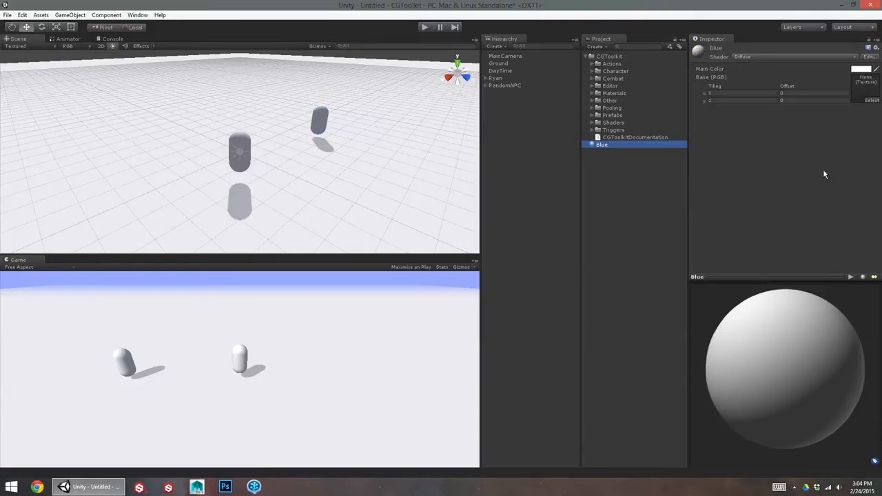
left_click(861, 68)
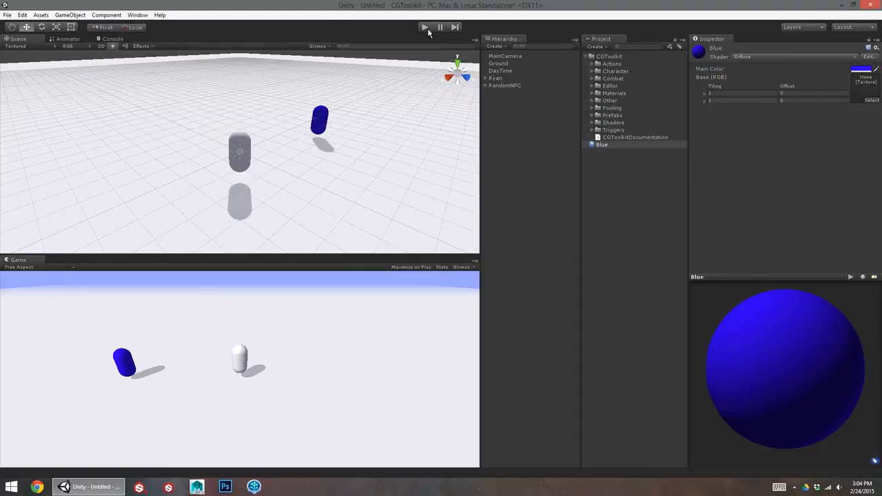
left_click(503, 93)
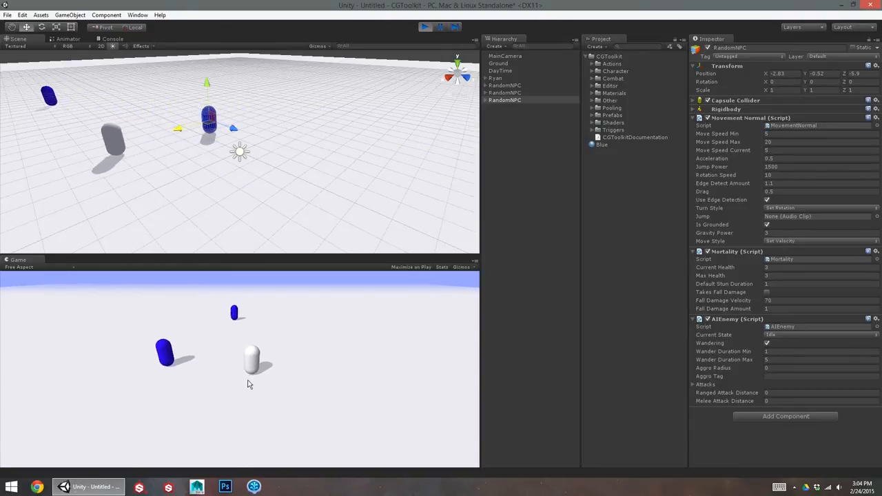
left_click(422, 26)
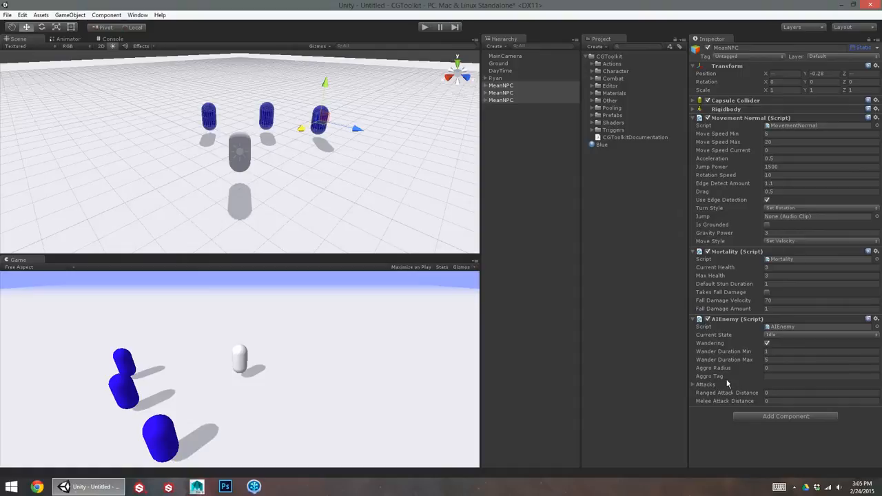
- Set the MeanNPCs' AIEnemy Aggro Radius to 10 and Aggro Tag to Player
left_click(792, 367)
type("10")
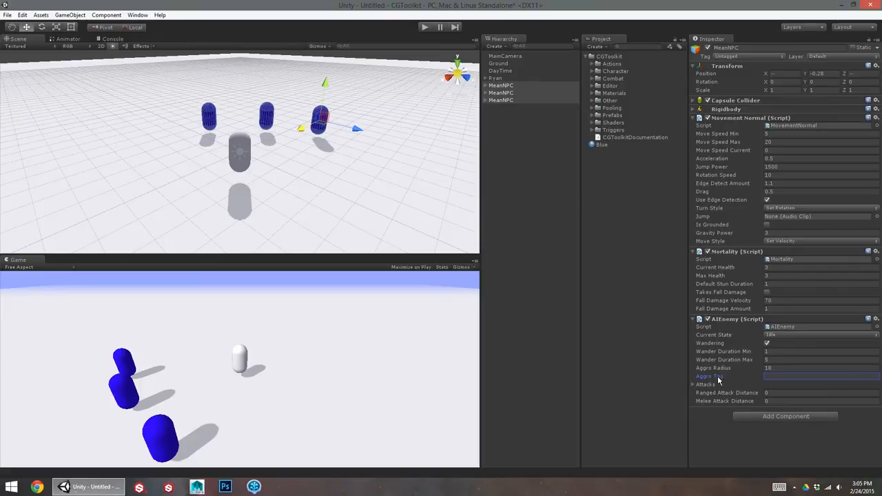
left_click(501, 78)
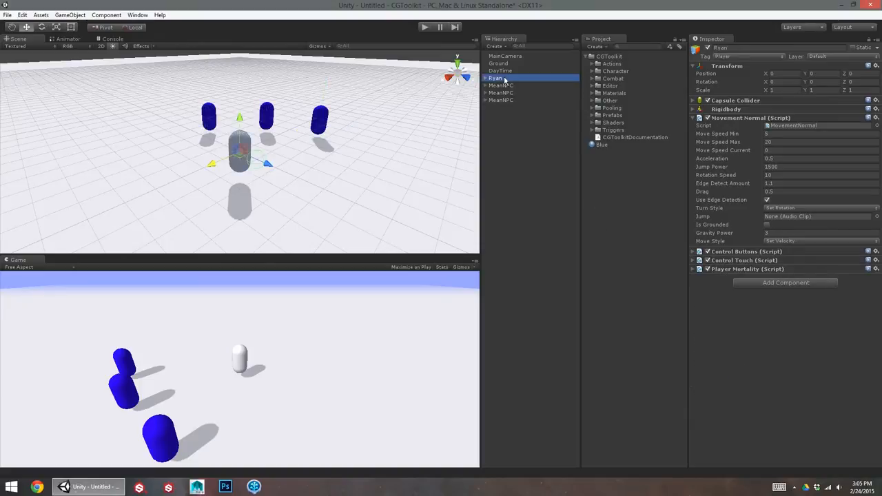
left_click(501, 100)
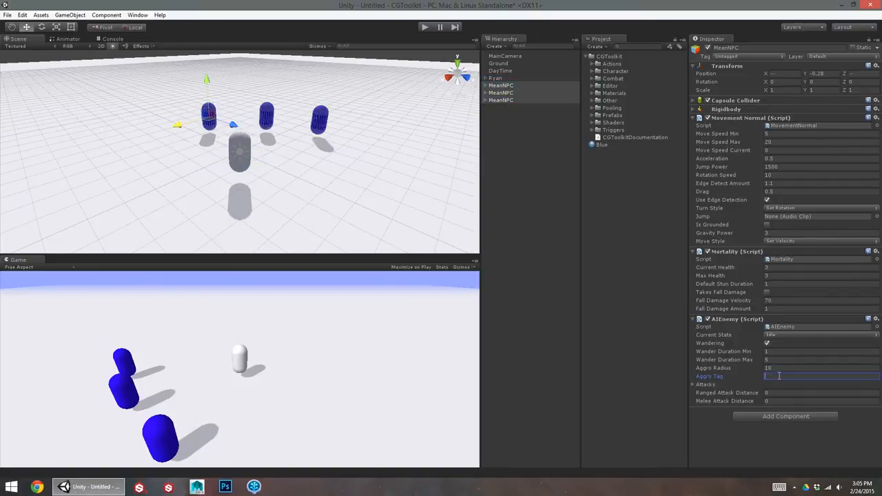
type("Player")
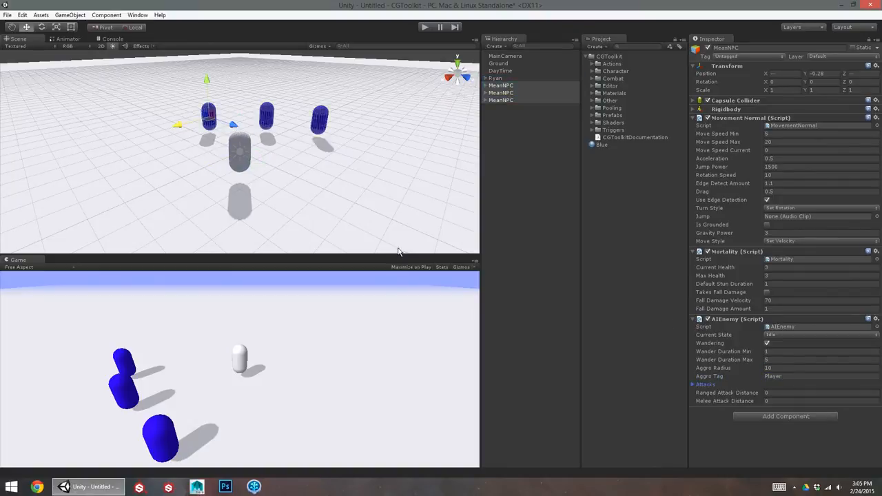
- Play to test the enemies chasing, then select the MeanNPCs for removal
left_click(422, 26)
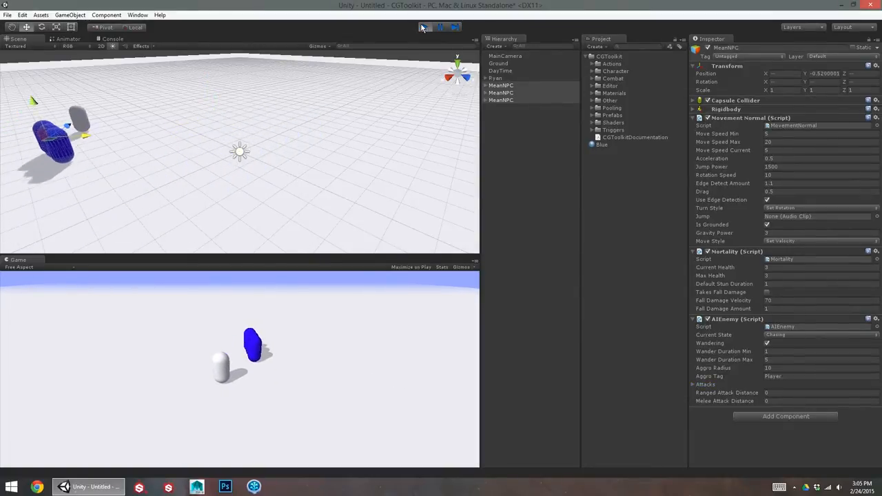
left_click(420, 27)
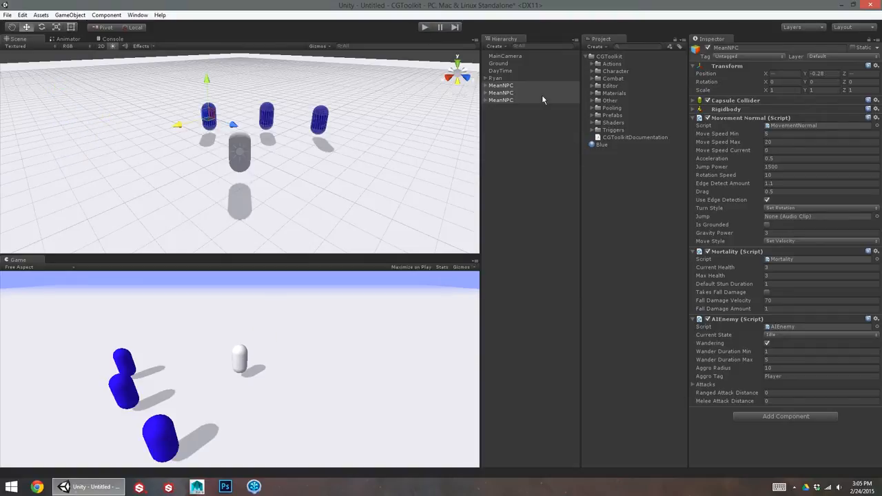
left_click(500, 92)
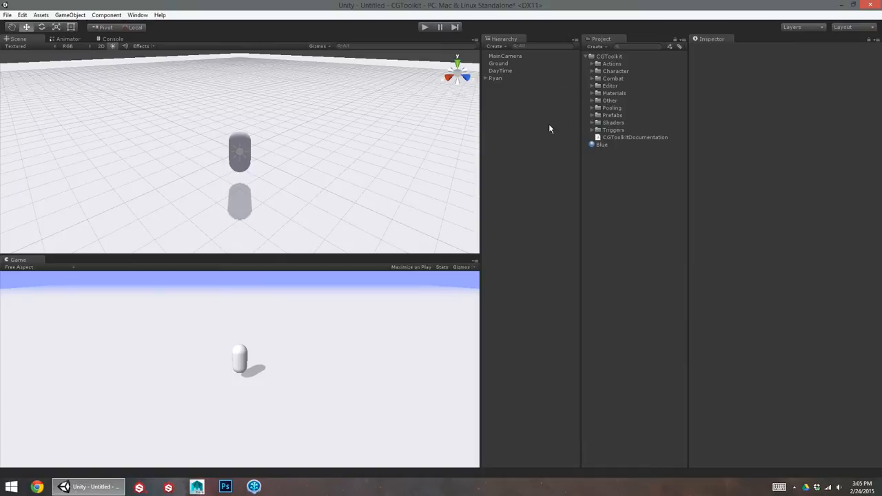
mouse_move(298, 151)
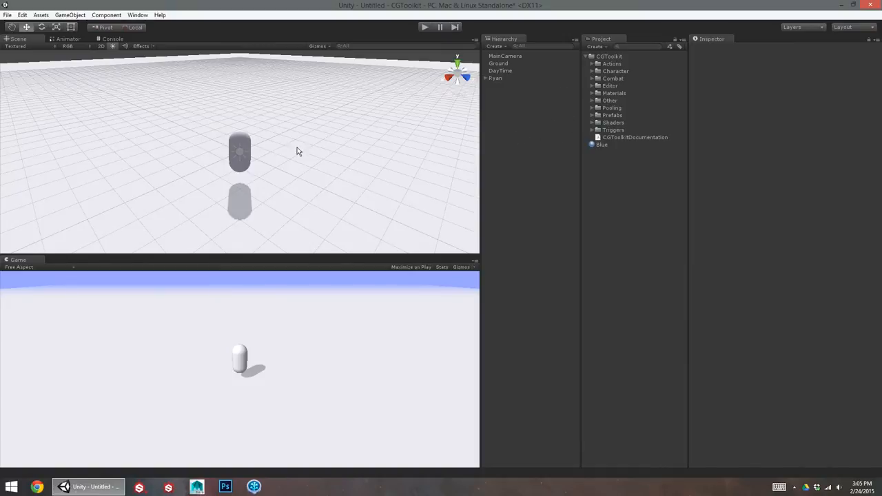
mouse_move(78, 15)
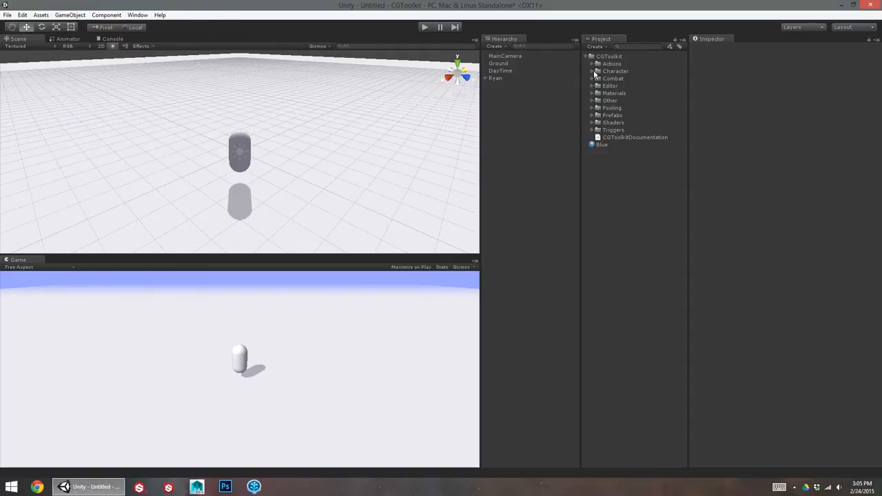
- Expand the CGToolkit Actions folder in the Project panel
left_click(592, 63)
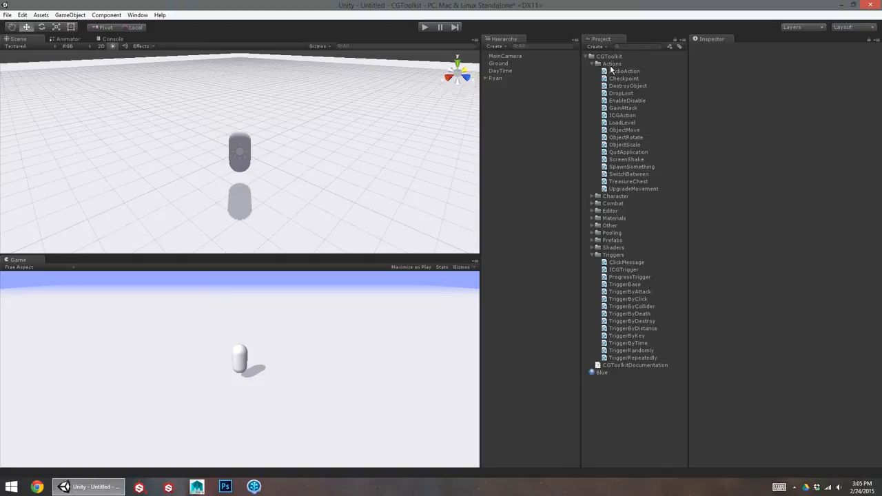
mouse_move(611, 321)
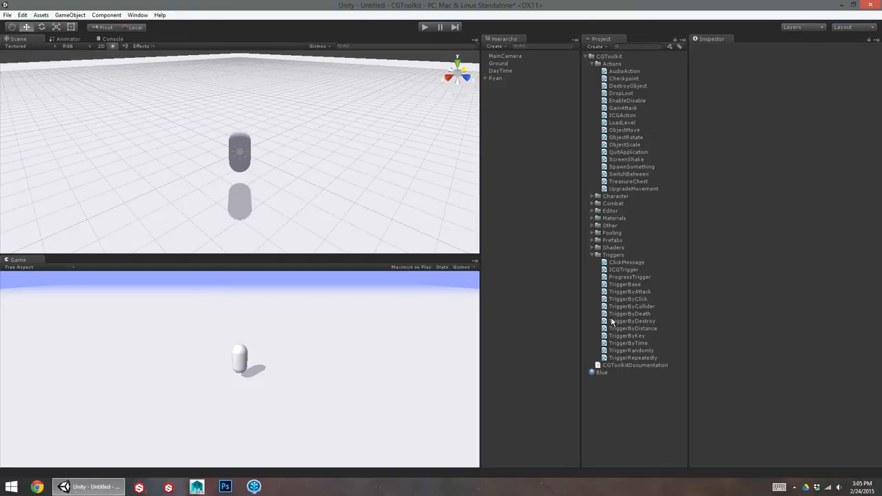
mouse_move(632, 365)
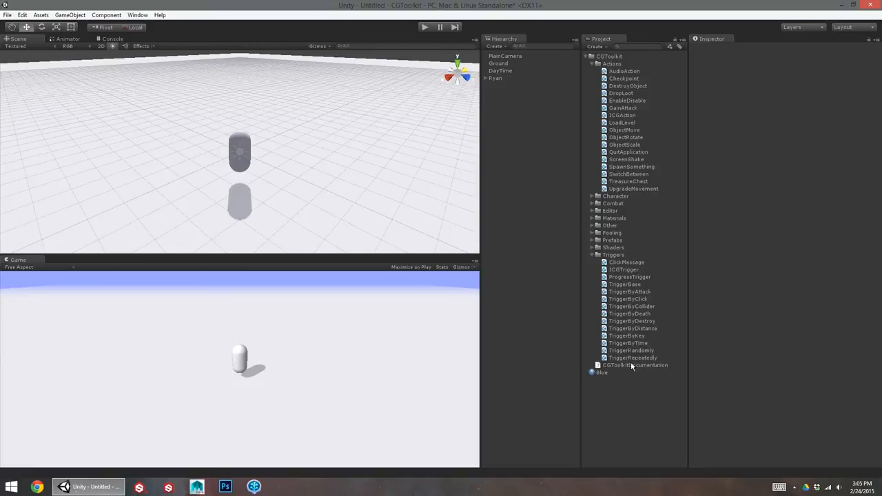
mouse_move(619, 343)
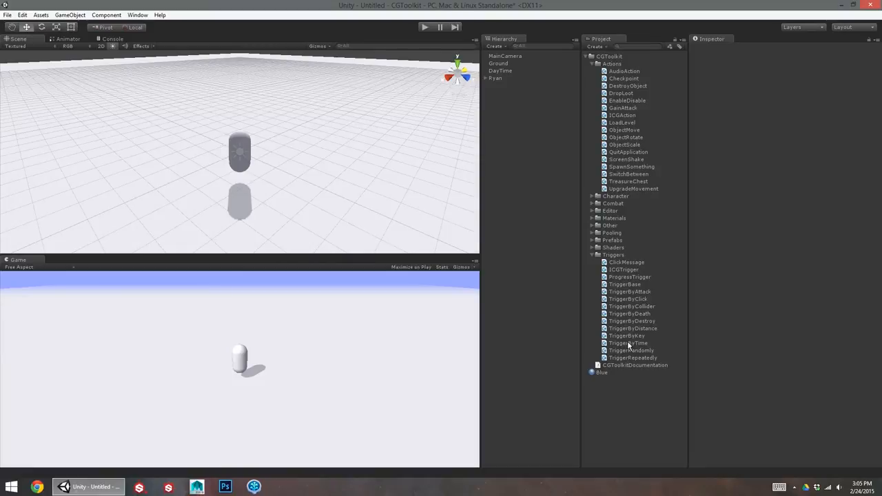
mouse_move(616, 344)
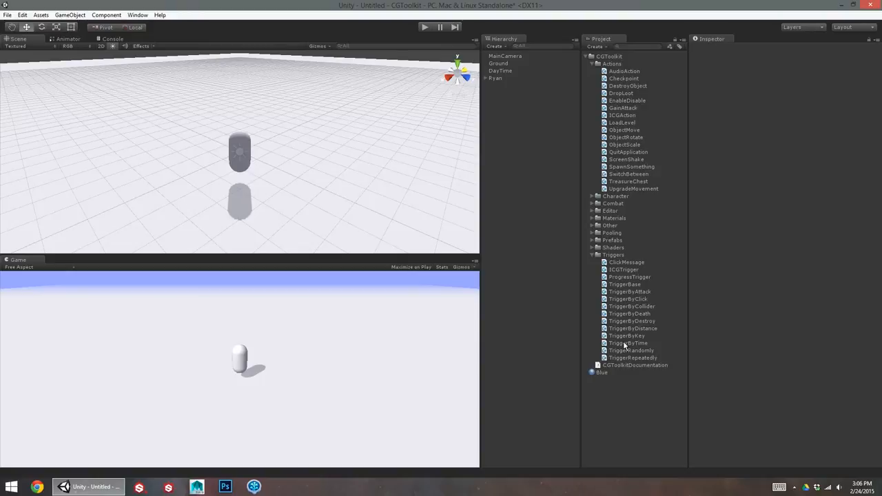
mouse_move(635, 353)
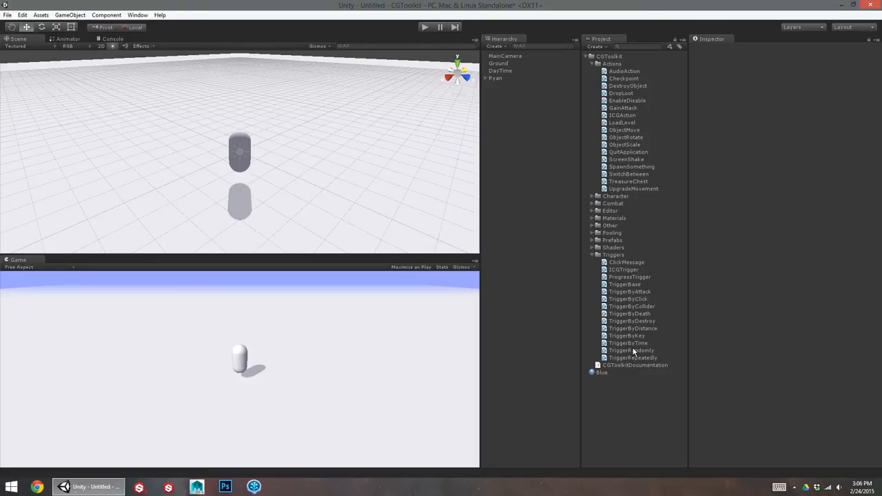
- Inspect the TriggerByTime, TriggerBase, ProgressTrigger, AudioAction and TriggerByDestroy scripts
left_click(626, 342)
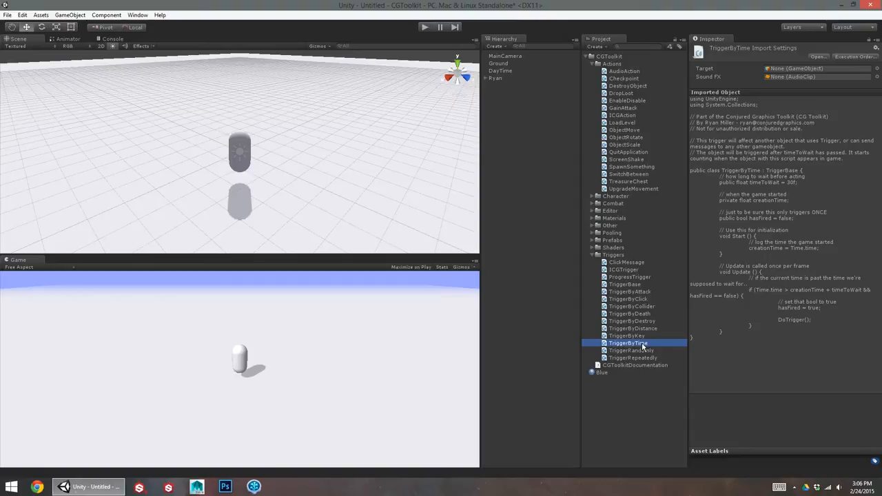
left_click(623, 284)
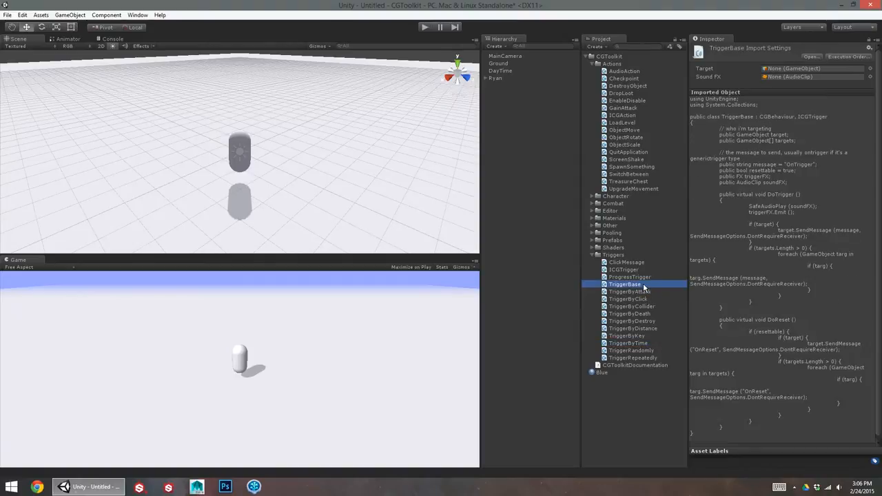
left_click(629, 277)
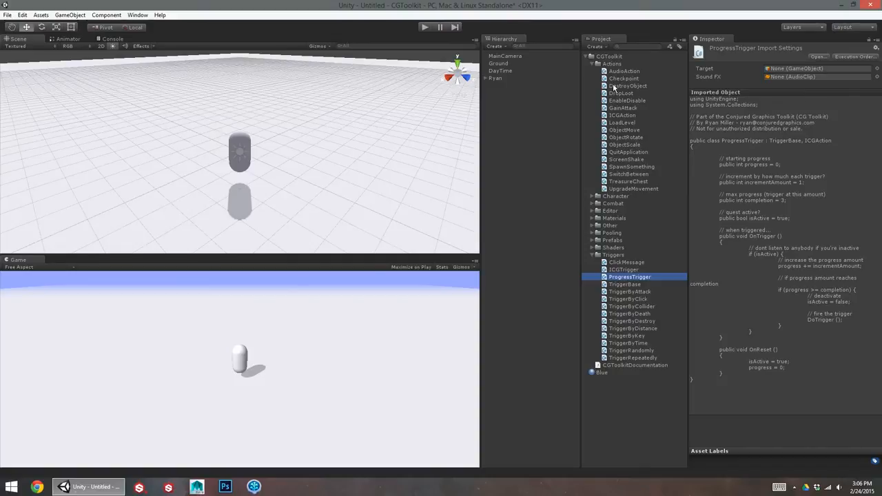
left_click(625, 71)
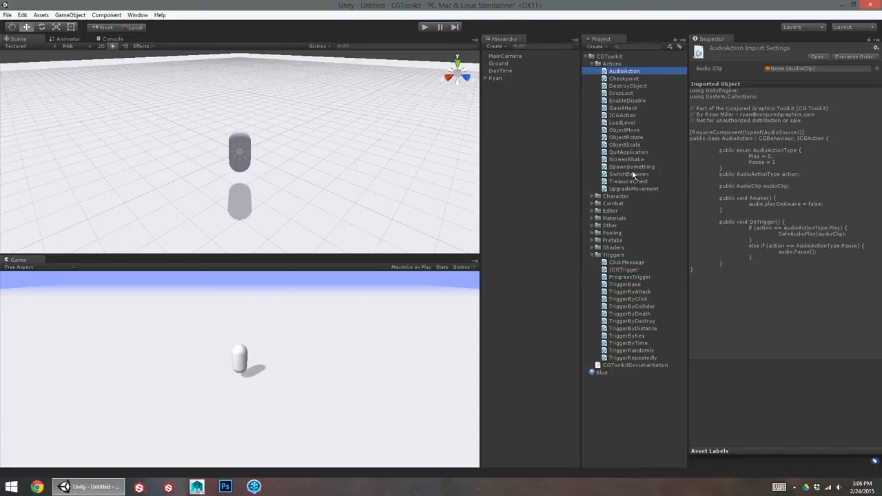
mouse_move(617, 313)
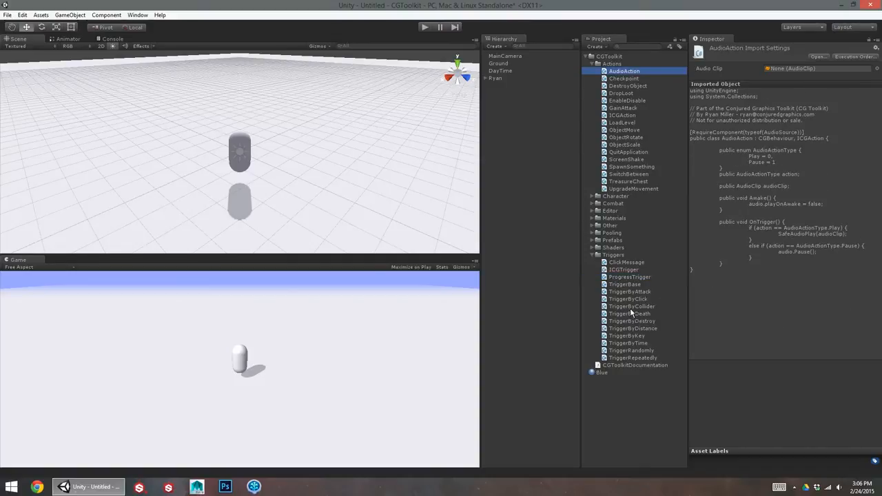
left_click(629, 320)
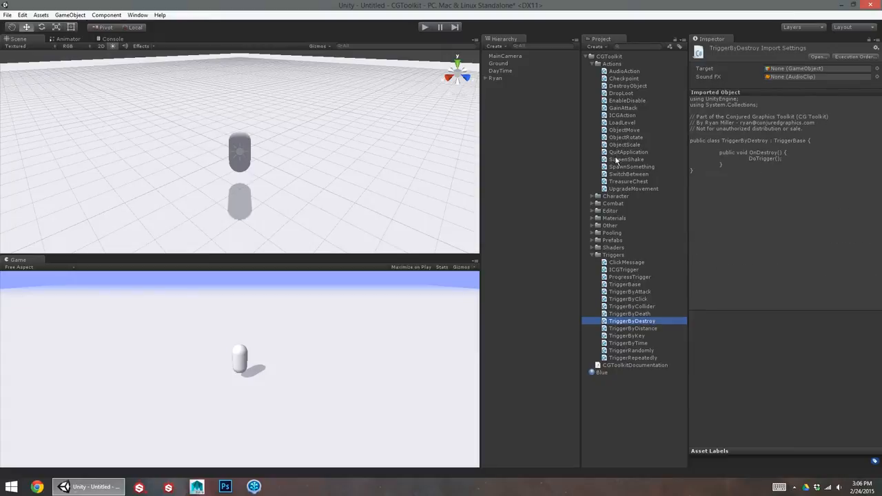
- Inspect ObjectMove, SpawnSomething, ScreenShake, DropLoot and TriggerByCollider, then deselect and show CGToolkit options
left_click(622, 130)
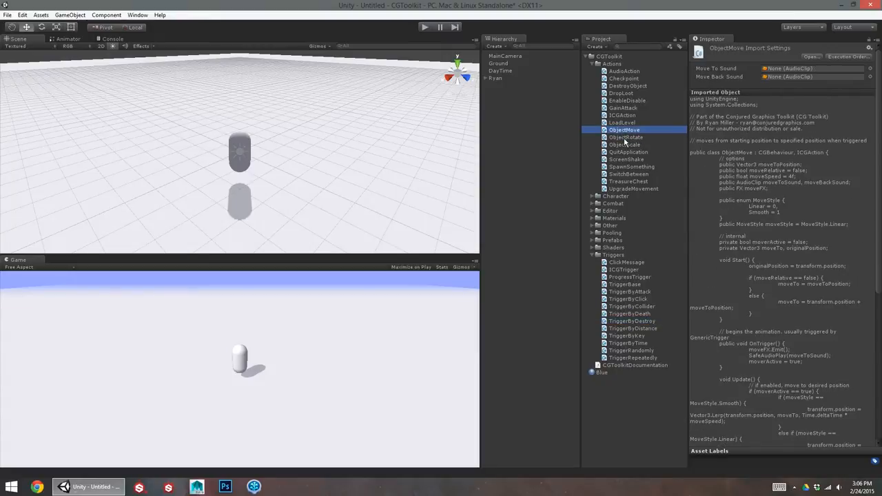
left_click(628, 166)
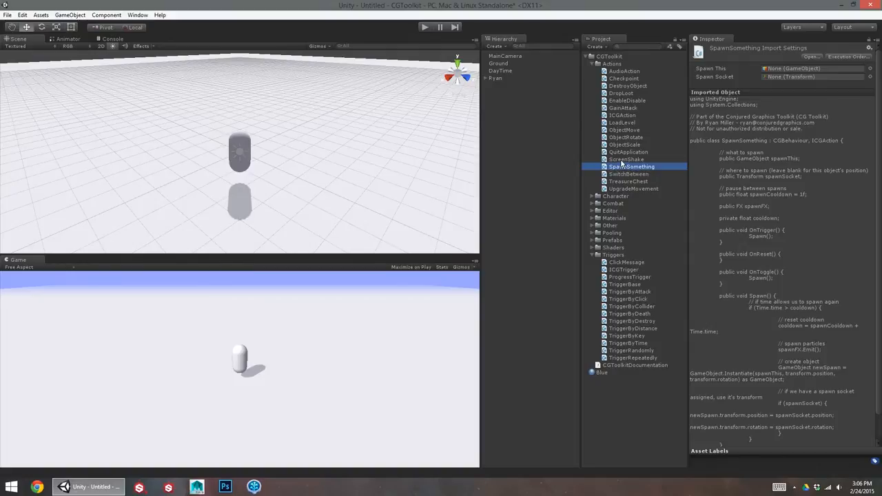
left_click(627, 159)
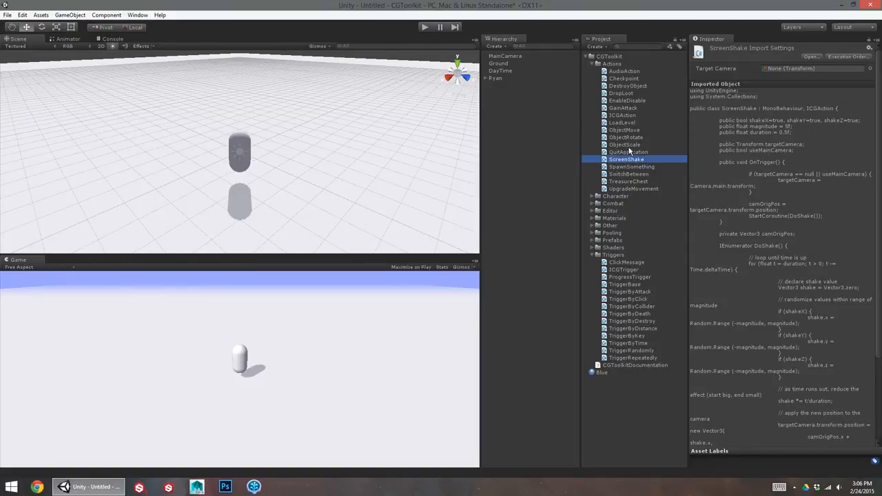
left_click(621, 93)
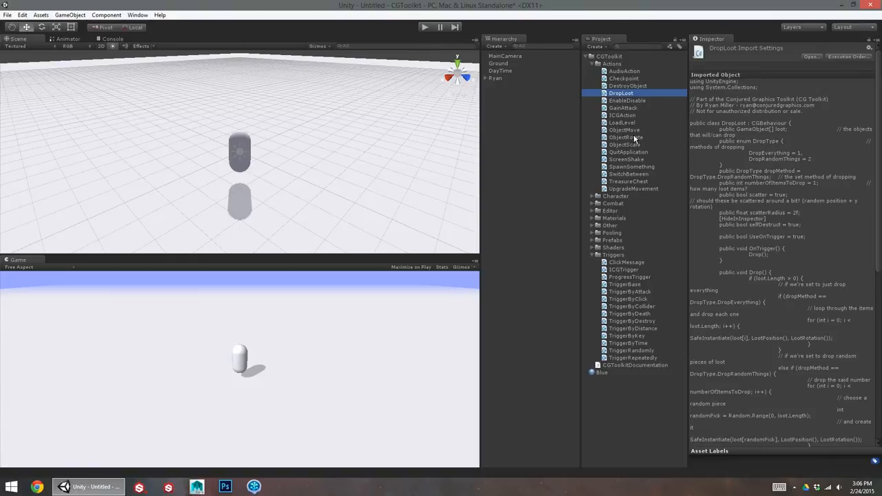
mouse_move(617, 130)
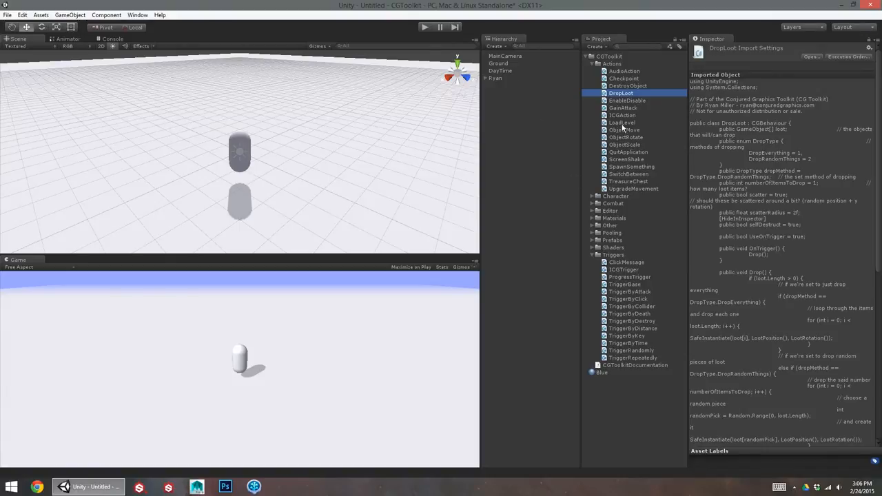
left_click(628, 306)
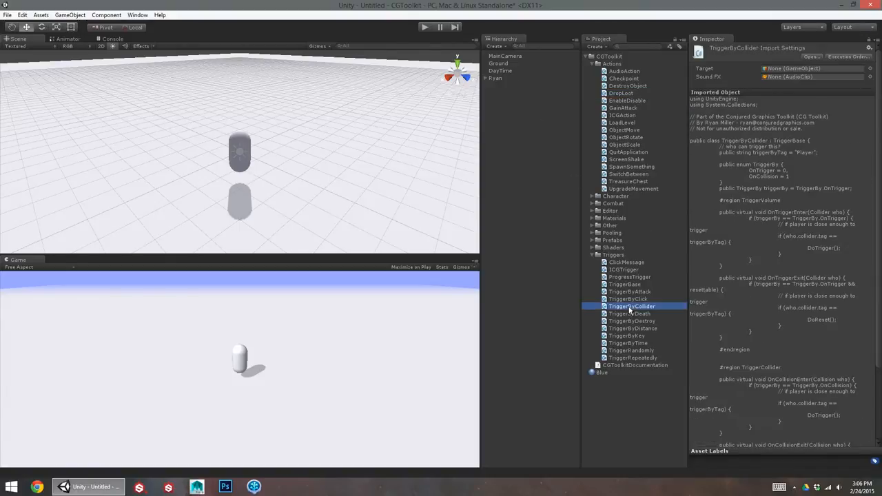
left_click(543, 170)
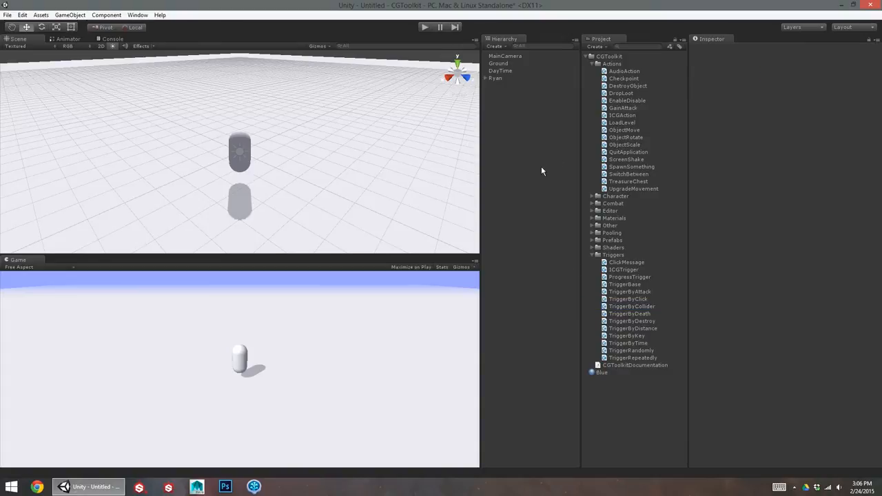
left_click(75, 15)
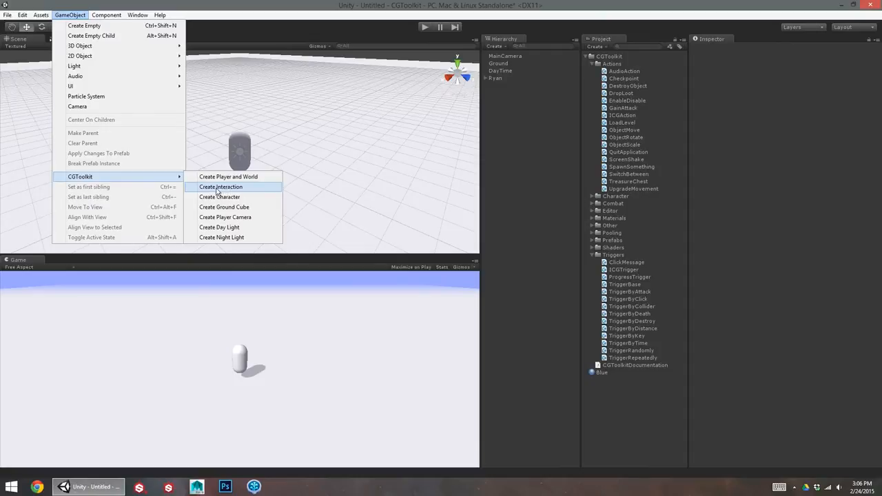
- Launch the CGToolkit Create Interaction window, drag it down-left, and list 3D Object types
left_click(220, 187)
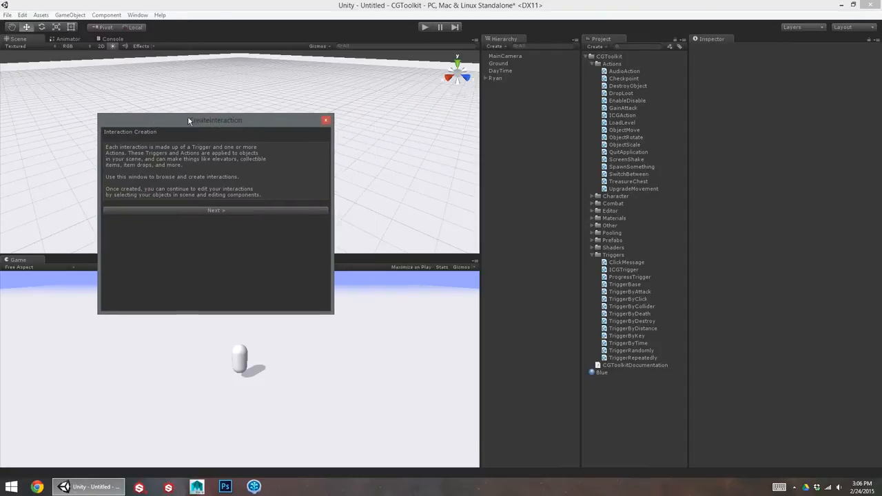
mouse_move(328, 319)
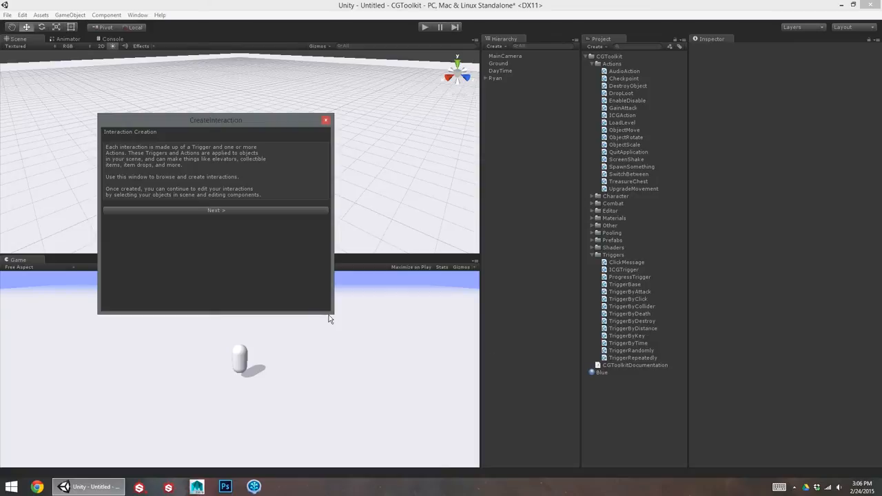
mouse_move(248, 128)
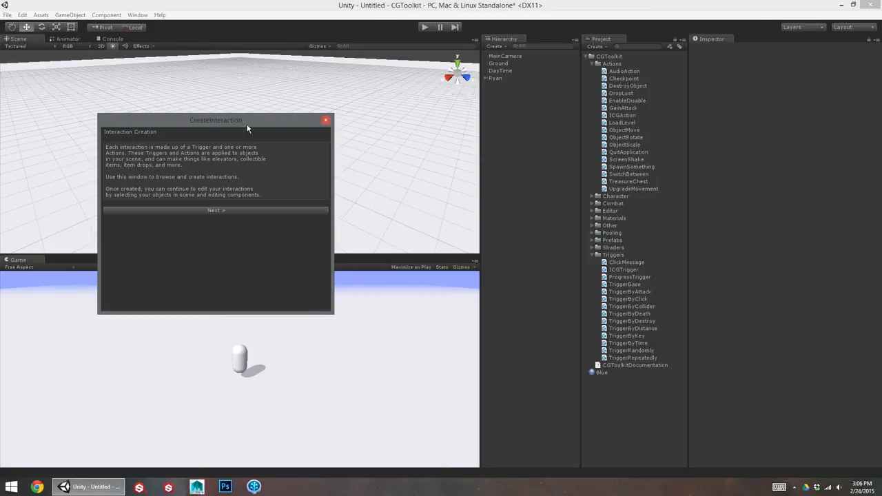
left_click_drag(216, 120, 157, 168)
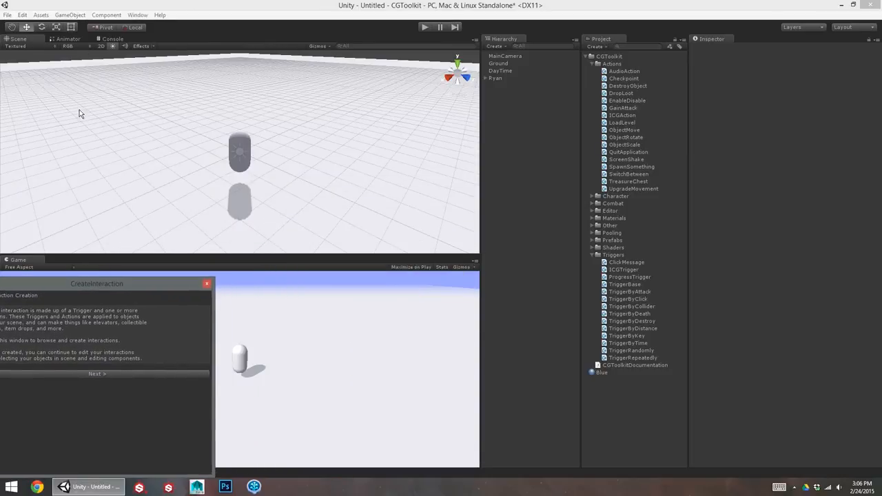
left_click(75, 14)
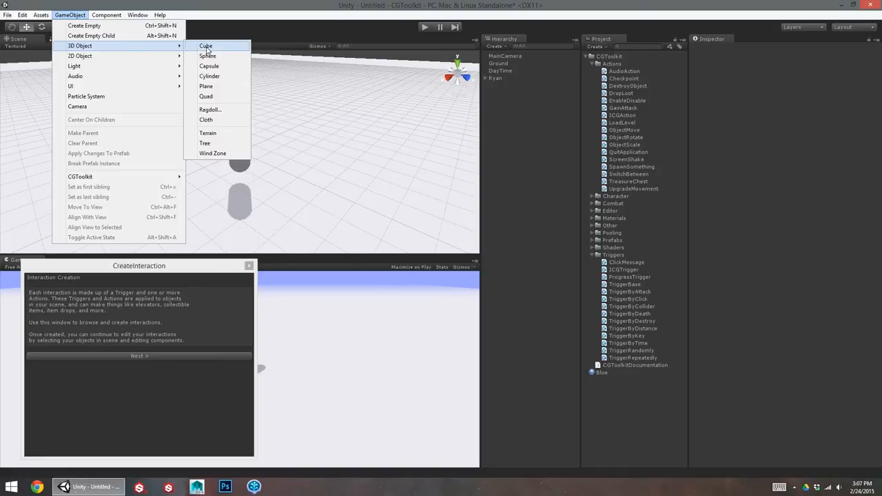
- Add a cube named StepOnMe and a moved, roughly 2.4x-scaled sphere named WatchMeMove
left_click(205, 45)
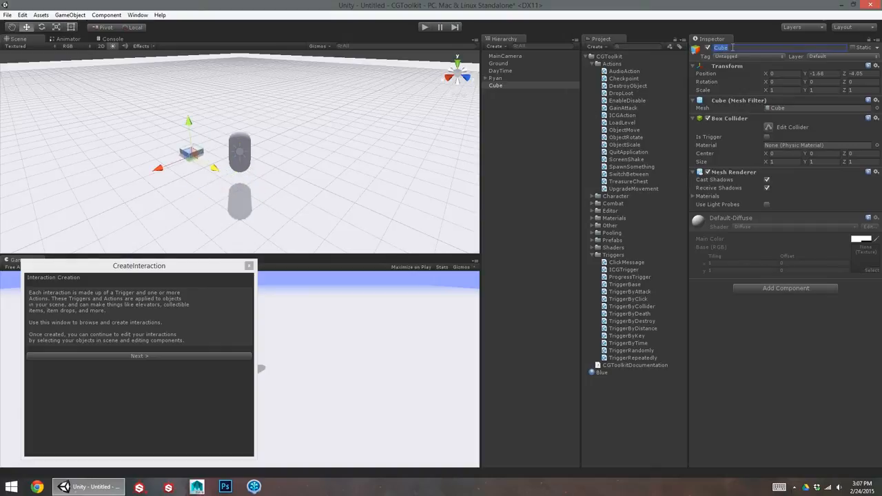
type("Step01")
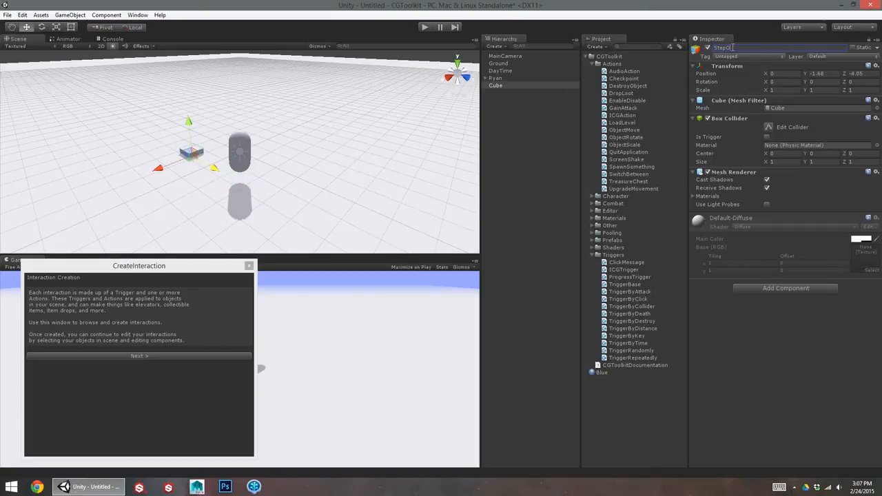
left_click(74, 15)
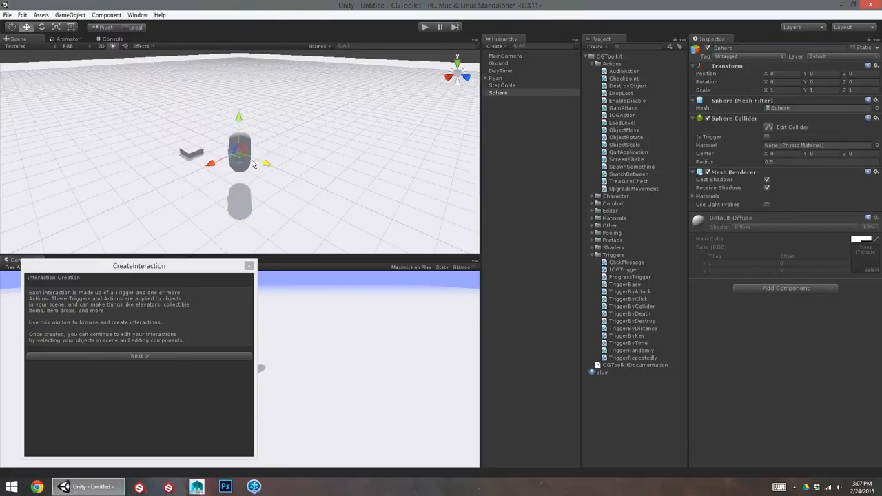
left_click_drag(239, 148, 325, 189)
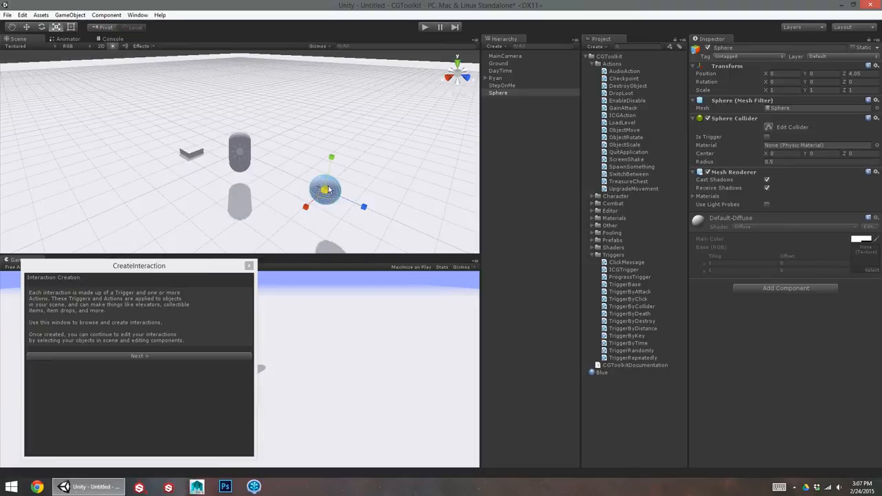
left_click_drag(138, 265, 455, 381)
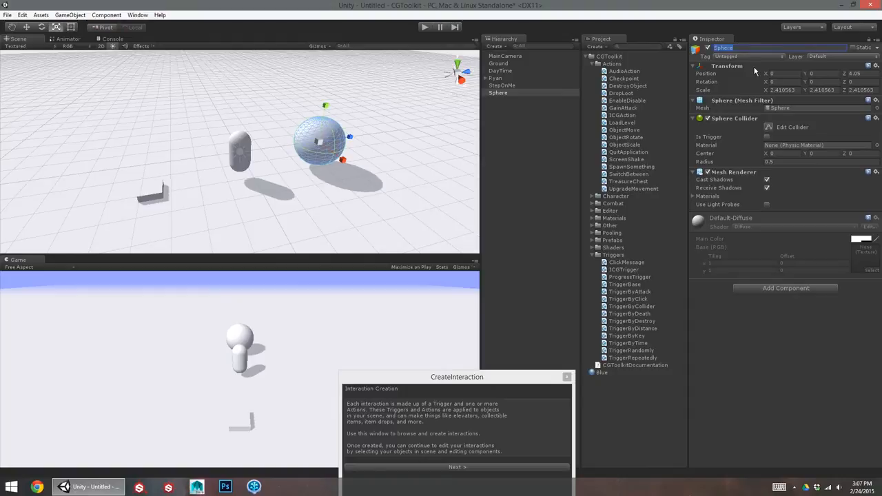
type("WatchMeMove")
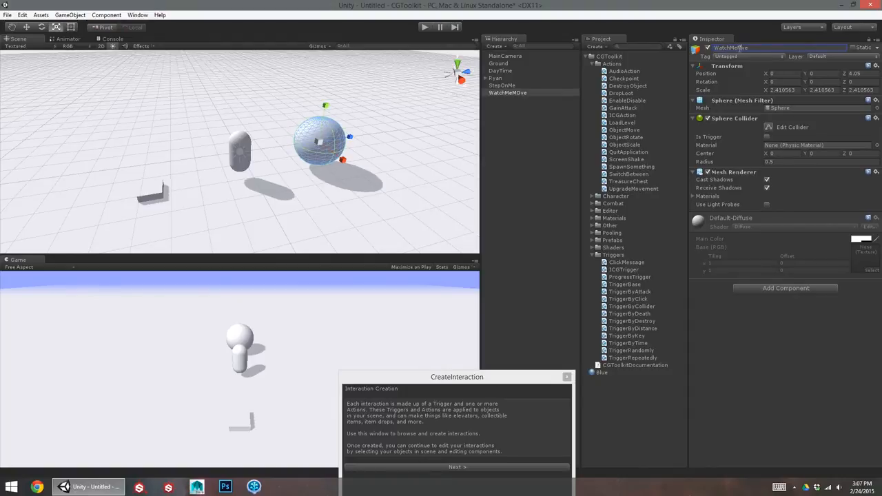
left_click(503, 85)
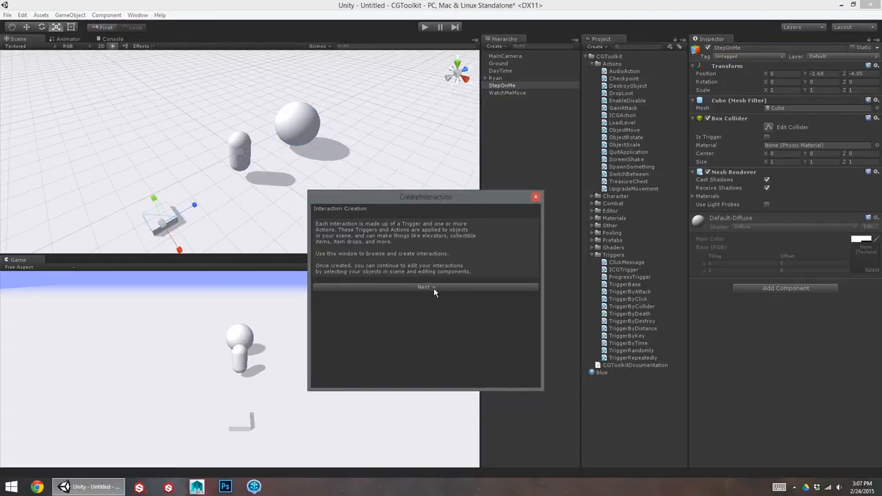
- Set StepOnMe's trigger method to By Collider after trying By Distance, and advance to actions
left_click(425, 287)
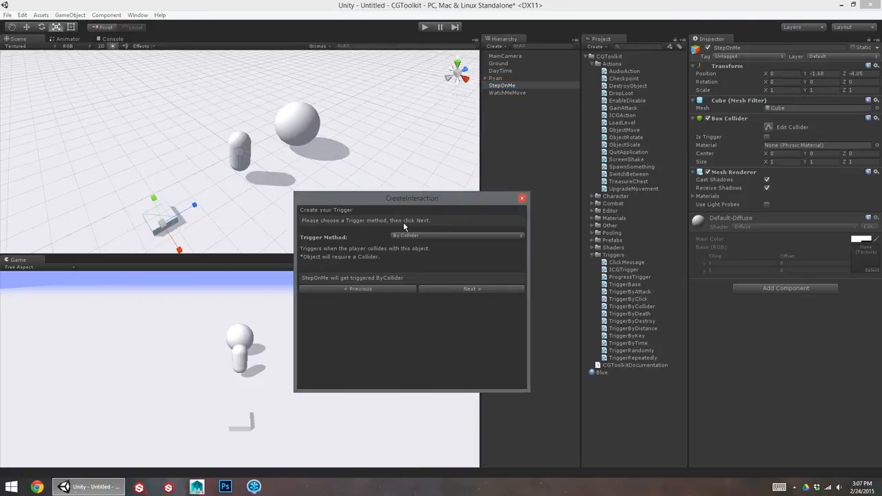
left_click(455, 235)
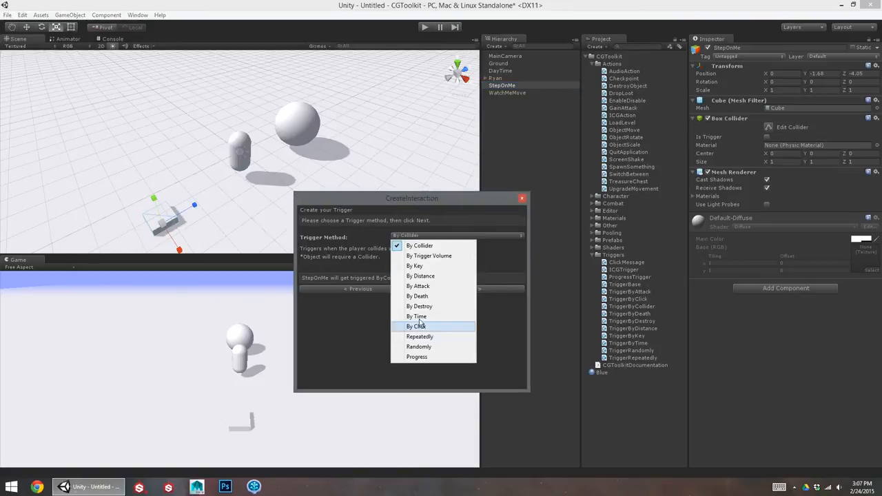
mouse_move(419, 245)
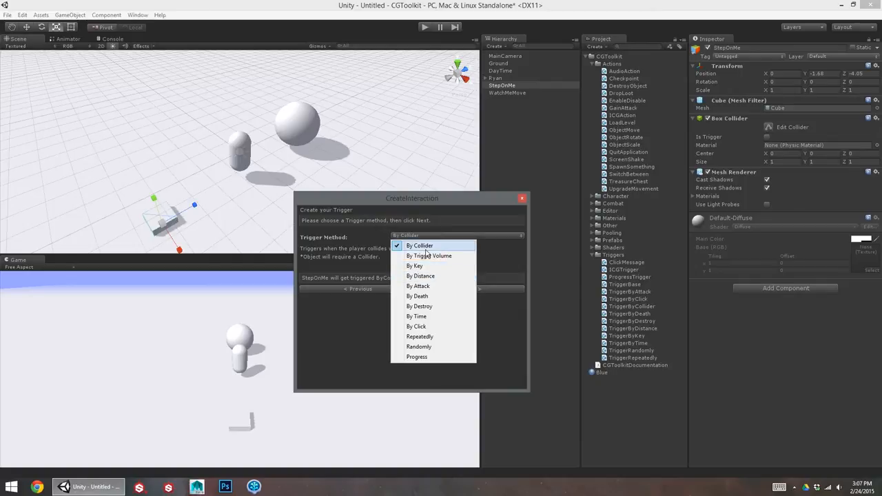
left_click(419, 245)
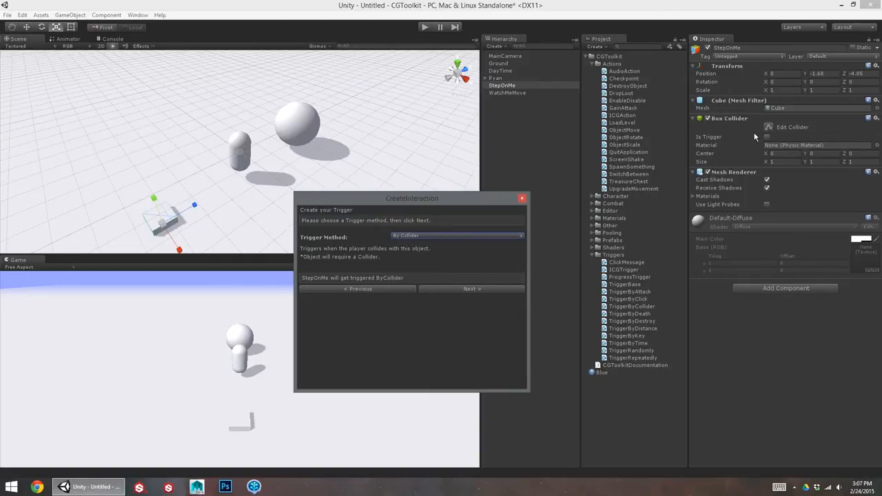
mouse_move(760, 141)
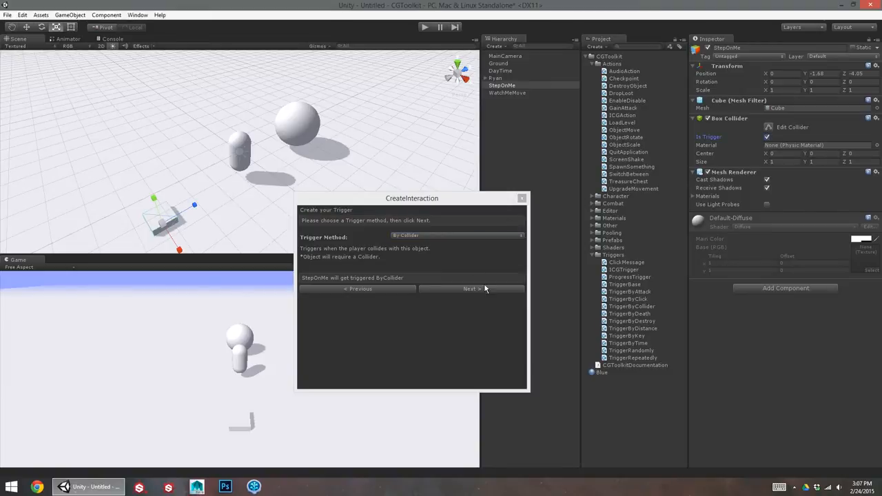
left_click(455, 235)
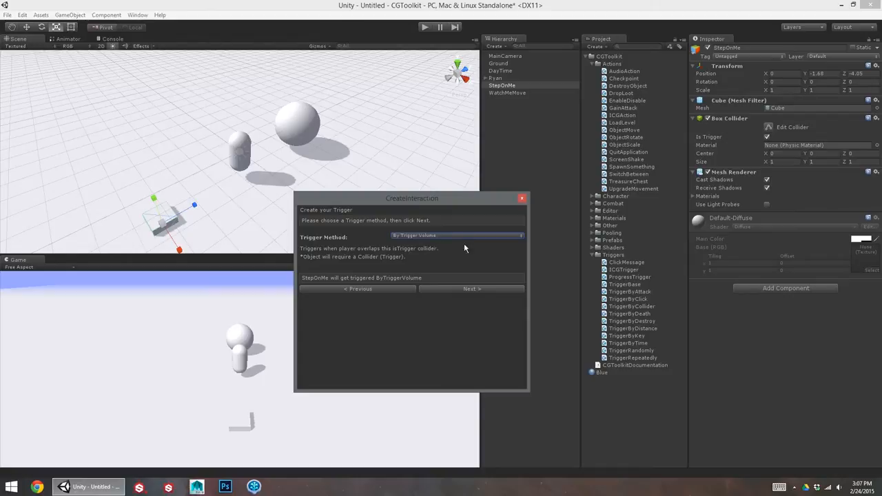
mouse_move(493, 239)
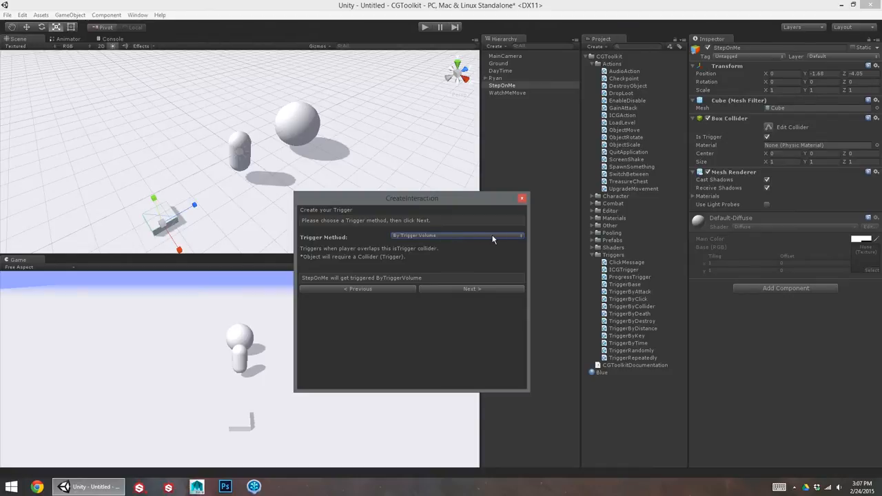
left_click(456, 235)
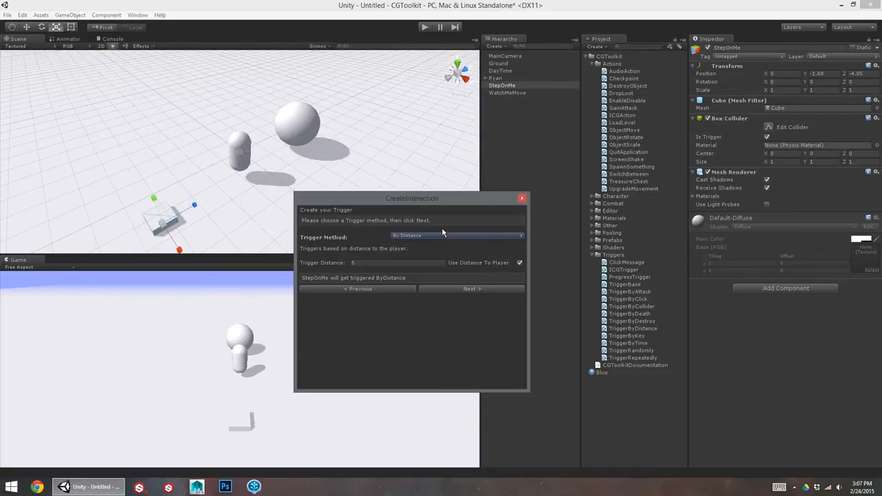
left_click(456, 235)
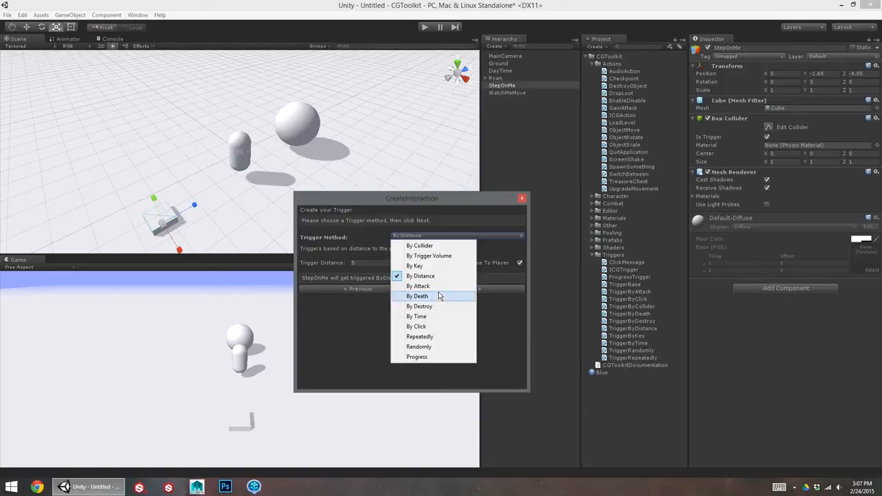
mouse_move(422, 306)
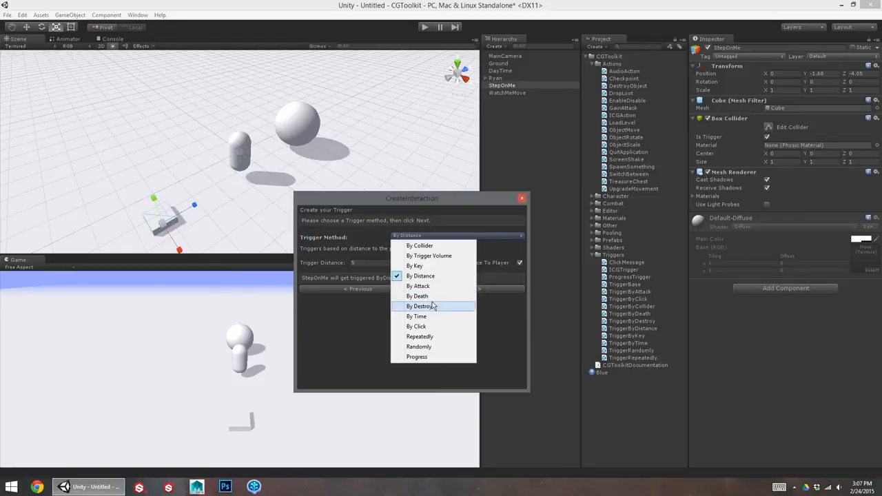
left_click(419, 245)
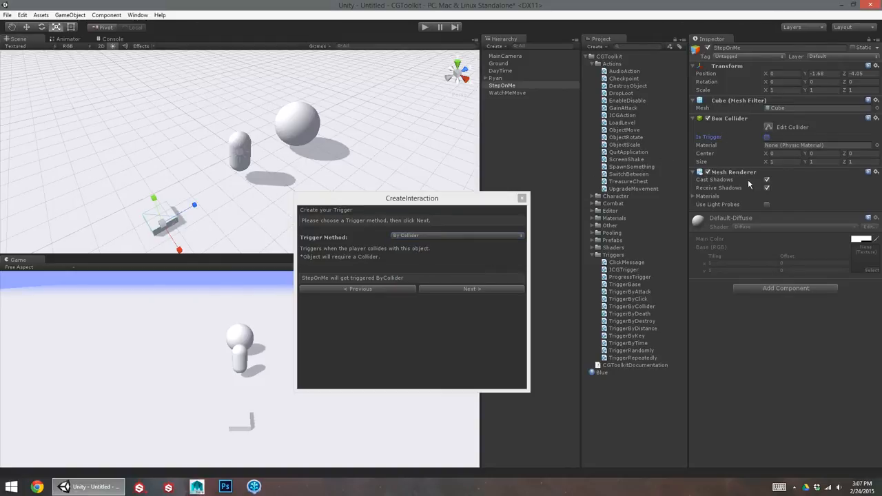
left_click(471, 289)
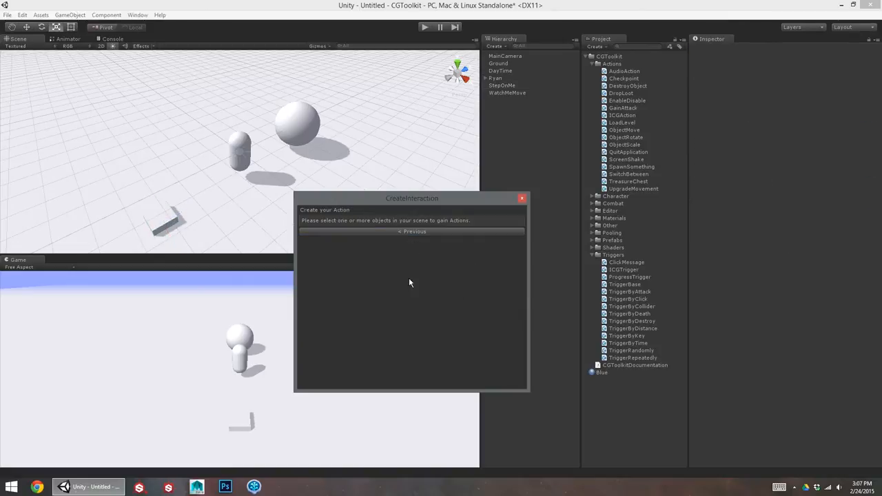
mouse_move(380, 216)
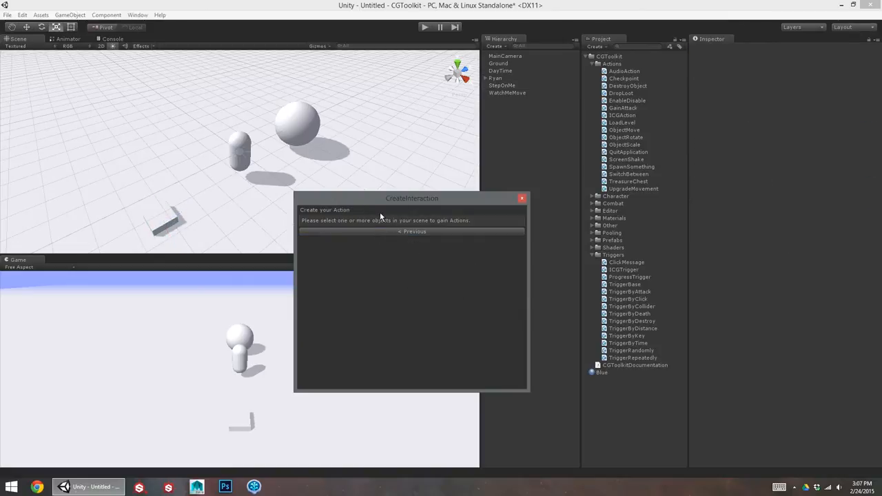
mouse_move(283, 130)
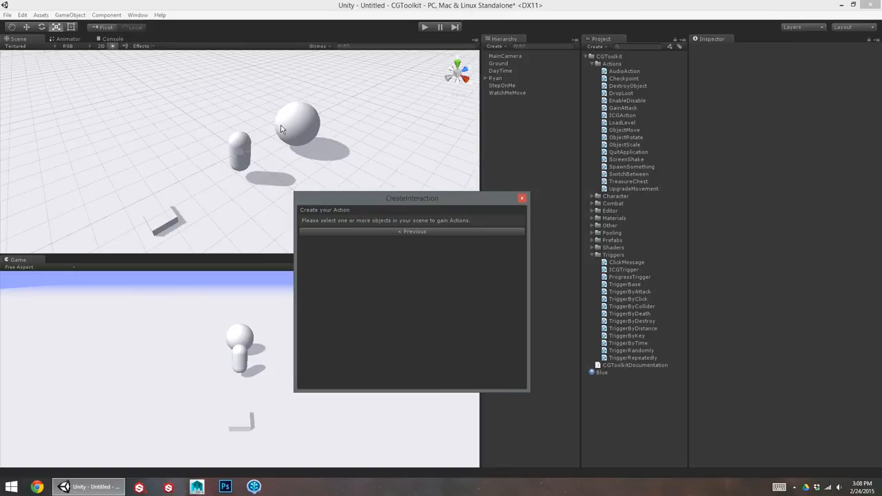
mouse_move(288, 128)
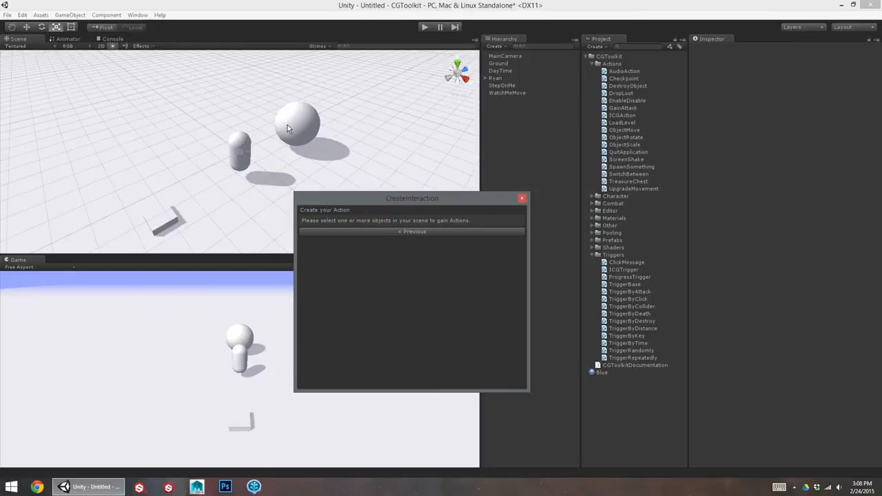
- Give WatchMeMove a non-relative Object Move action to Y 6.54, Z 4.05 and create it
left_click(297, 127)
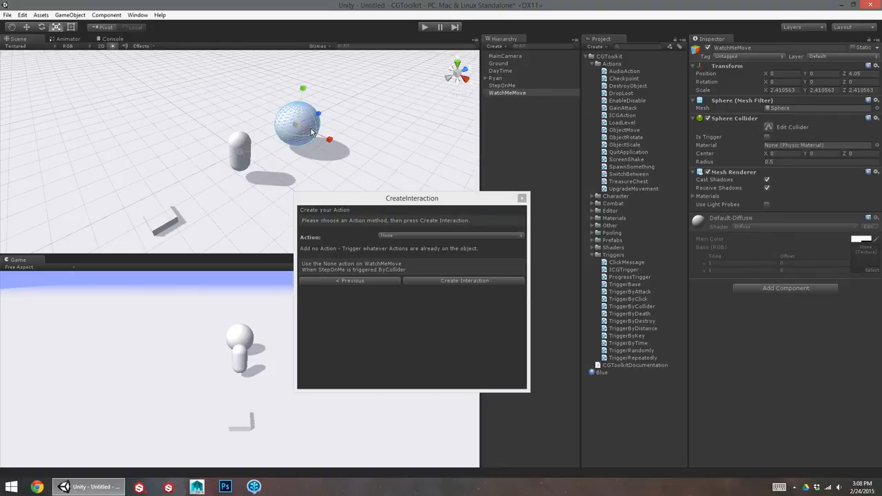
left_click(450, 236)
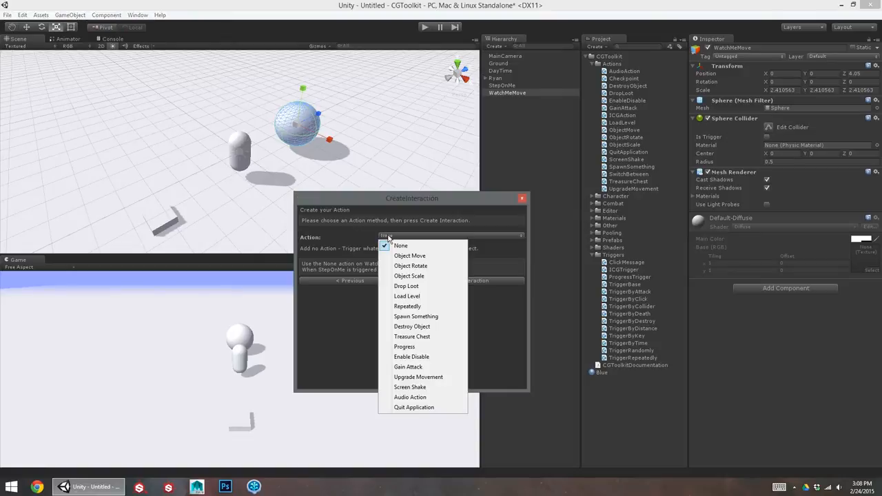
left_click(409, 255)
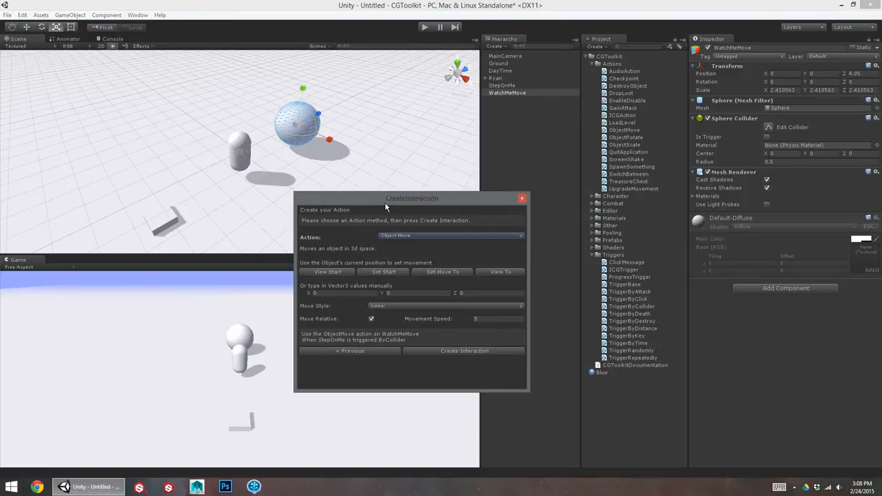
left_click_drag(411, 197, 357, 249)
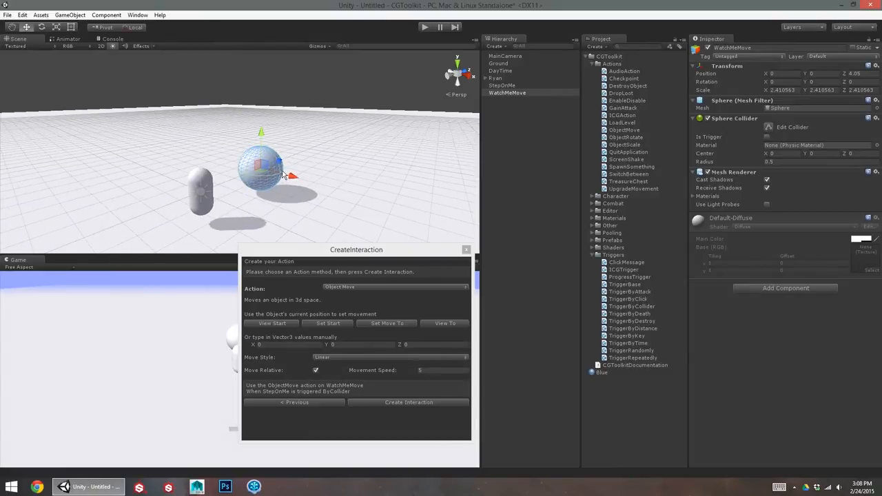
left_click(385, 323)
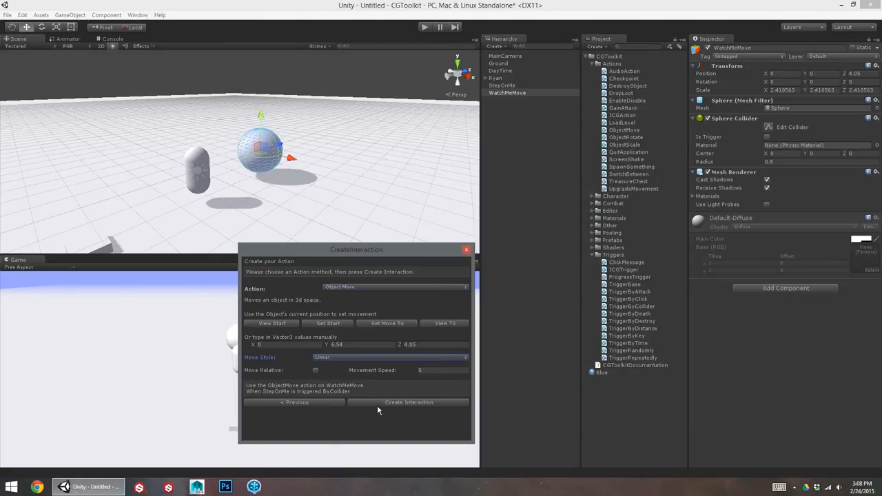
left_click(409, 403)
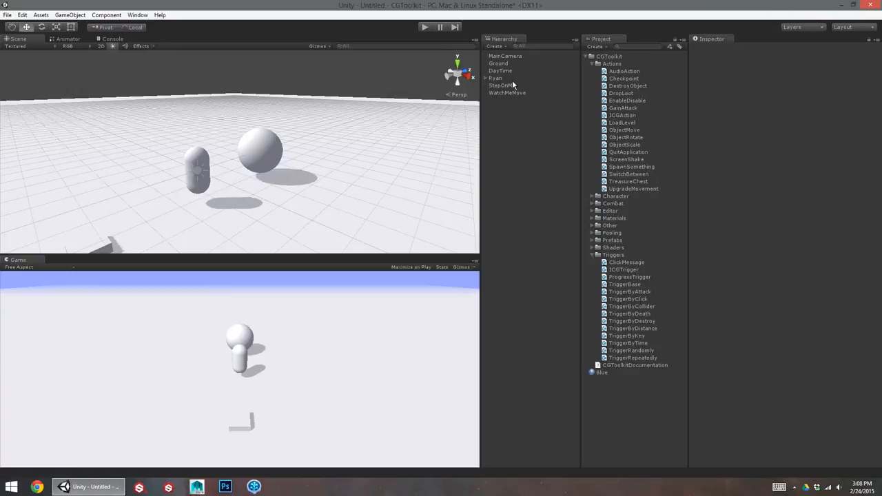
- Review StepOnMe and WatchMeMove's move settings, then play-test the sphere rising
left_click(505, 84)
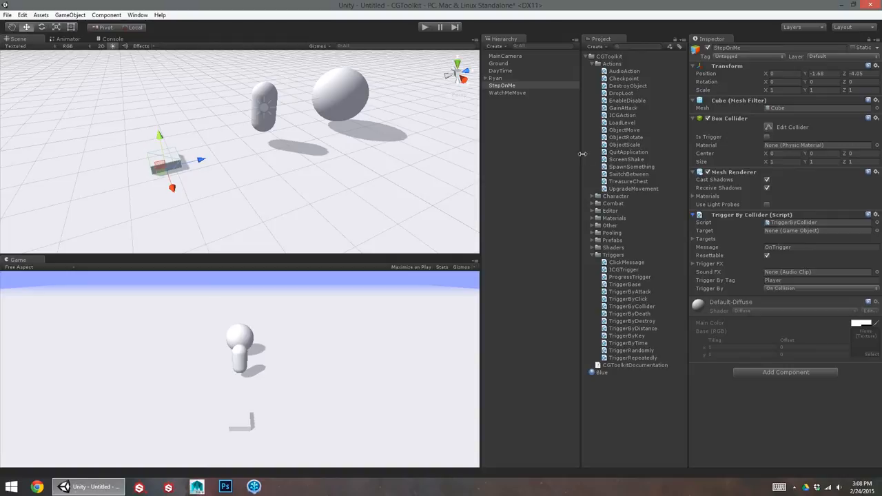
left_click(508, 93)
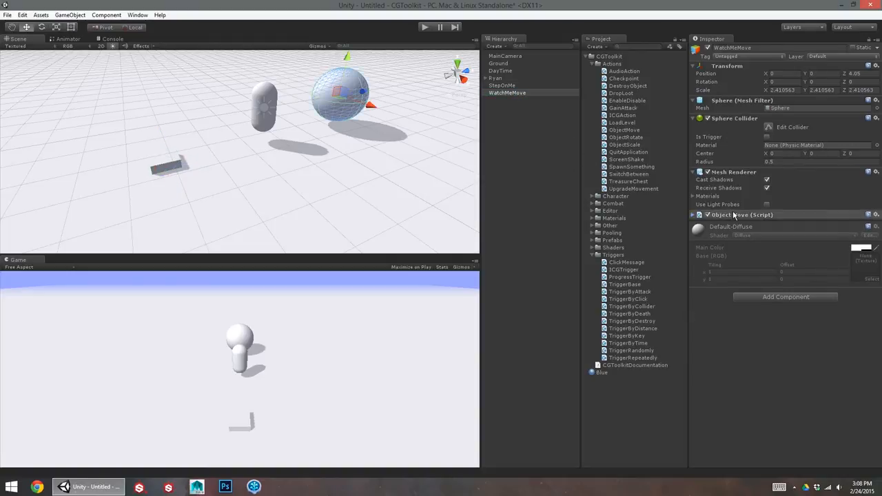
left_click(692, 214)
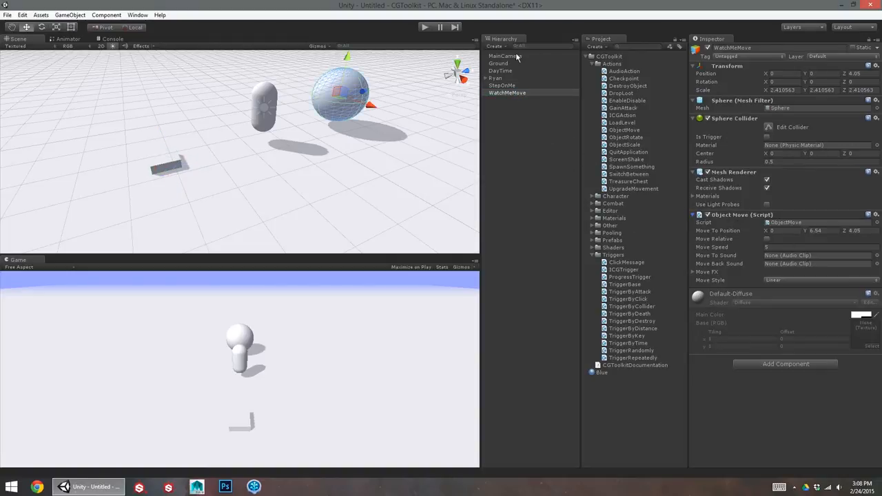
left_click(423, 27)
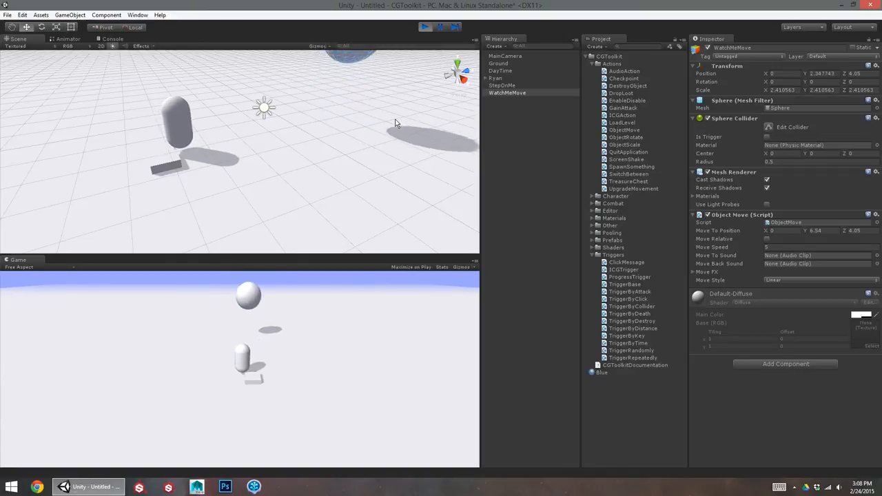
left_click(422, 27)
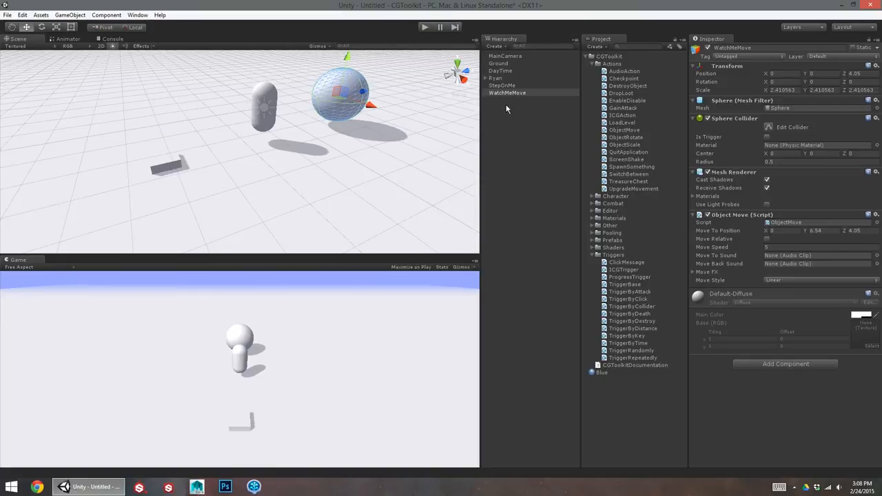
- With Resettable unticked on StepOnMe's Trigger By Collider, run the play test again
left_click(502, 85)
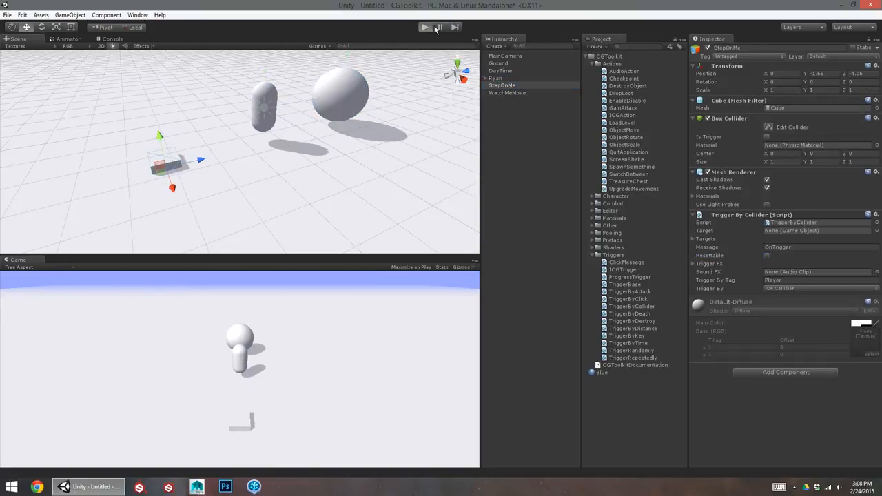
left_click(425, 27)
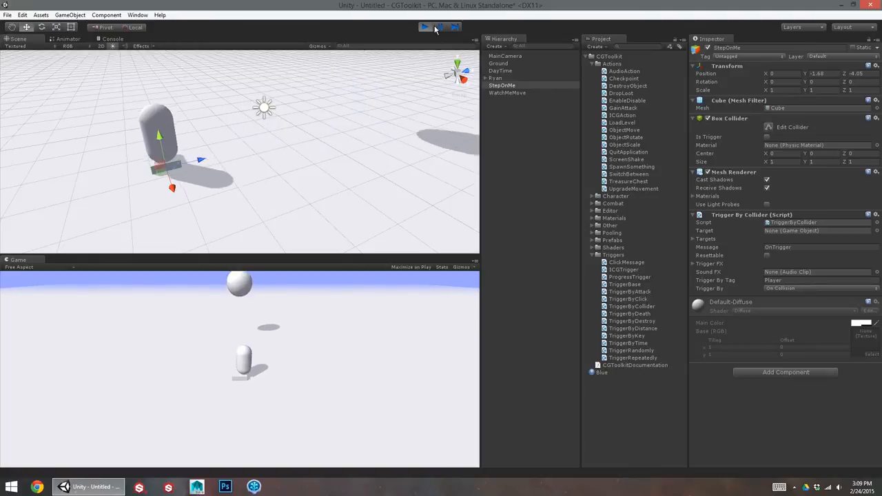
left_click(424, 26)
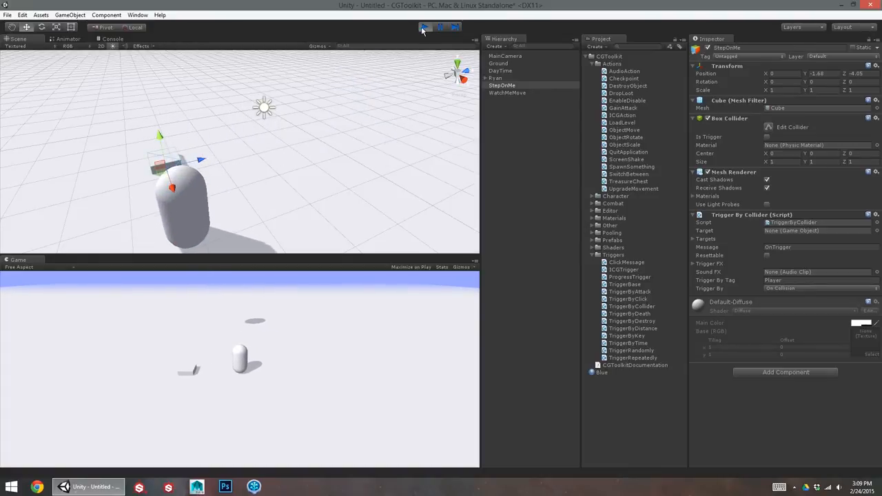
left_click(423, 28)
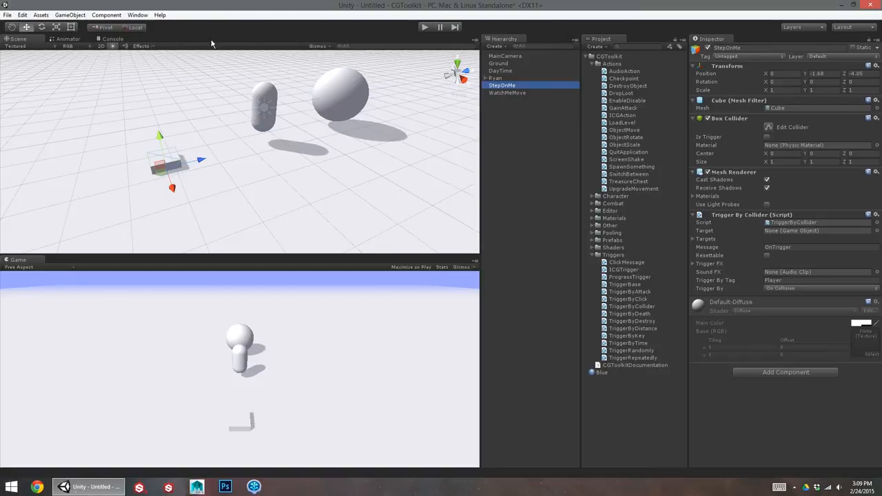
left_click(77, 15)
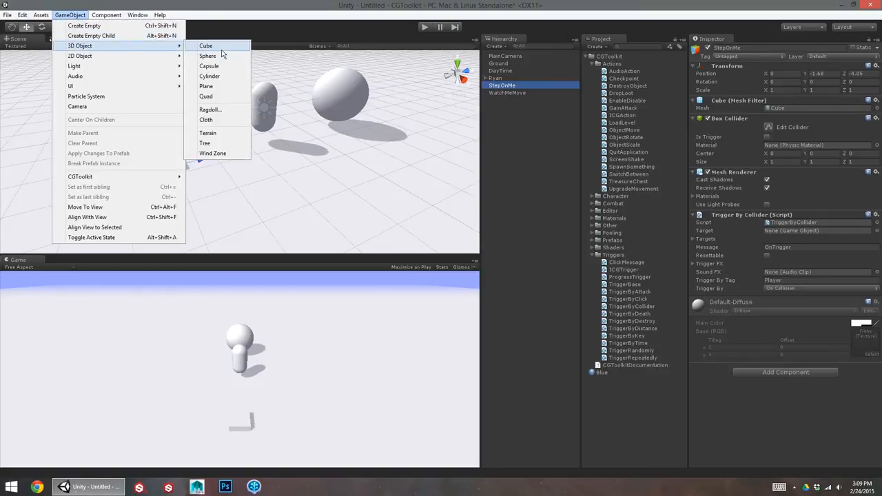
- Add a sphere with Is Trigger ticked on its collider and name it WalkThroughMe
left_click(207, 56)
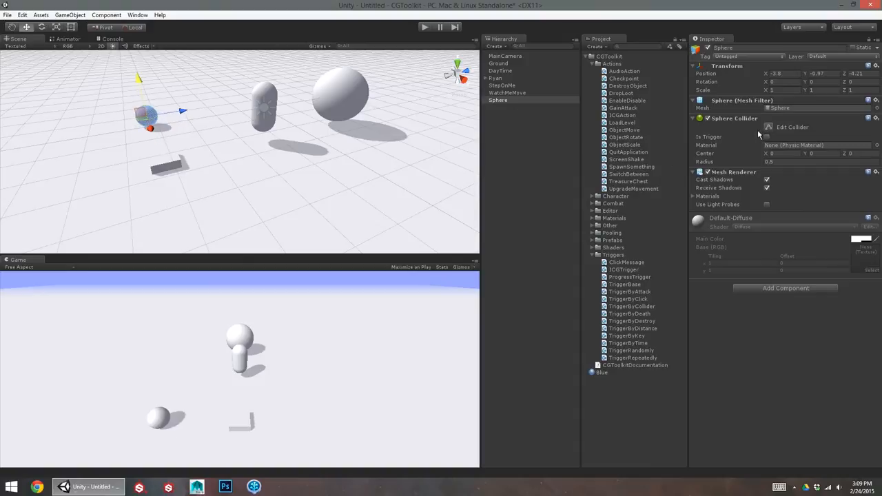
left_click(498, 100)
type("WalkThro")
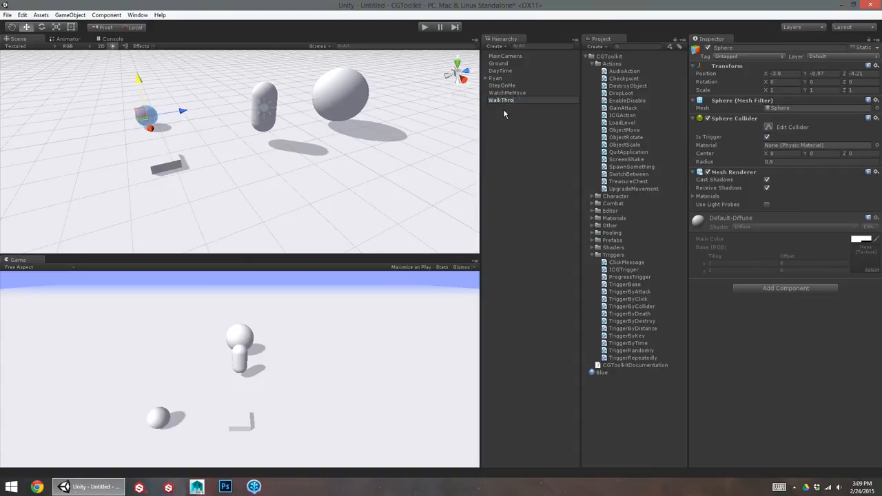
left_click(78, 15)
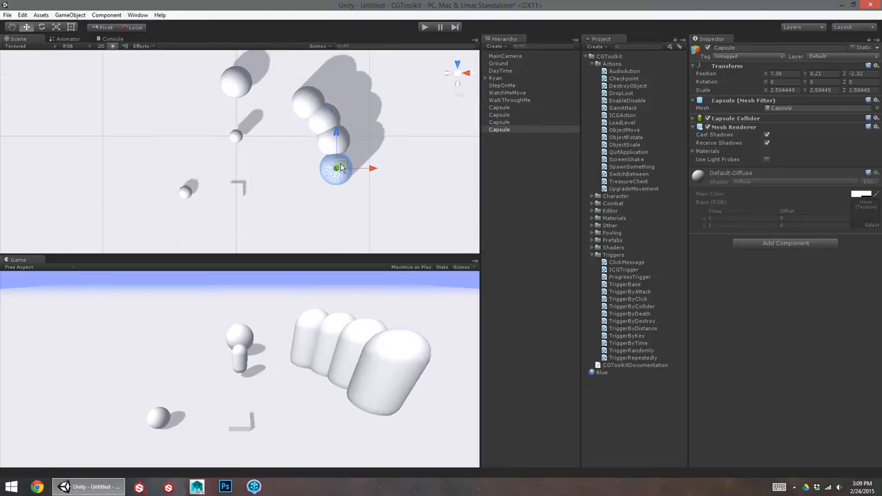
- Place the final capsules in the curved wall and name the group WallOfCapsule
left_click_drag(338, 167, 322, 203)
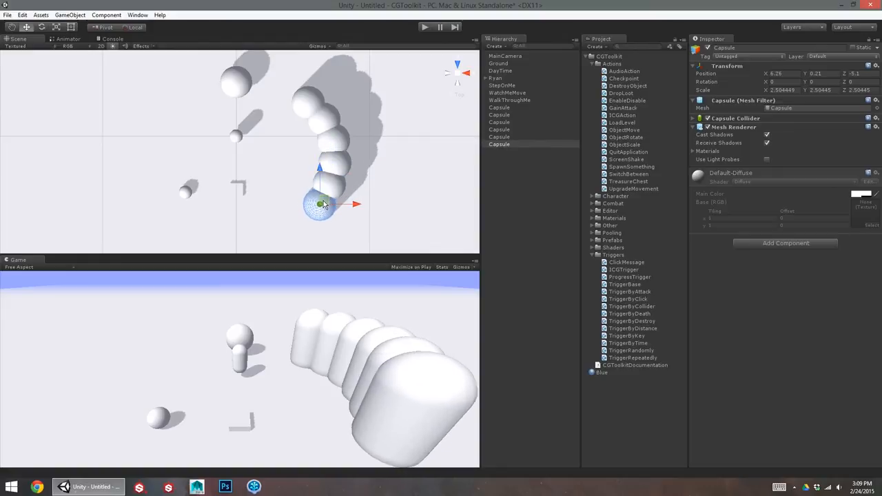
left_click_drag(322, 203, 279, 231)
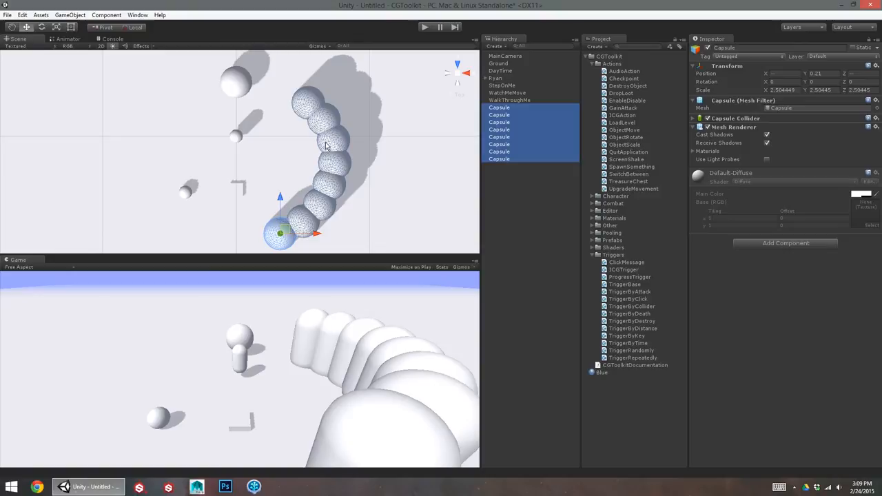
mouse_move(322, 199)
type("WallOfCa")
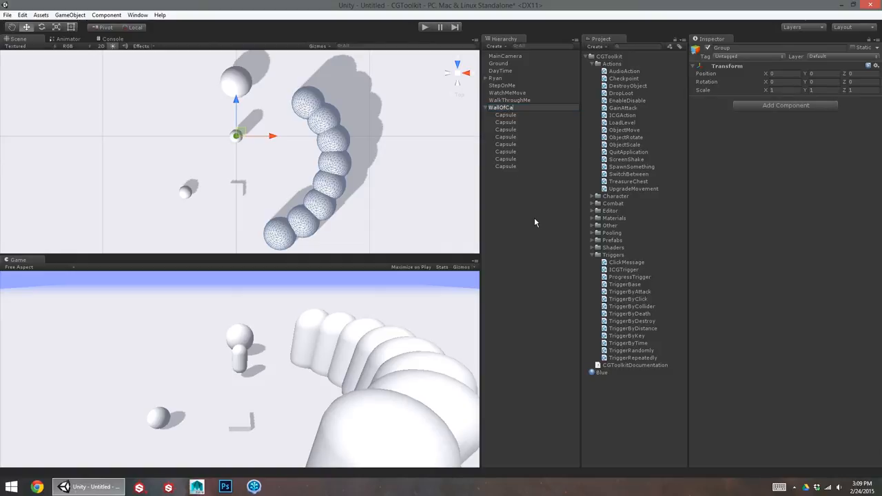
left_click(509, 108)
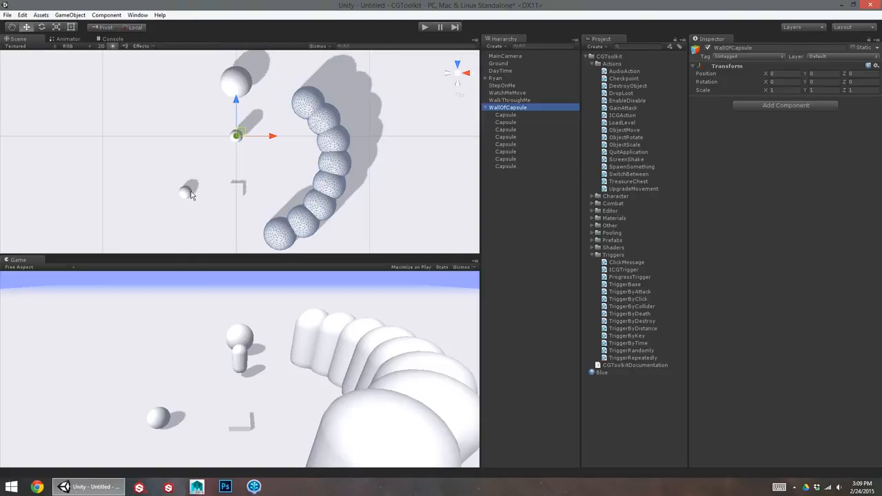
- Create a By Trigger Volume interaction on WalkThroughMe that destroys WallOfCapsule
left_click(72, 14)
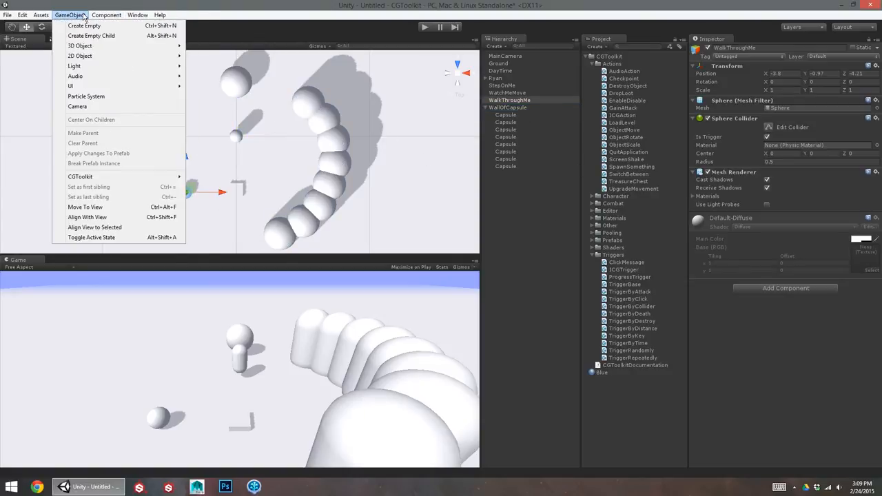
mouse_move(78, 177)
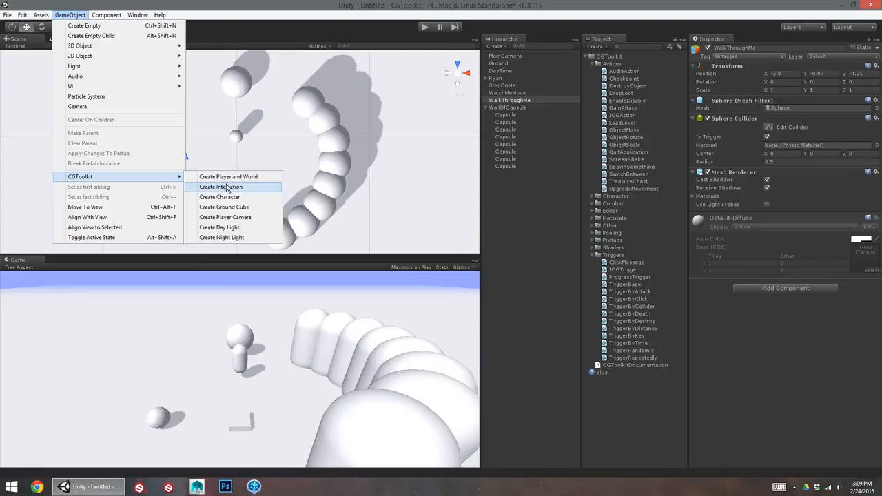
left_click(220, 187)
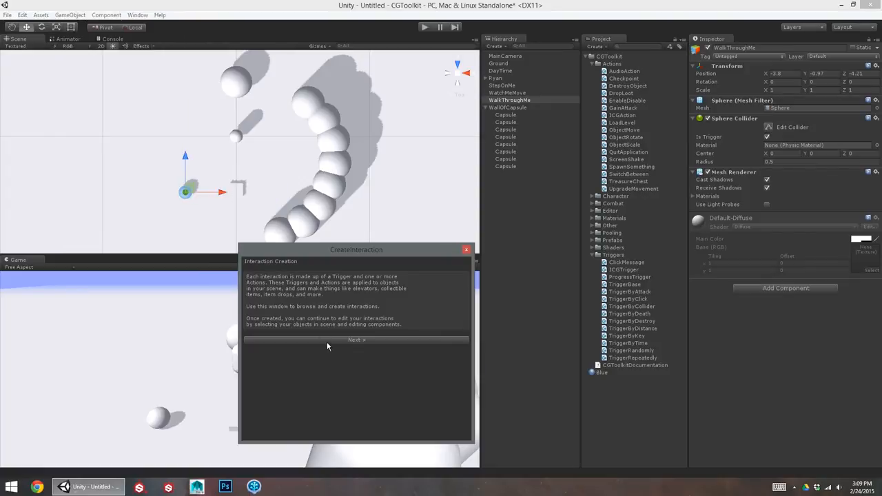
left_click(355, 340)
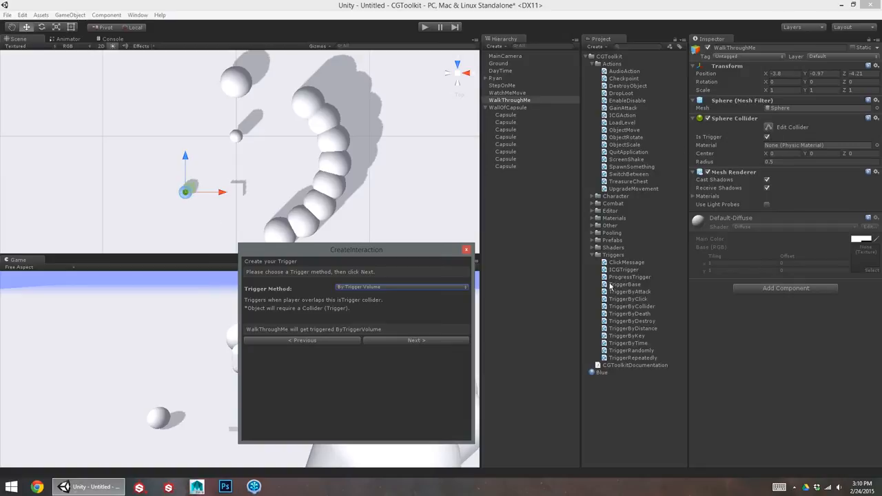
left_click(415, 341)
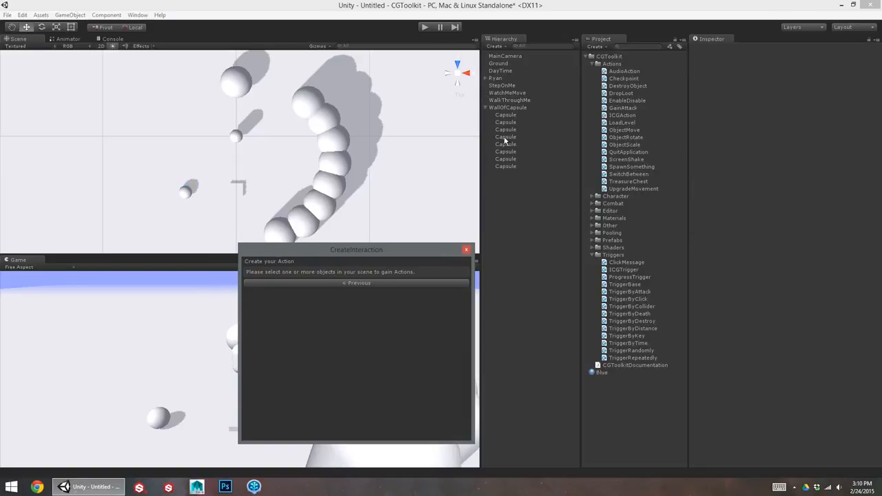
left_click(507, 107)
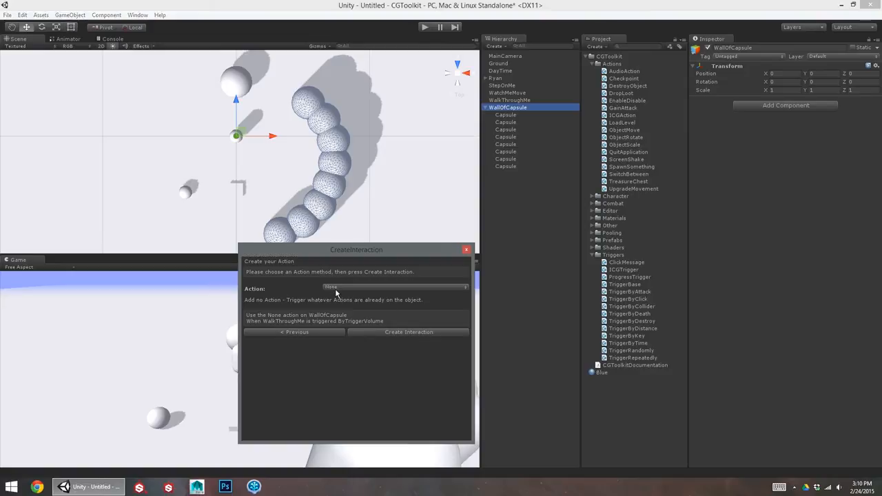
left_click(396, 286)
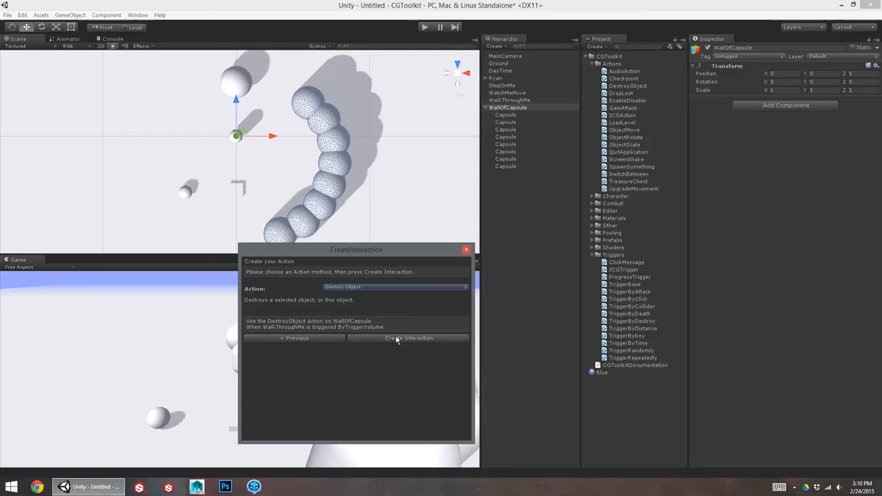
left_click(408, 338)
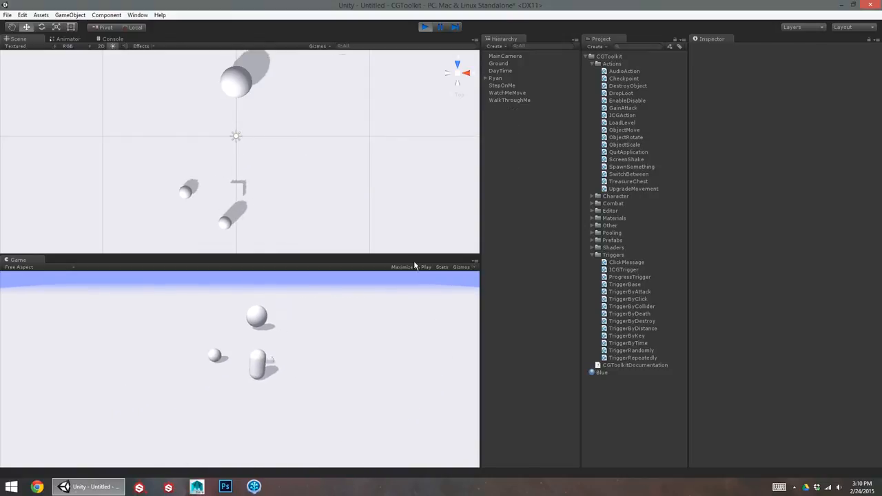
- Stop the play test and select WallOfCapsule to view its Destroy Object component
left_click(423, 26)
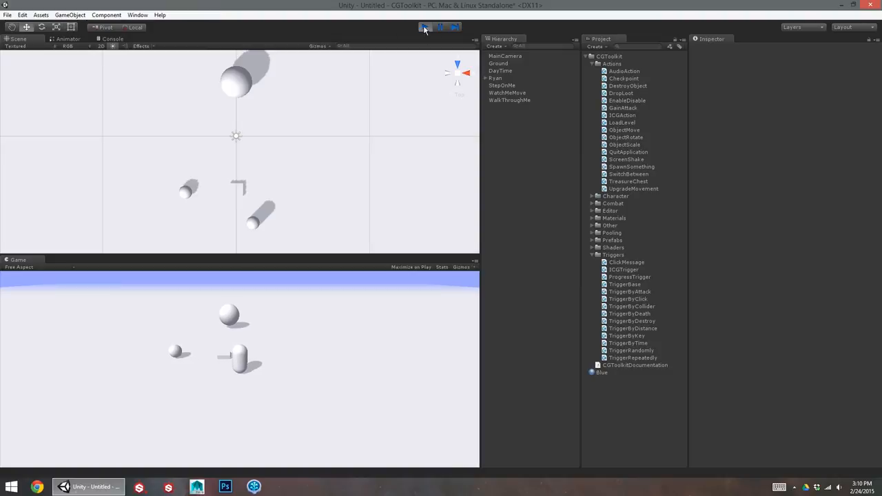
left_click(421, 27)
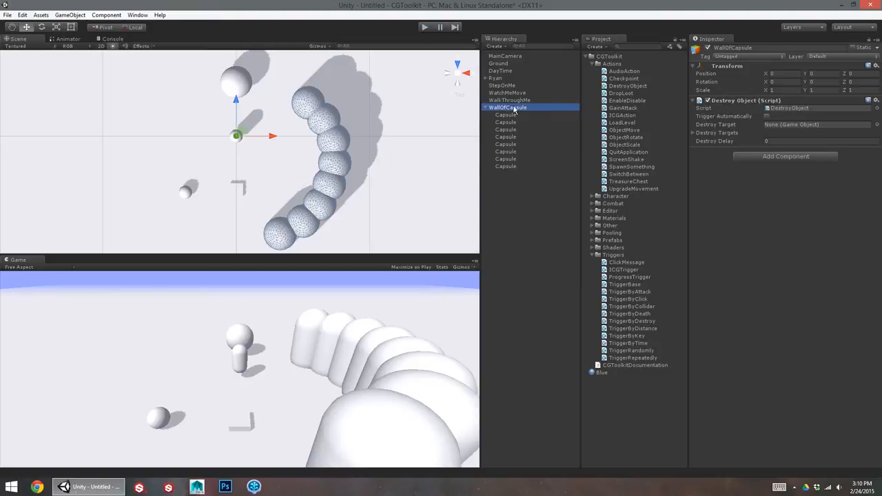
mouse_move(582, 152)
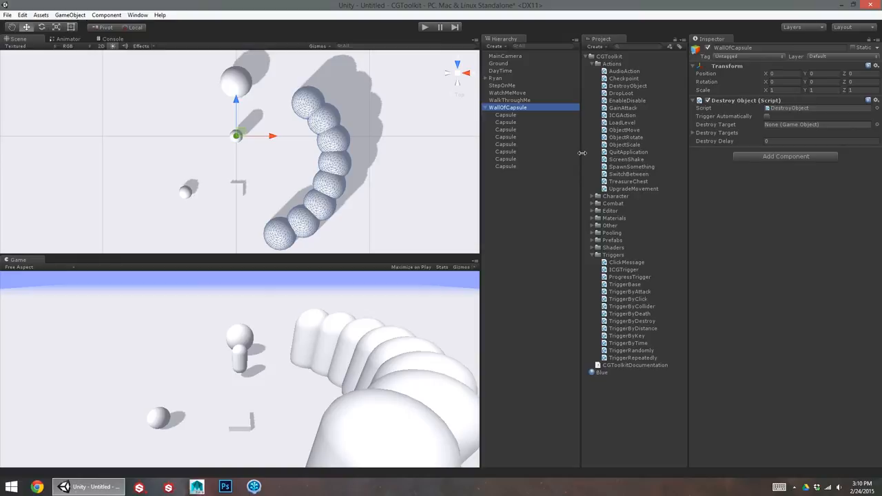
- Open the CG Toolbar from the Window menu and dock it beside the Scene view
left_click(137, 14)
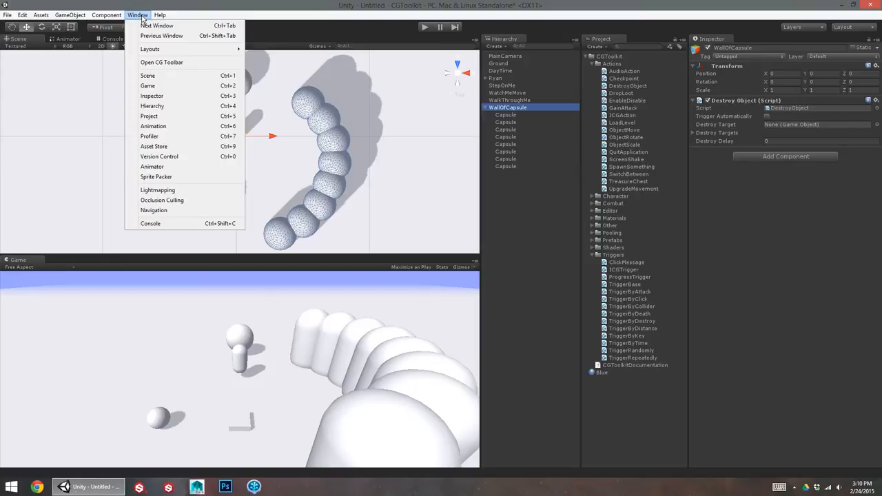
mouse_move(160, 62)
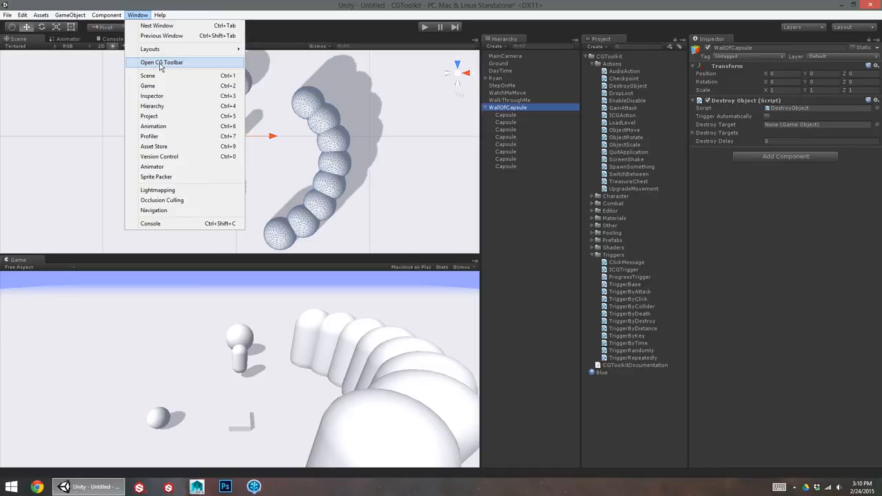
mouse_move(162, 64)
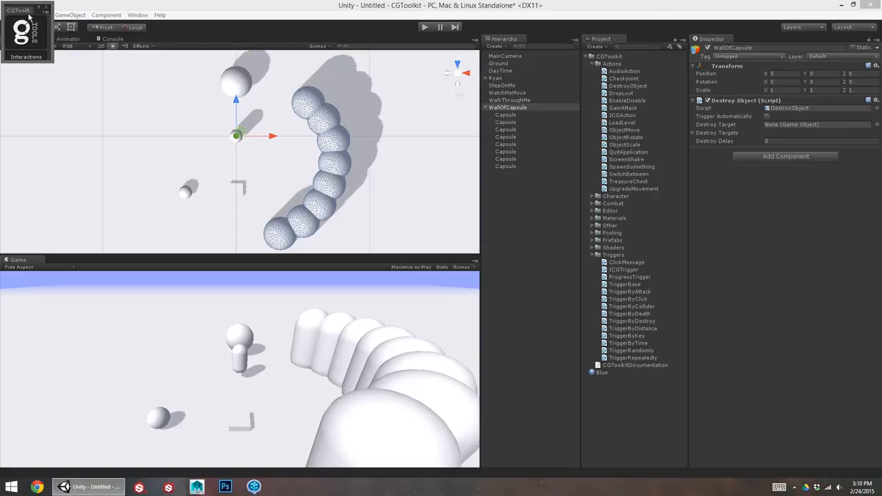
left_click(21, 15)
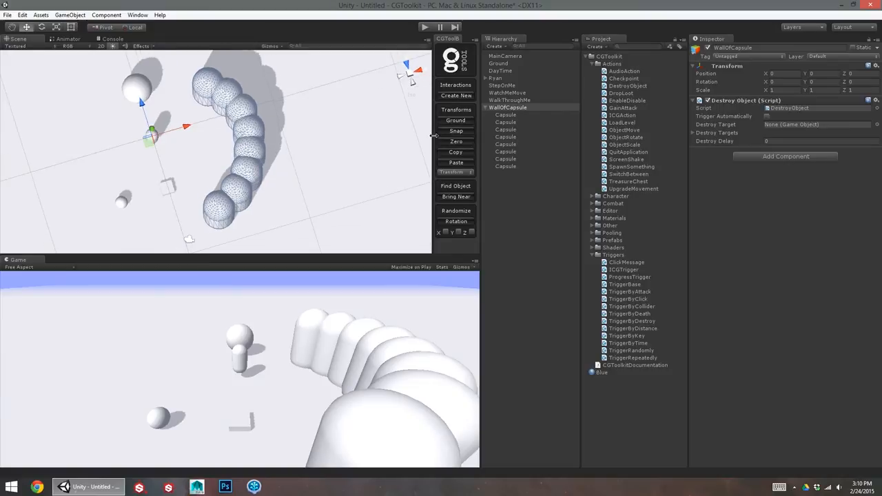
mouse_move(456, 110)
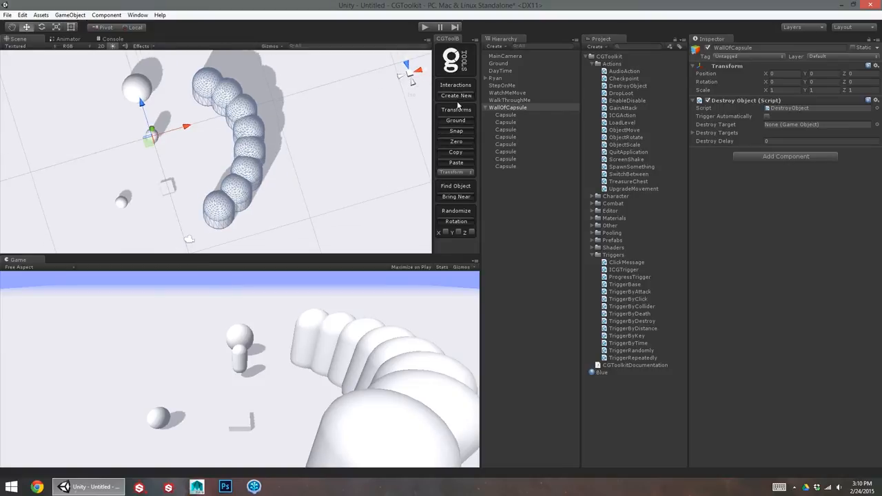
mouse_move(465, 99)
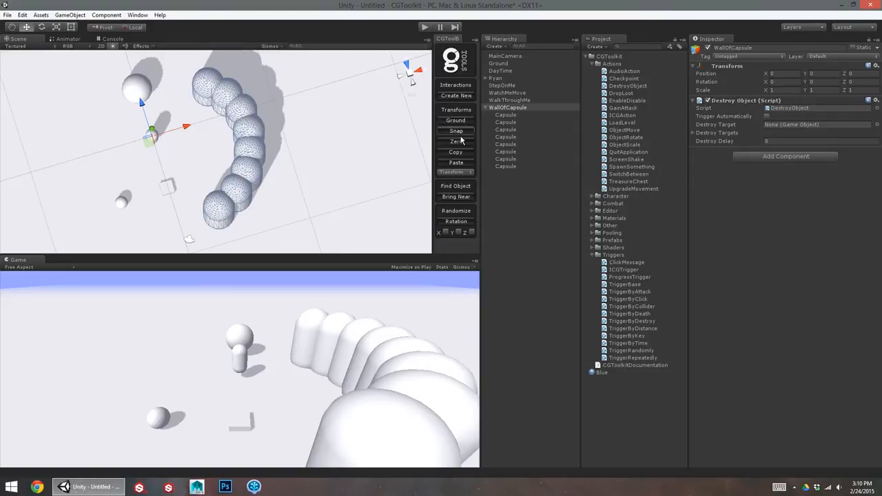
- Apply Ground to Ryan's Capsule, getting 'No ground detected', then select the Ryan object
left_click(505, 115)
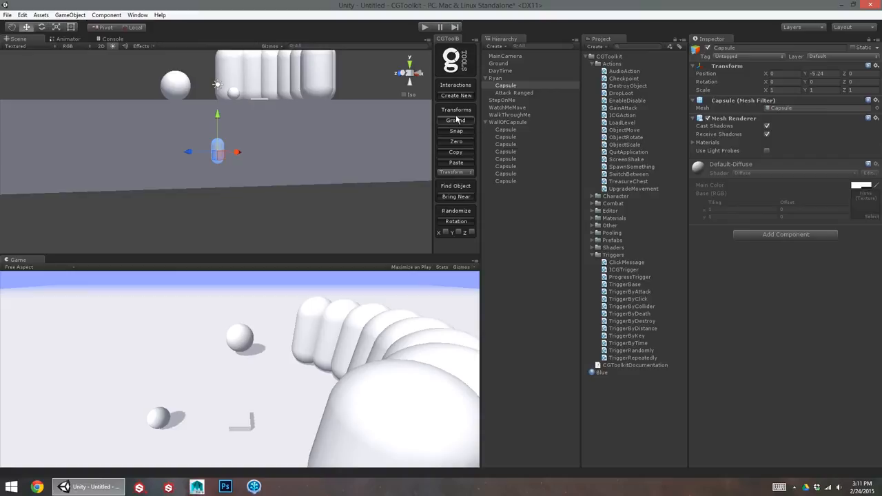
left_click(454, 120)
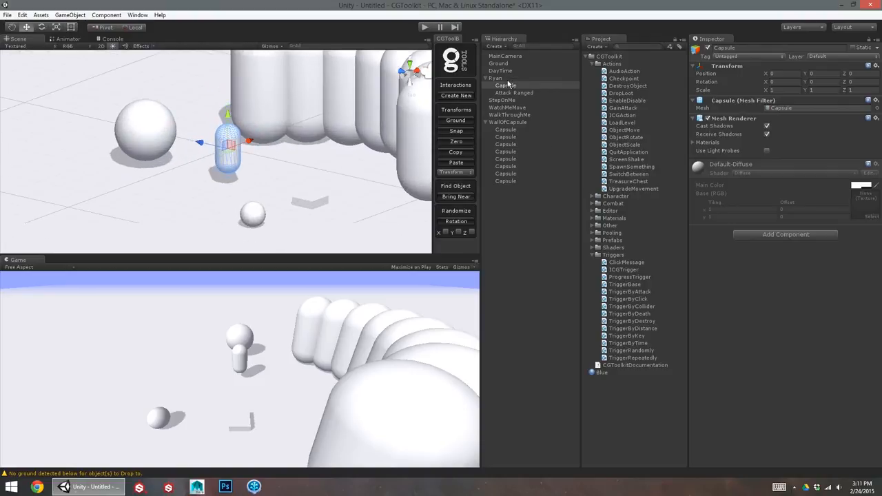
left_click(504, 84)
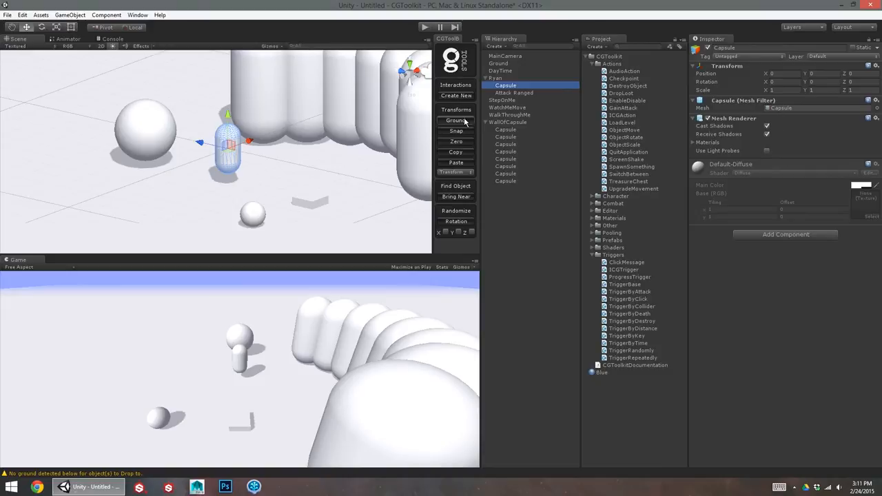
left_click_drag(228, 124, 227, 166)
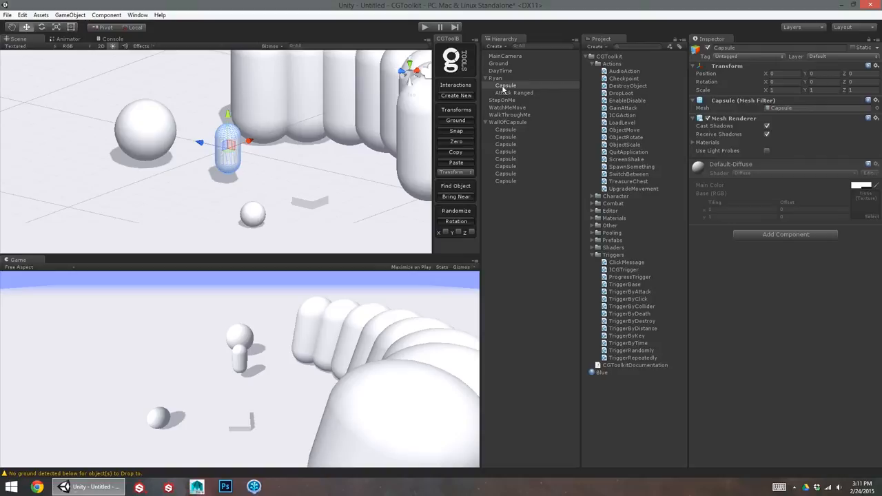
left_click(494, 78)
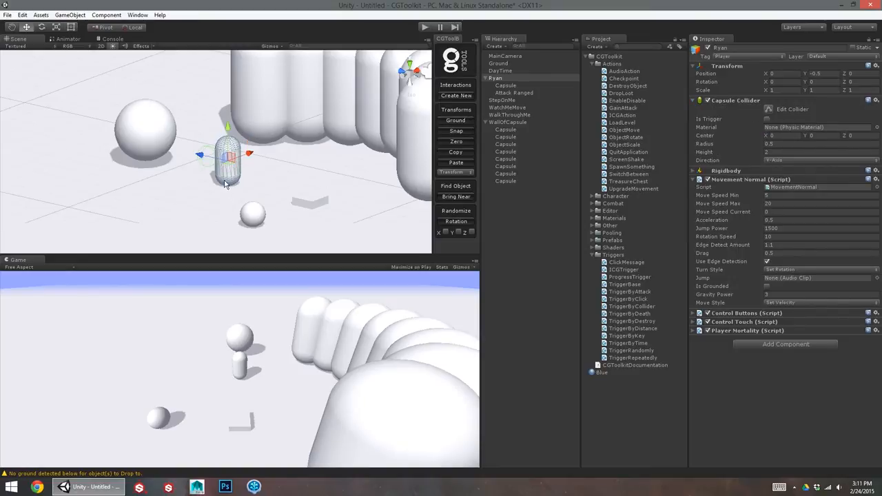
left_click(499, 70)
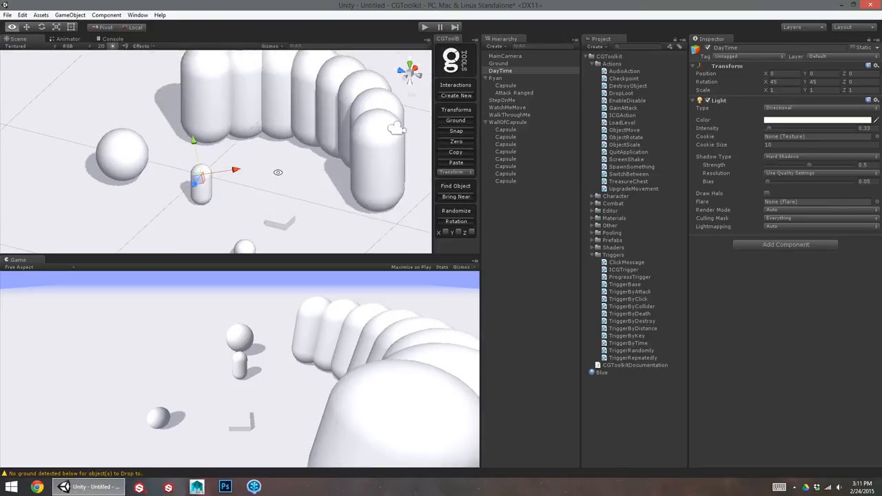
- Set the toolbar mode to Position and snap the wall capsules' positions to whole numbers
left_click(505, 129)
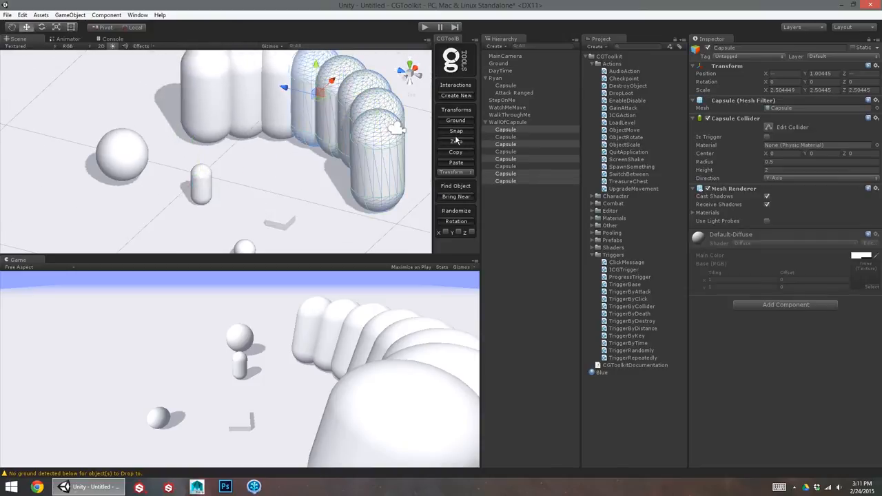
left_click(456, 172)
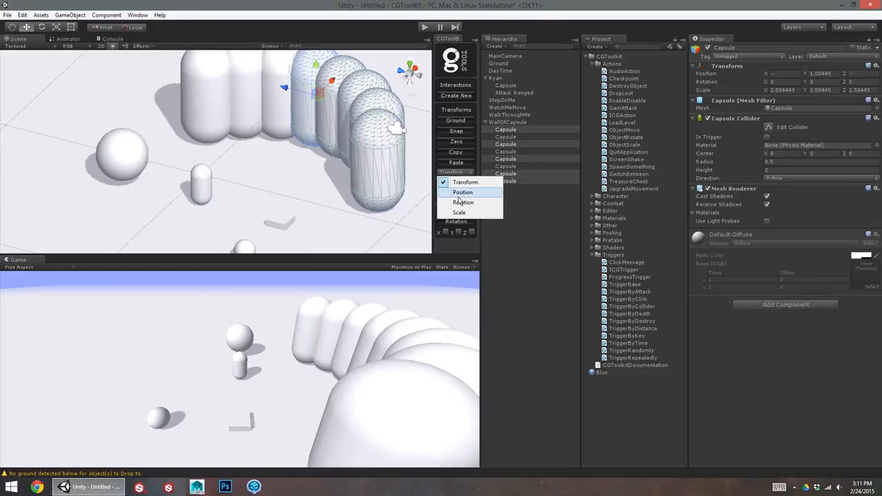
mouse_move(464, 195)
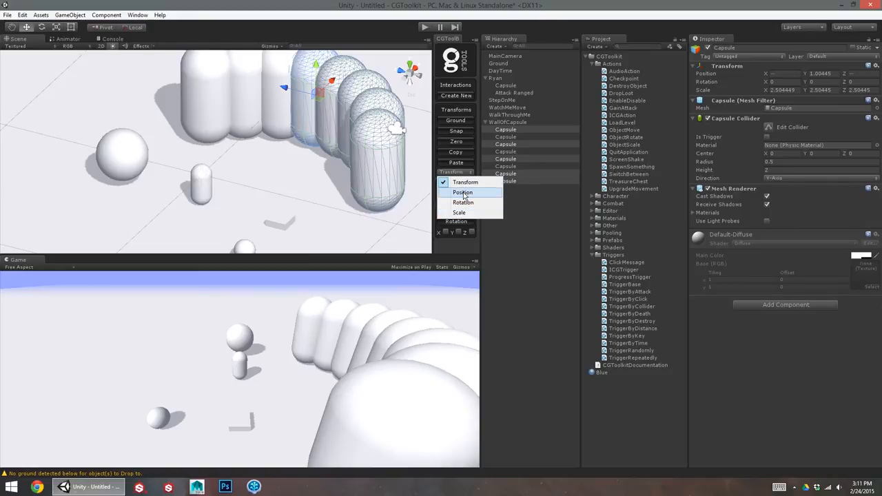
left_click(463, 192)
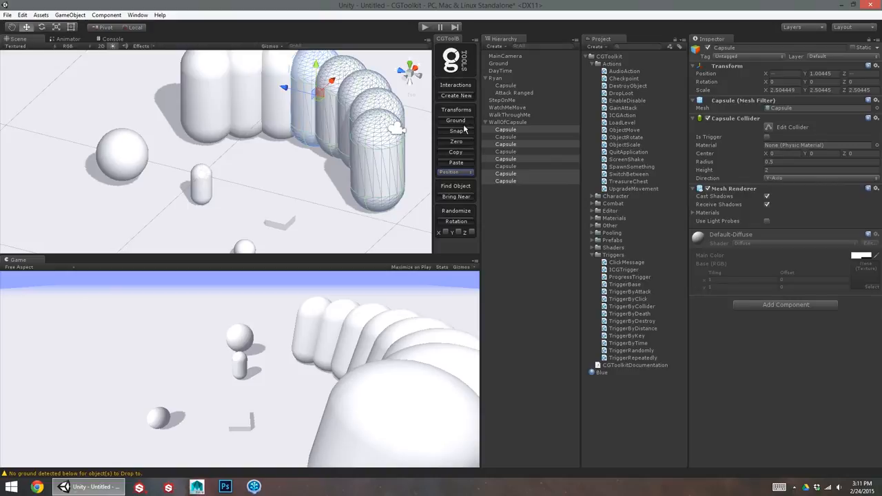
left_click(505, 128)
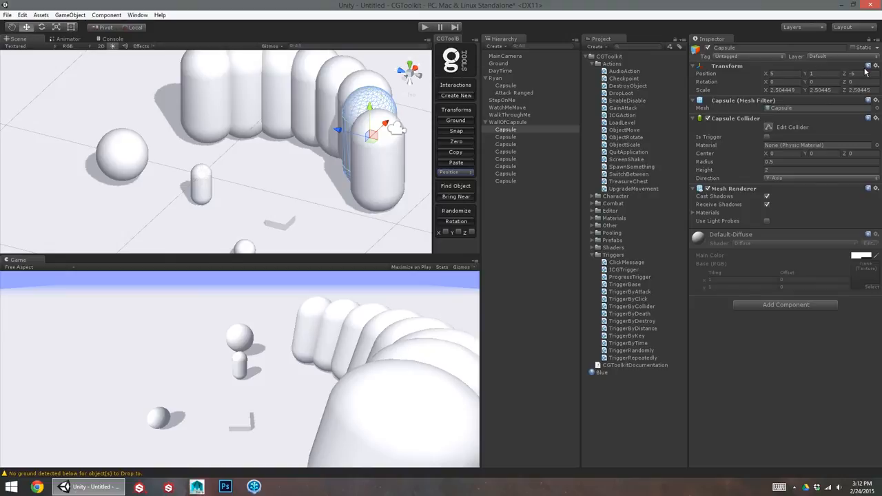
mouse_move(787, 100)
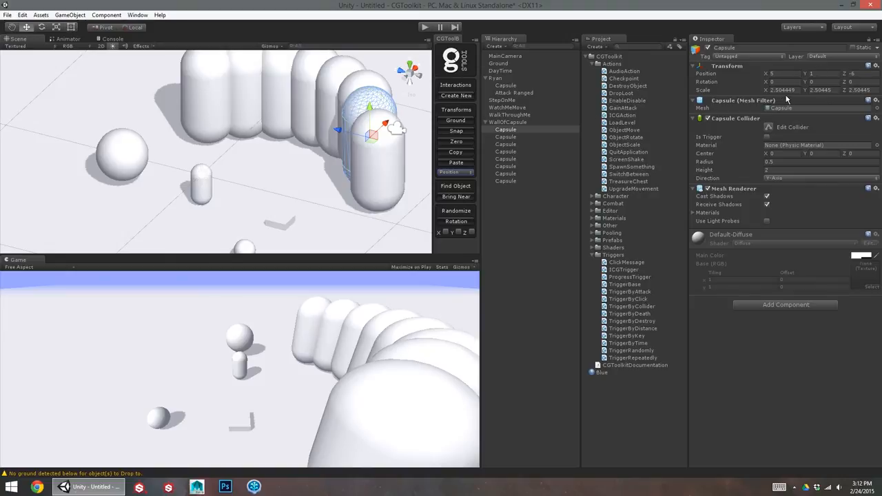
- Switch the toolbar mode to Scale and snap the capsule's scale to 3
left_click(452, 171)
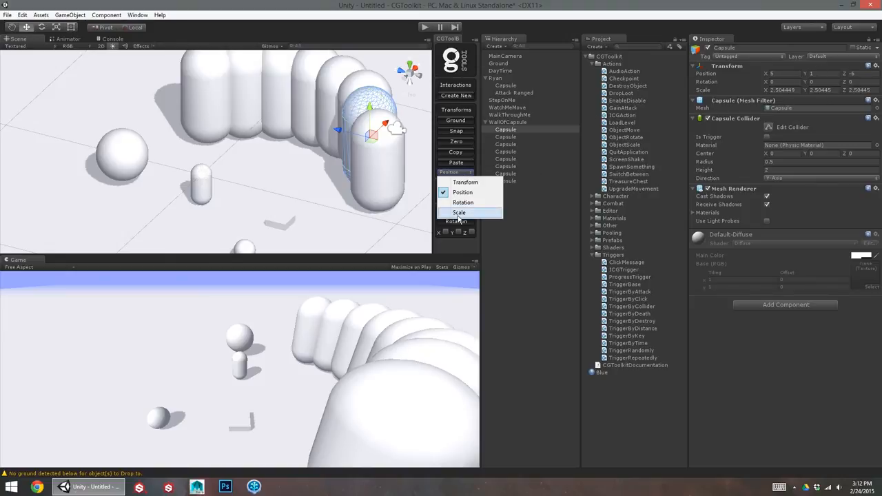
left_click(458, 212)
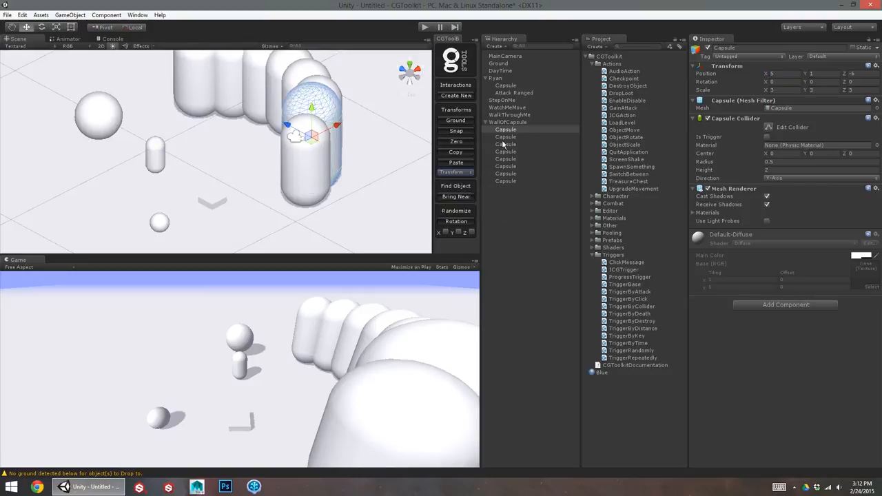
left_click(456, 171)
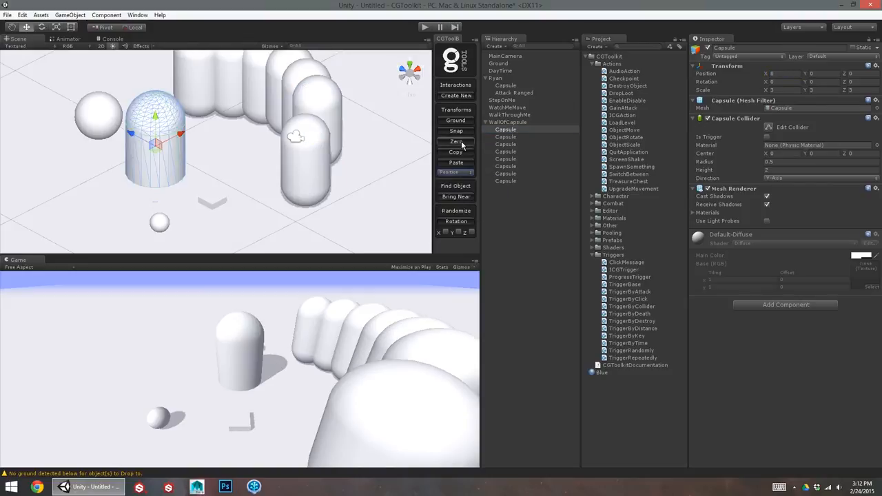
- Zero the selected wall capsule's position with the toolbar's Zero action
left_click(455, 142)
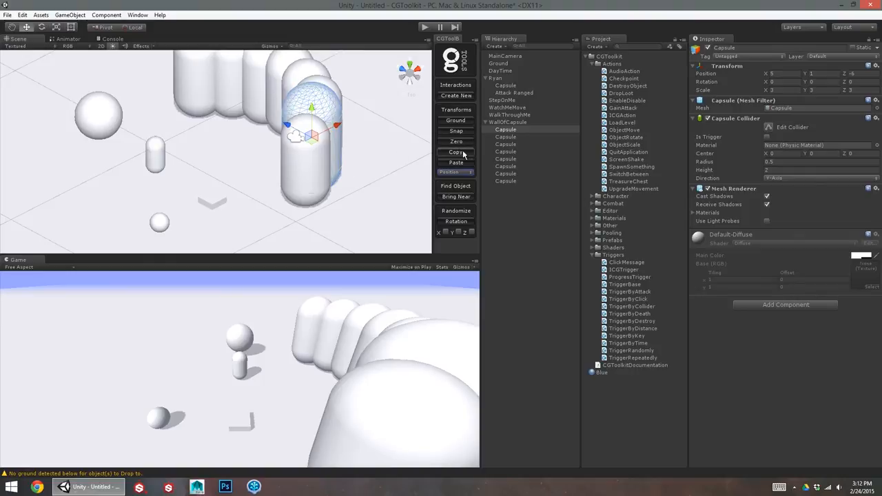
- Copy the wall capsule's position, then select Ryan's Capsule and Ryan to paste it
left_click(508, 107)
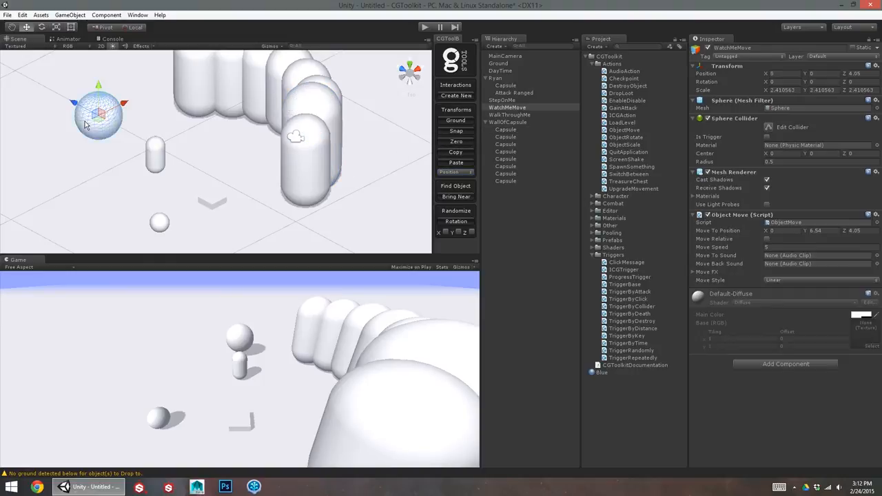
left_click(505, 84)
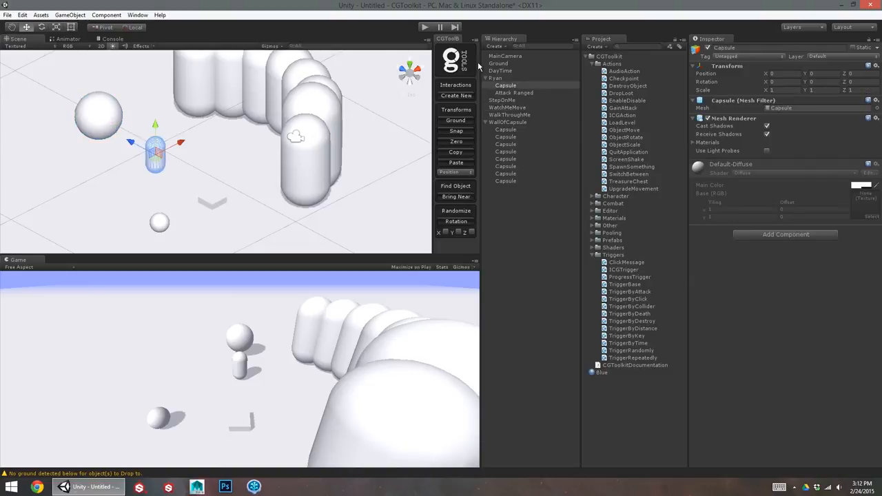
left_click(496, 78)
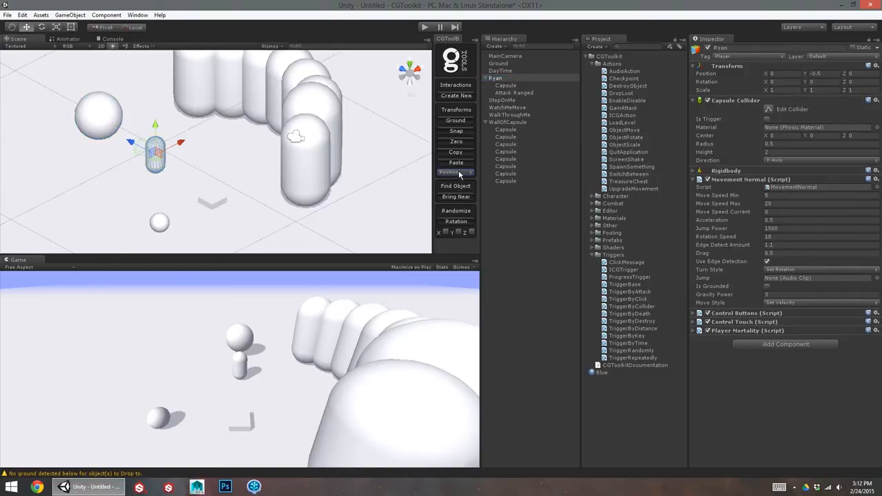
left_click(509, 107)
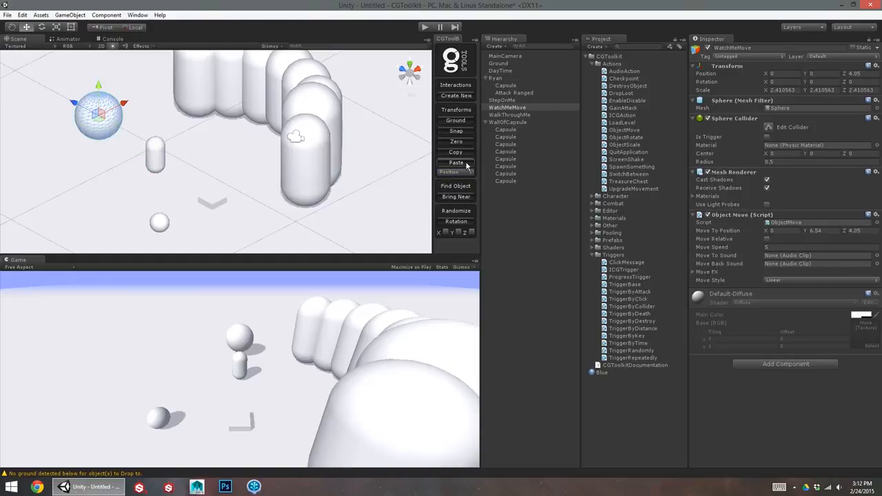